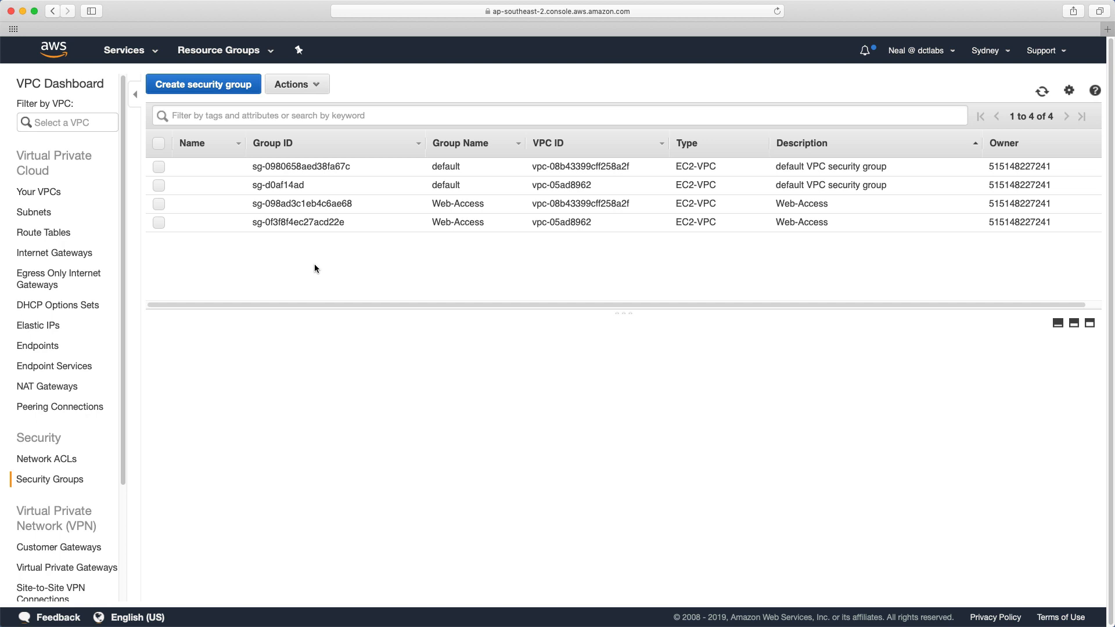
# Step: Create the EFS-Access security group, described as EFS-Access, in MyVPC
pyautogui.click(202, 83)
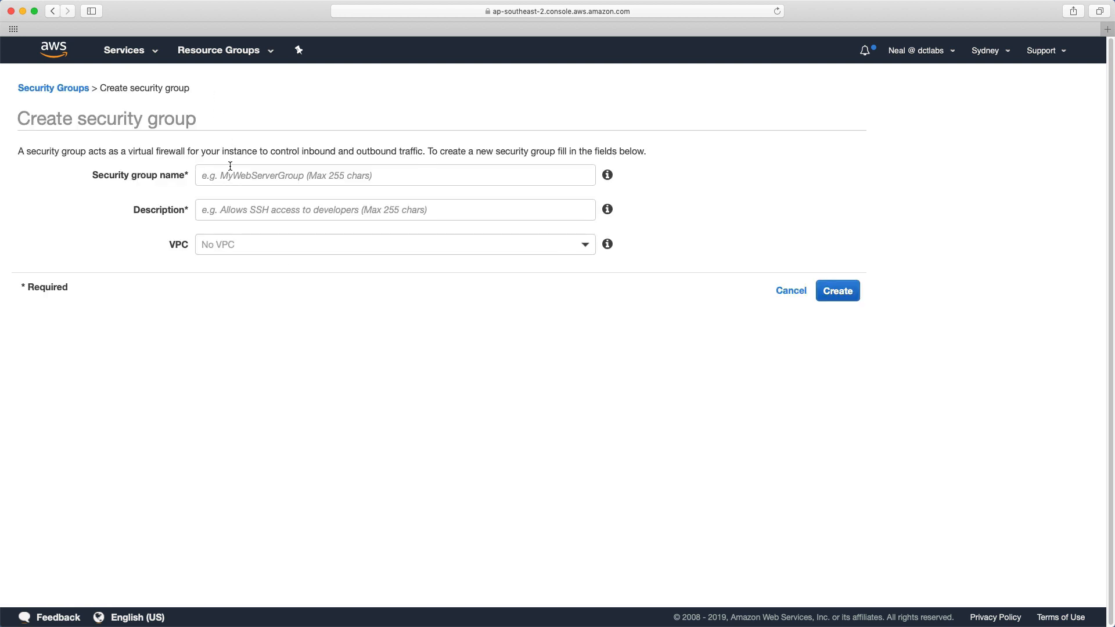
pyautogui.write('EFA')
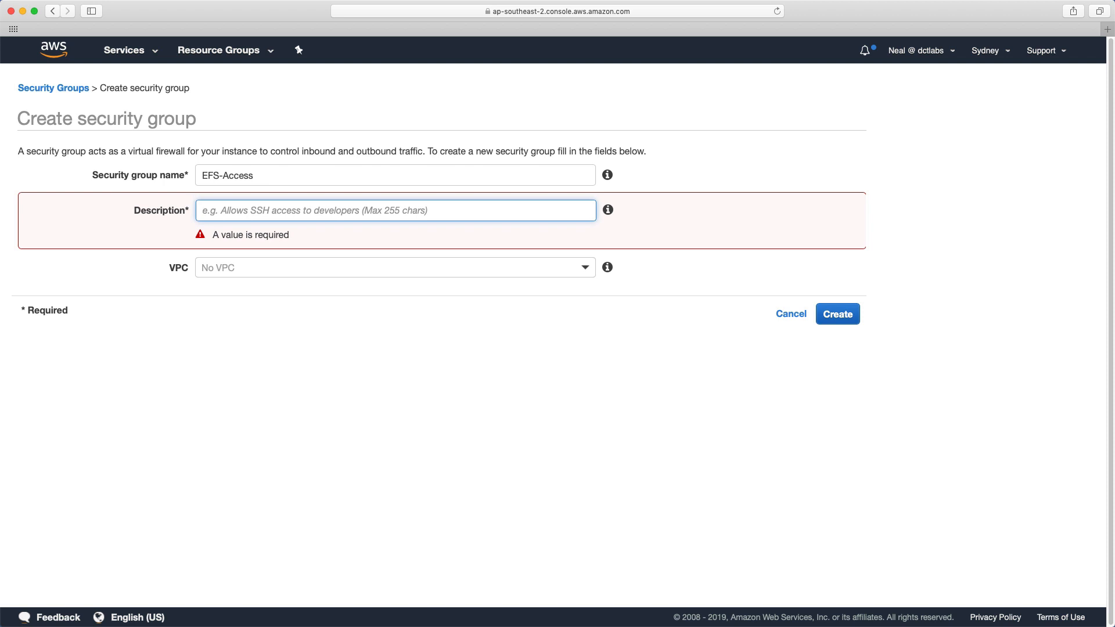
pyautogui.click(395, 244)
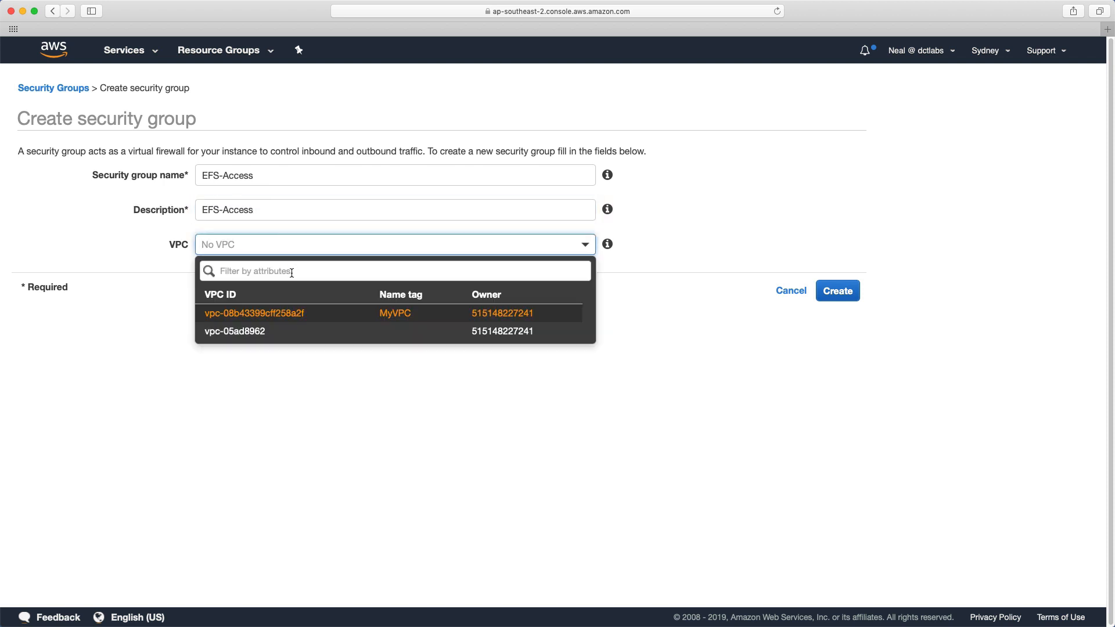
pyautogui.click(254, 313)
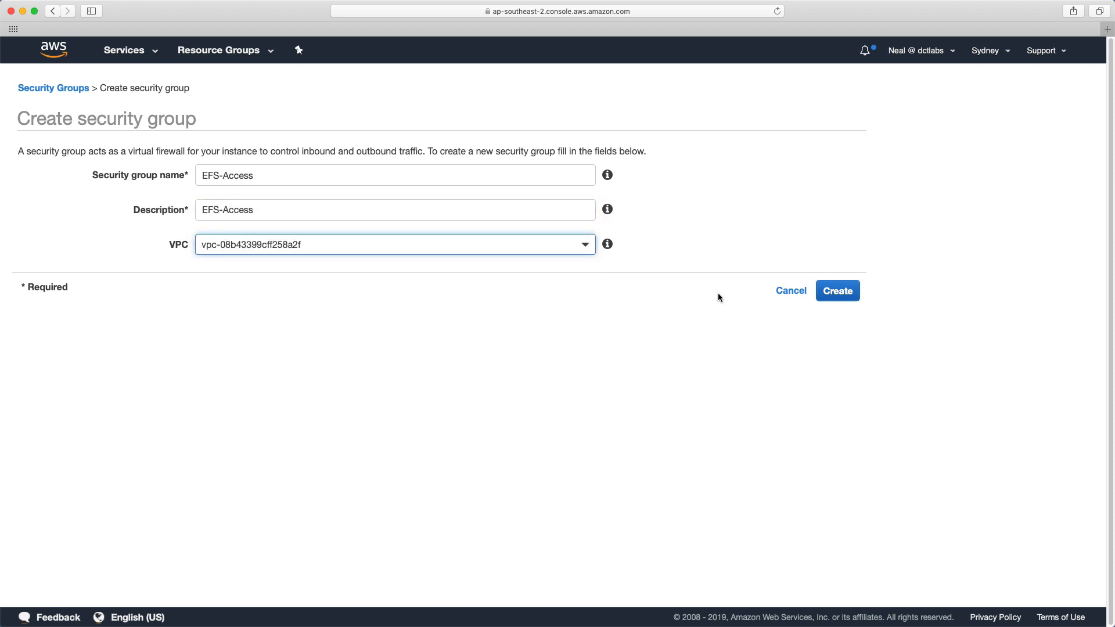
pyautogui.click(838, 290)
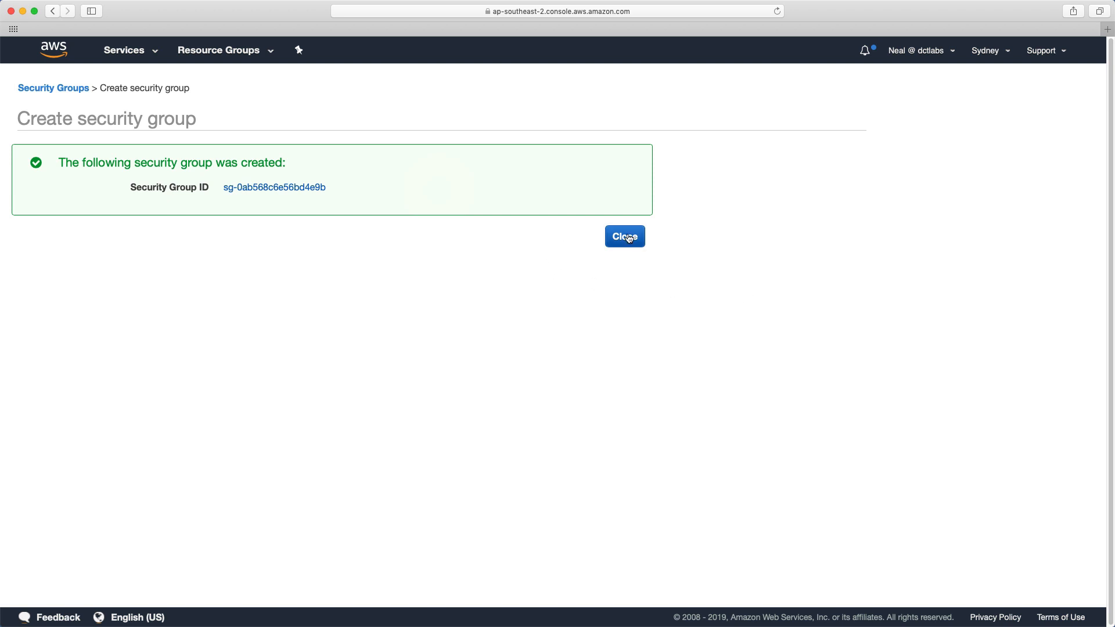
pyautogui.click(625, 235)
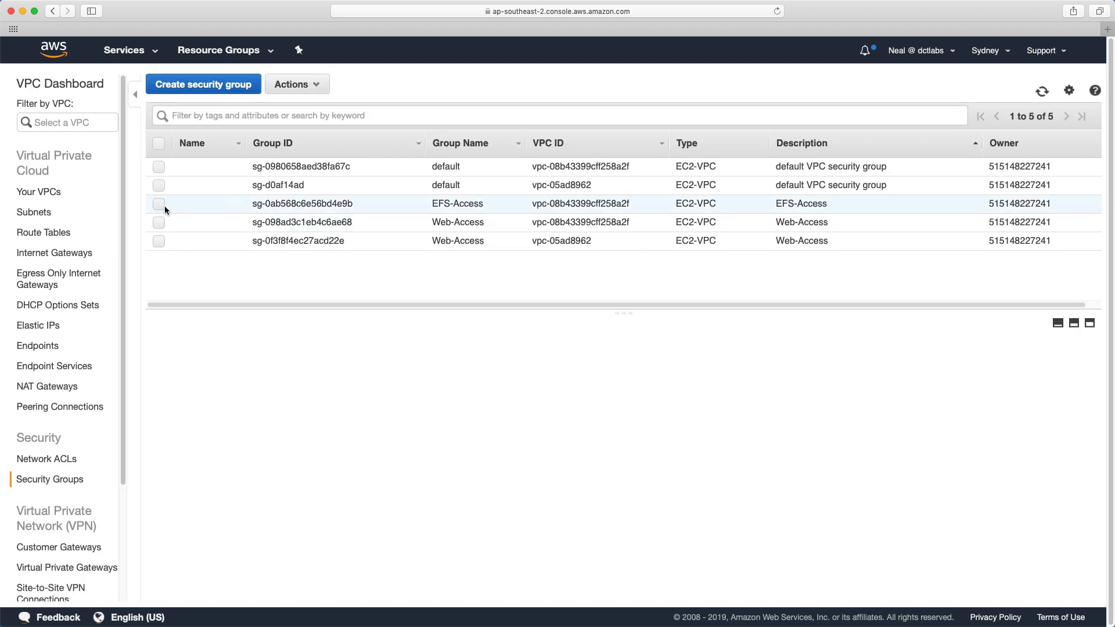
# Step: Add an inbound NFS rule to EFS-Access sourced from the EFS-Access group itself, and save it
pyautogui.click(159, 204)
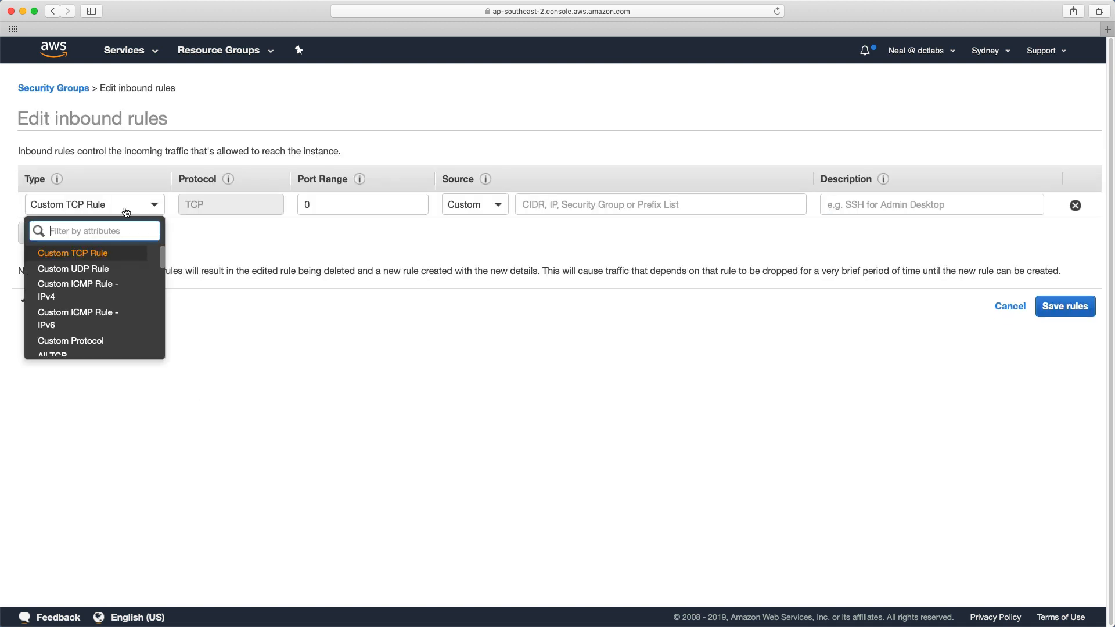
pyautogui.write('NFS')
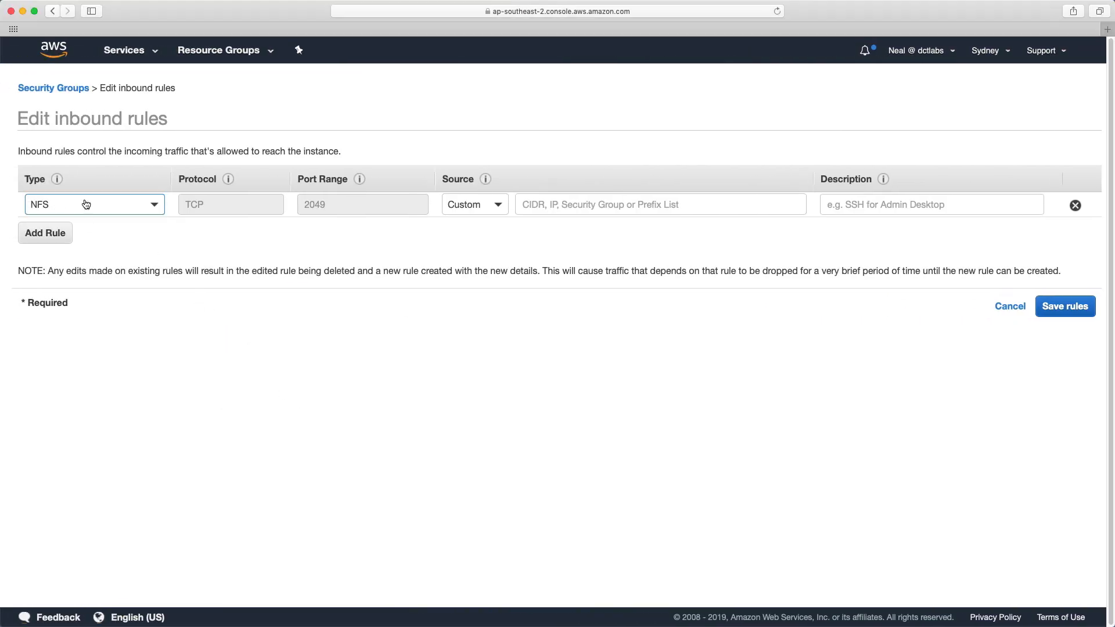
pyautogui.click(658, 205)
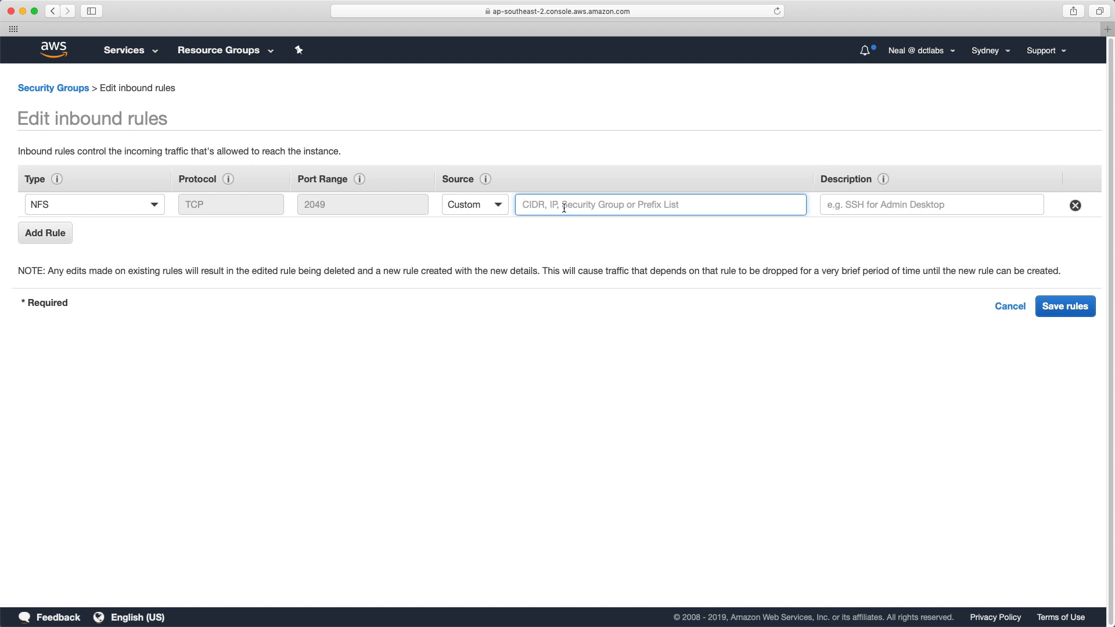
pyautogui.write('sg')
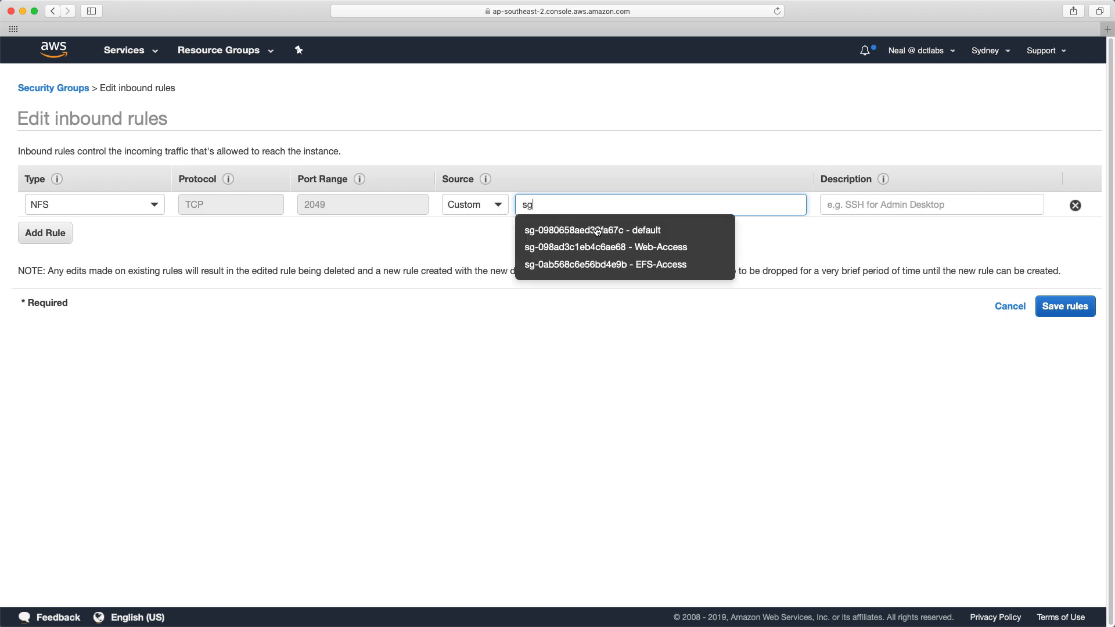
pyautogui.click(604, 264)
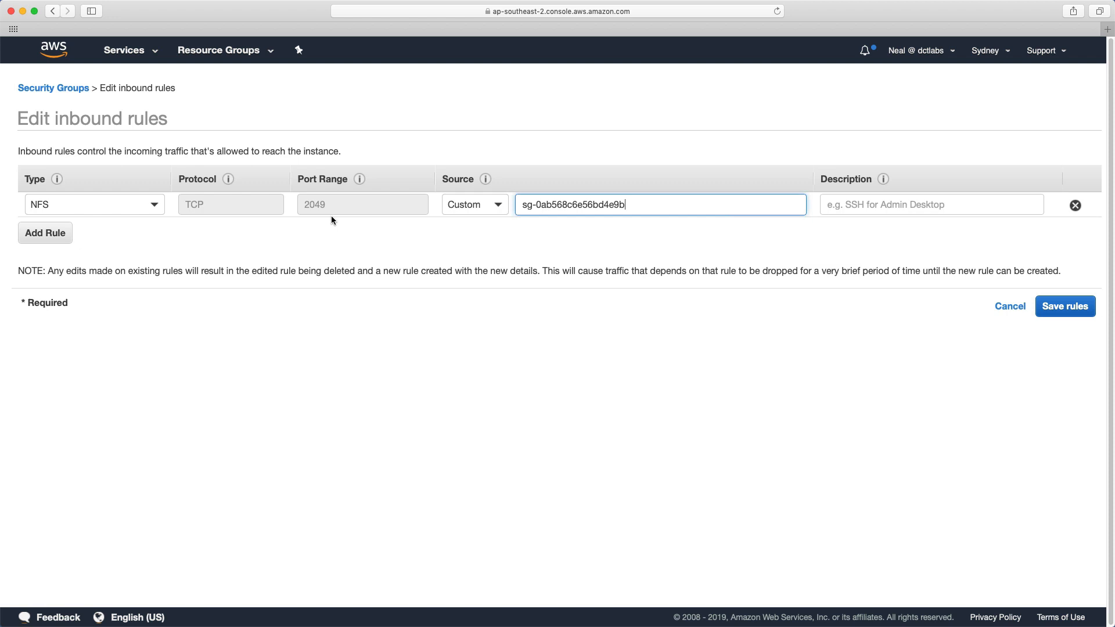
pyautogui.moveTo(34, 218)
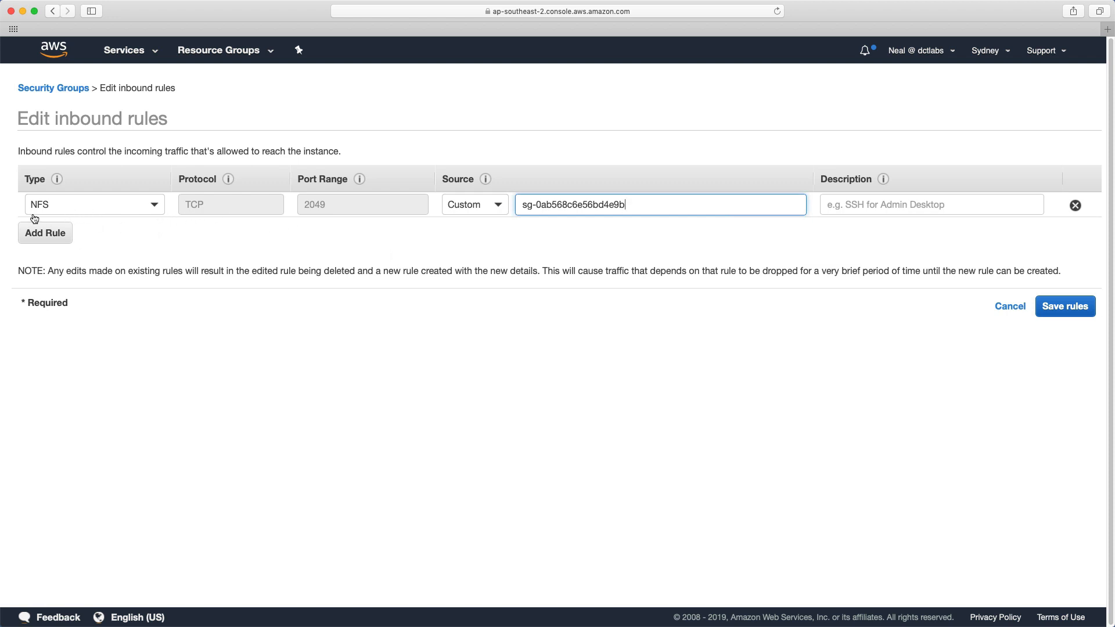
pyautogui.moveTo(344, 229)
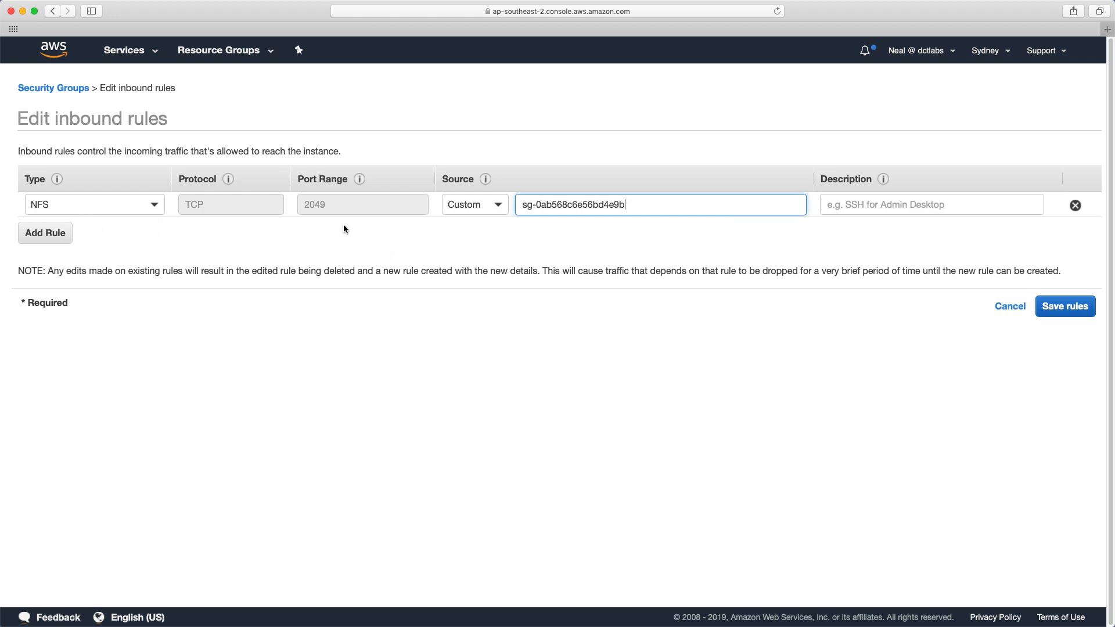
pyautogui.moveTo(606, 234)
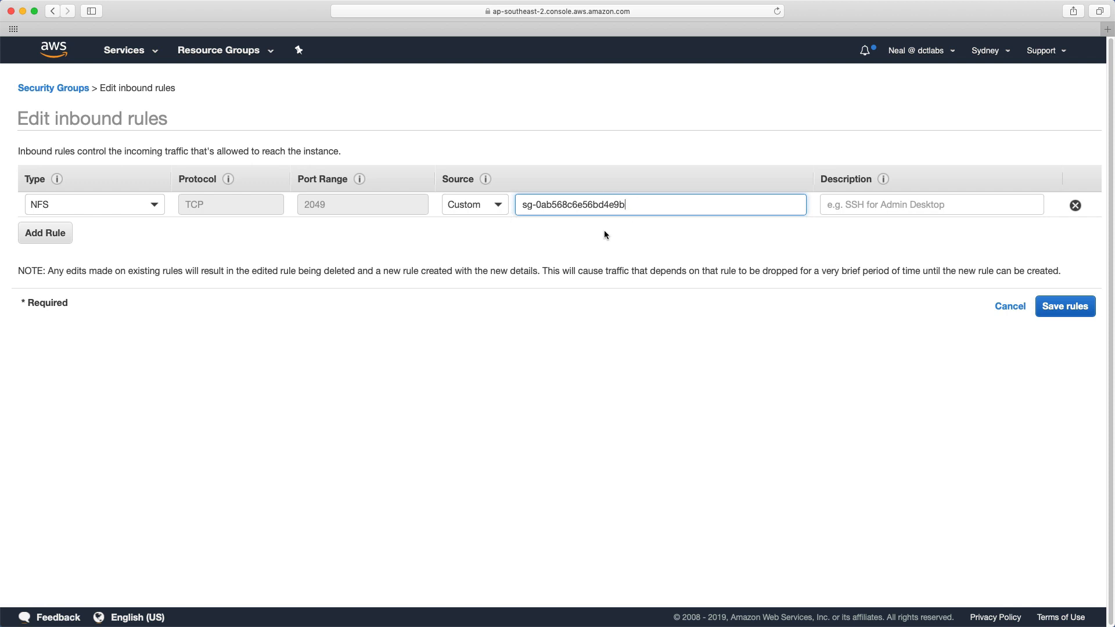
pyautogui.click(1065, 306)
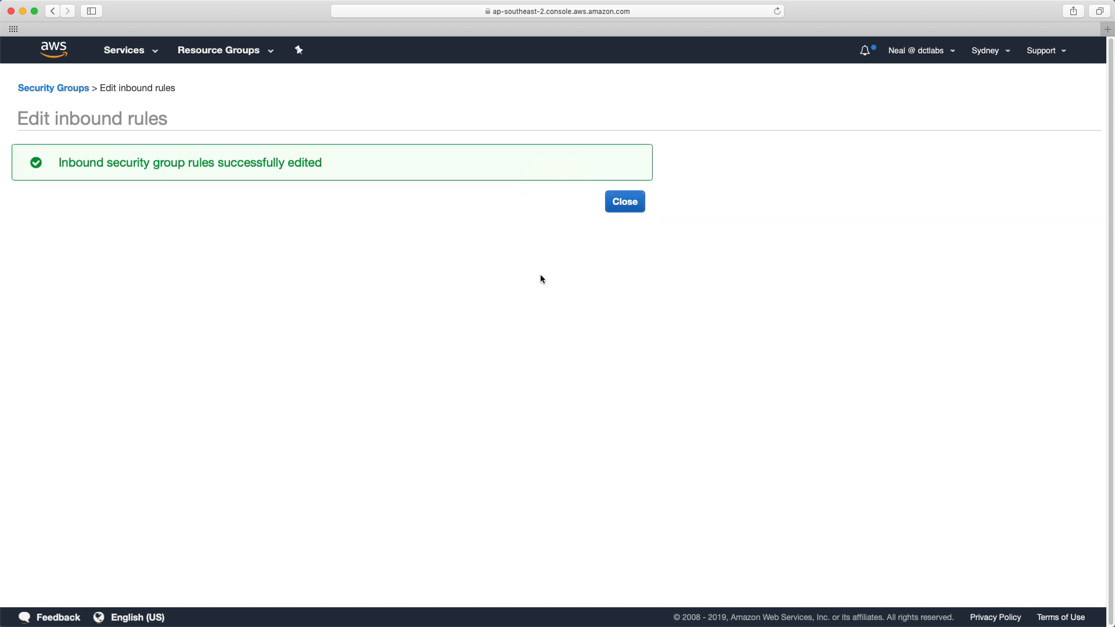
# Step: Check the group's inbound and outbound rules, then bring up the Services catalogue
pyautogui.click(623, 201)
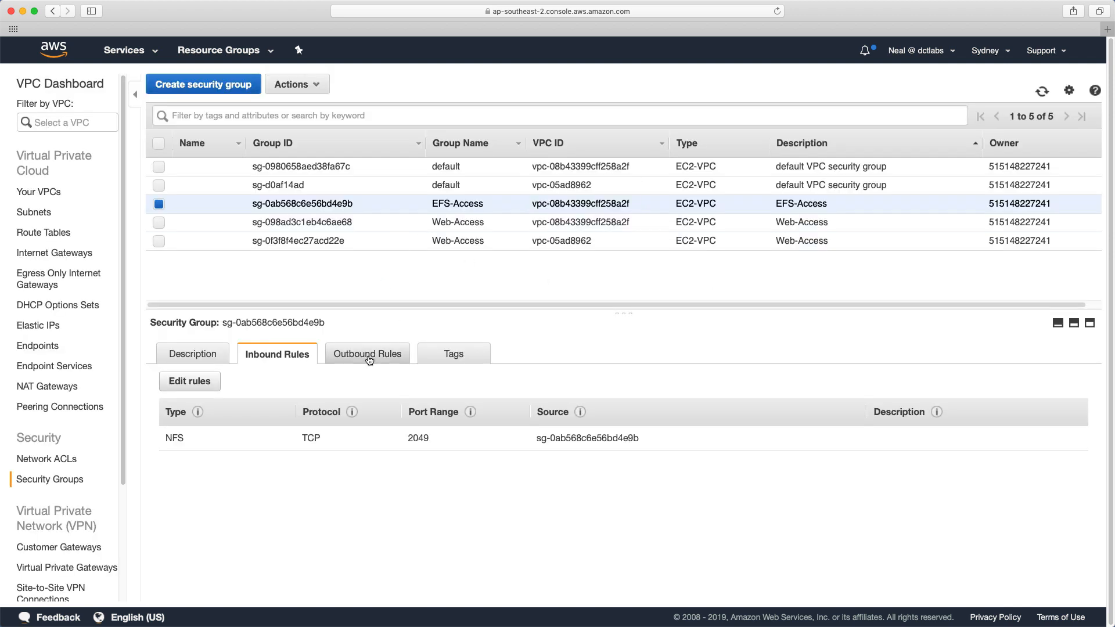
pyautogui.click(367, 353)
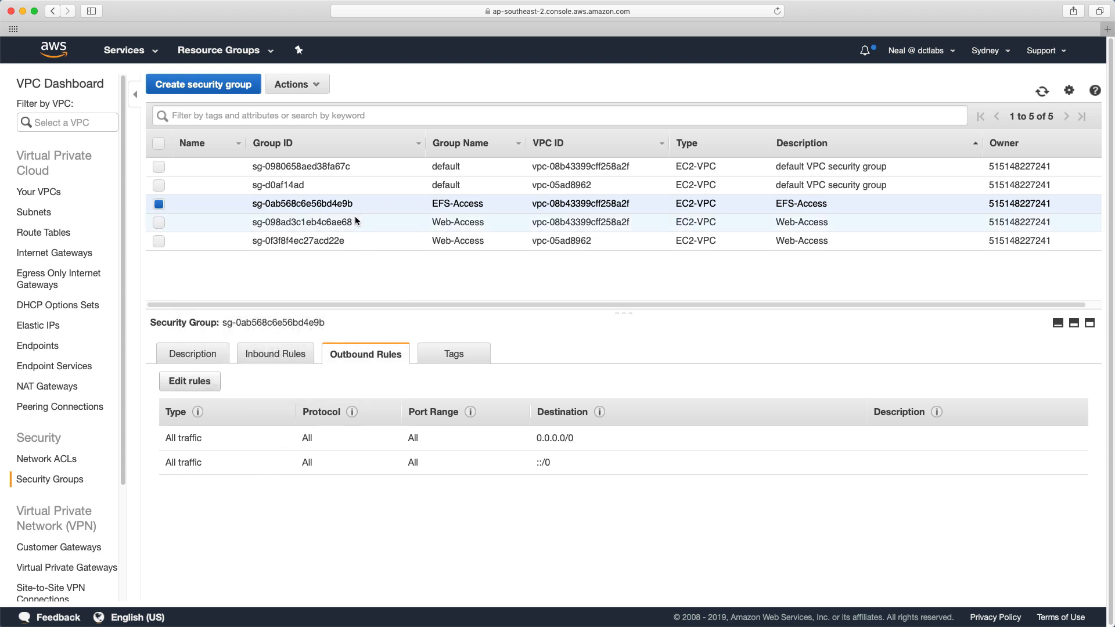
pyautogui.click(124, 50)
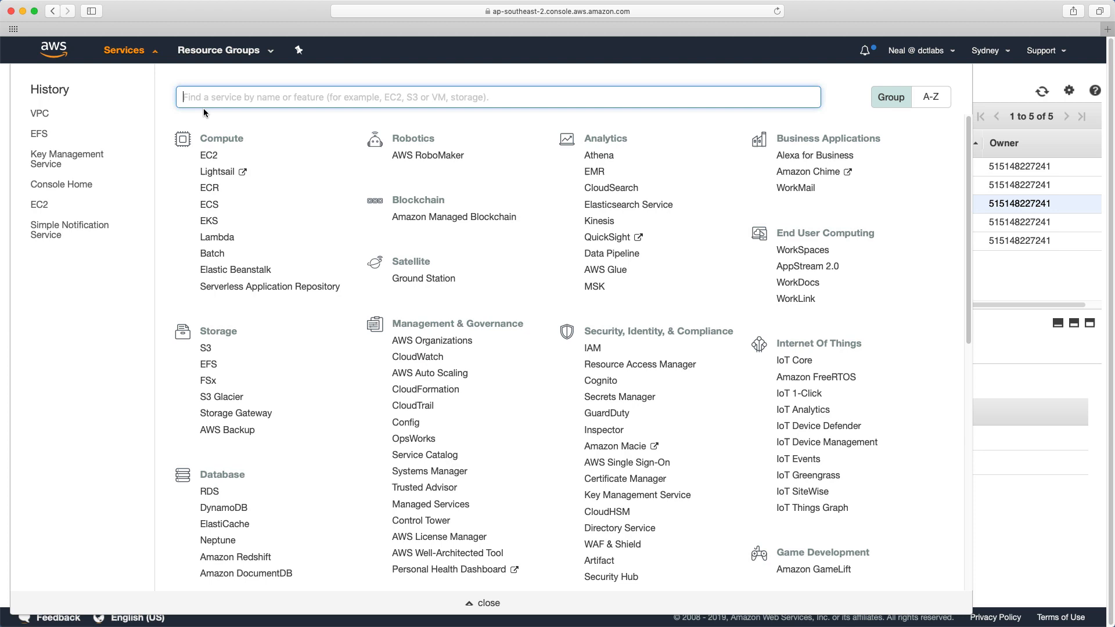
# Step: Start a new EFS file system in MyVPC, keeping the private subnets for its mount targets
pyautogui.write('EFS')
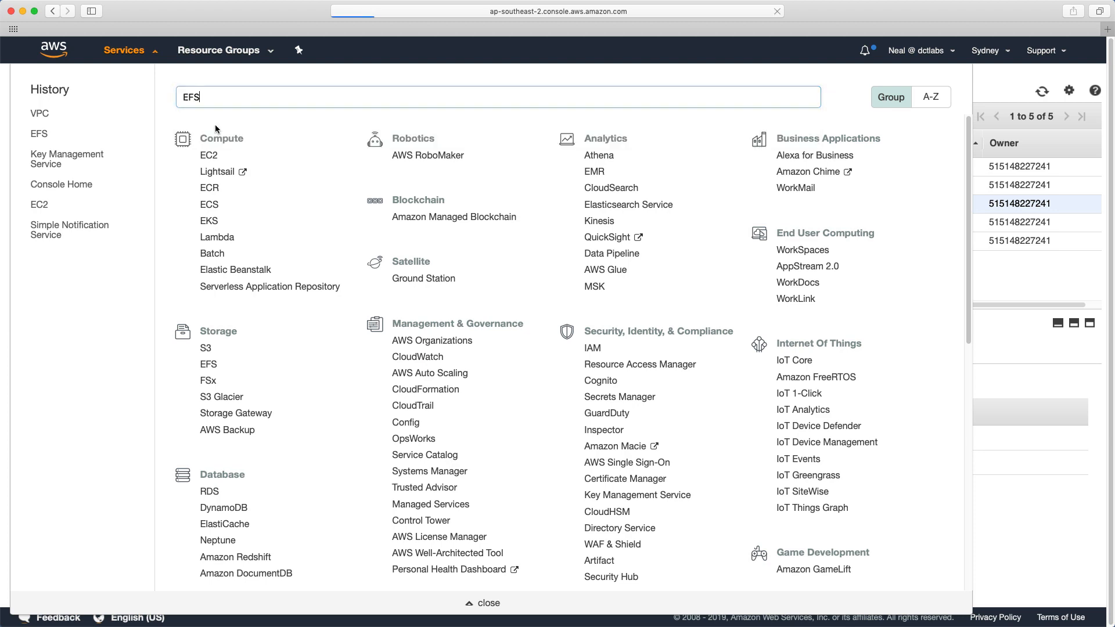
pyautogui.click(208, 364)
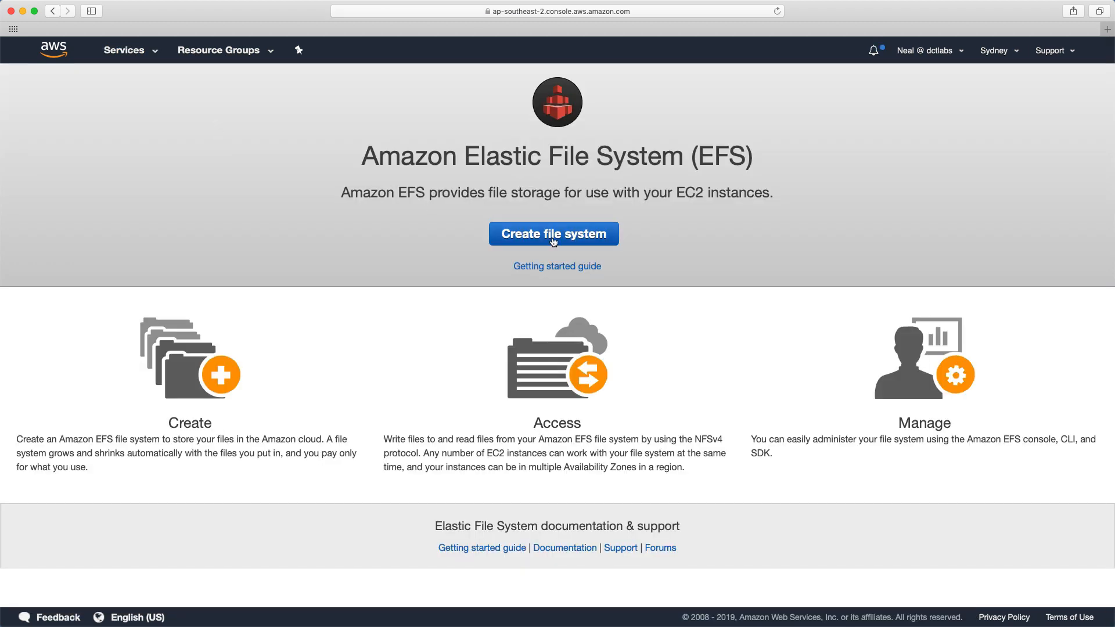
pyautogui.click(553, 233)
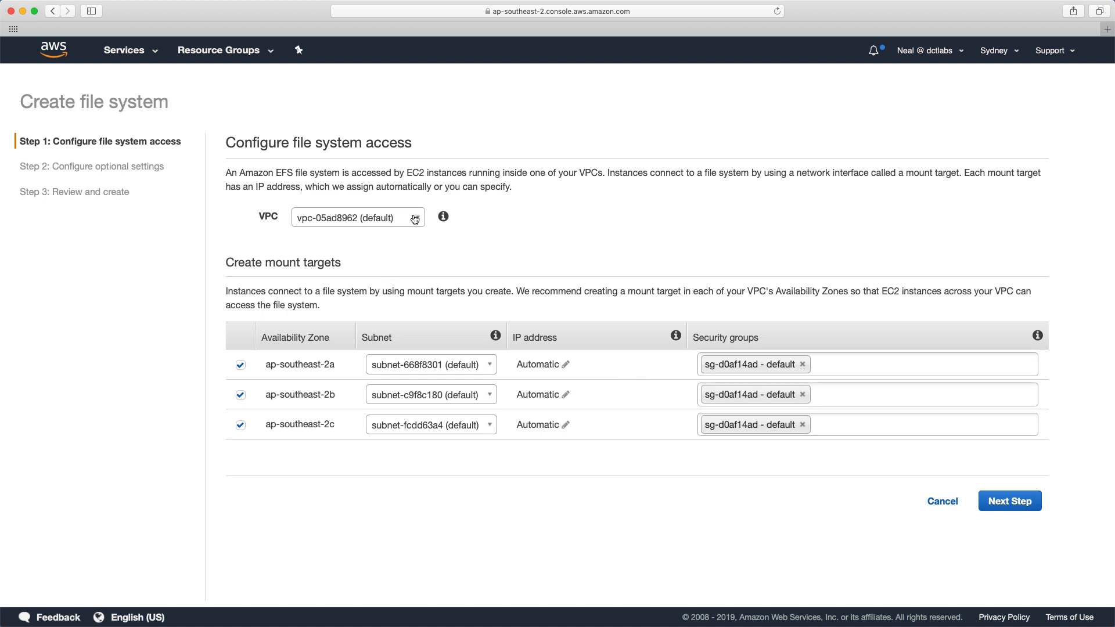
pyautogui.click(358, 217)
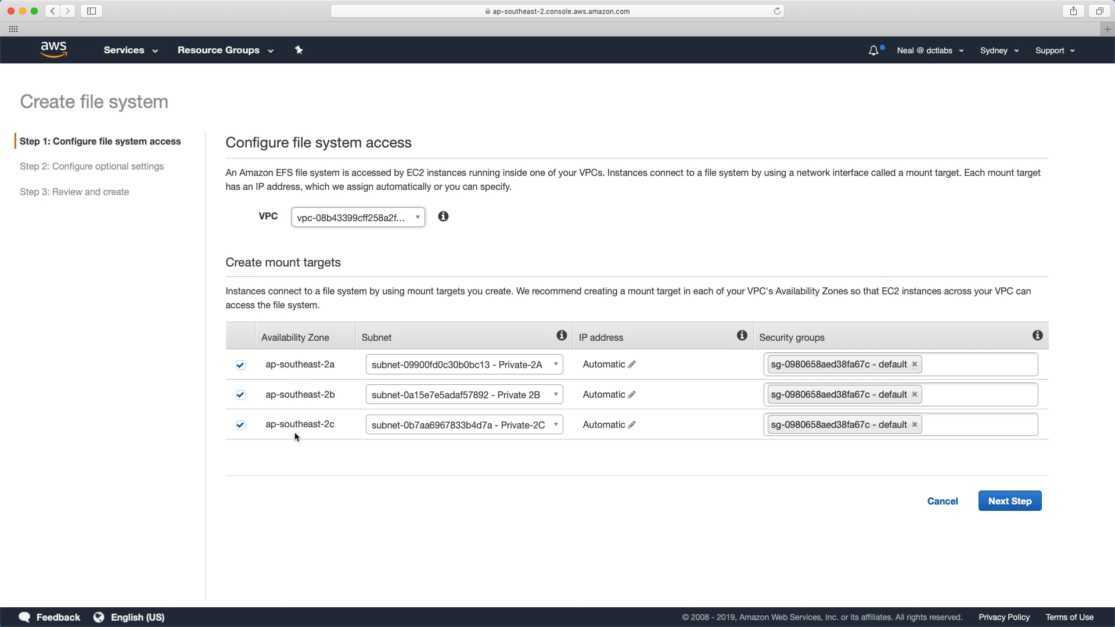
pyautogui.moveTo(230, 438)
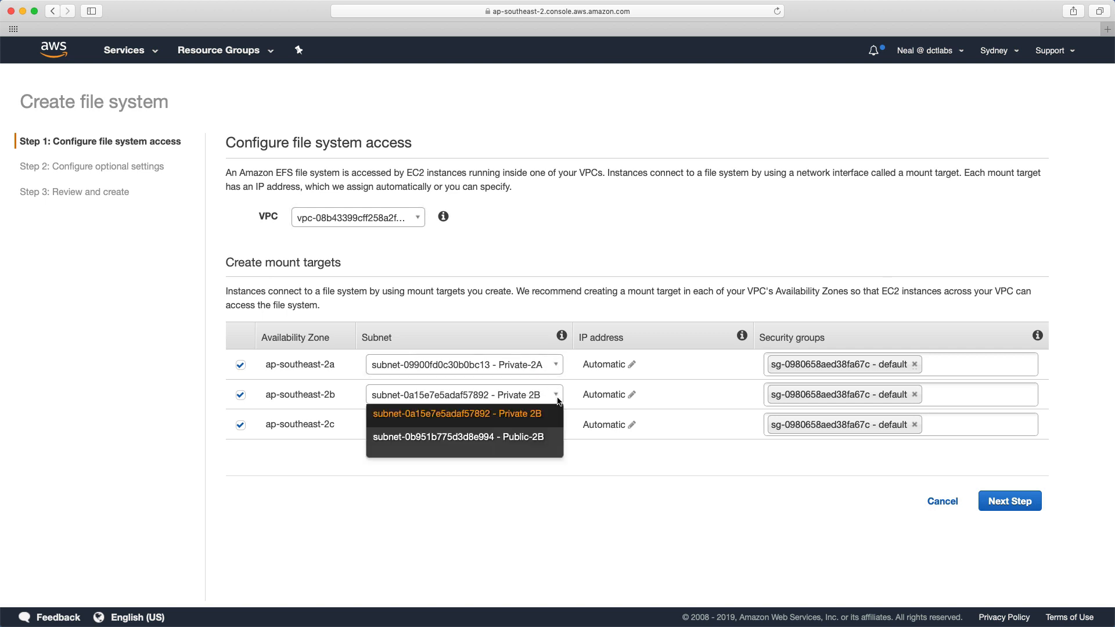
pyautogui.click(463, 425)
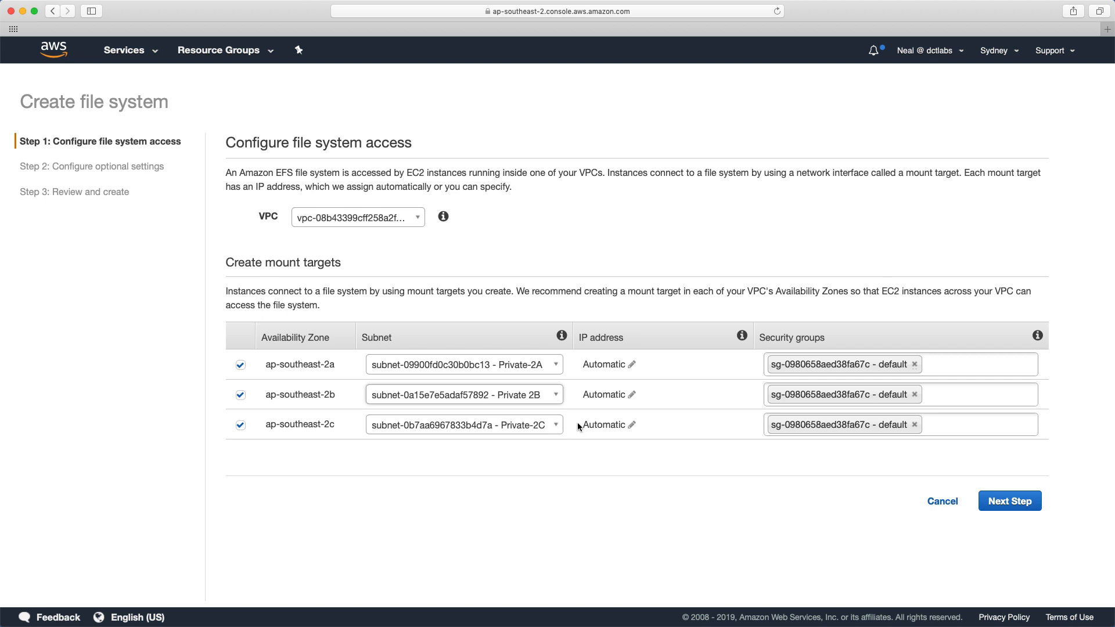
pyautogui.moveTo(720, 359)
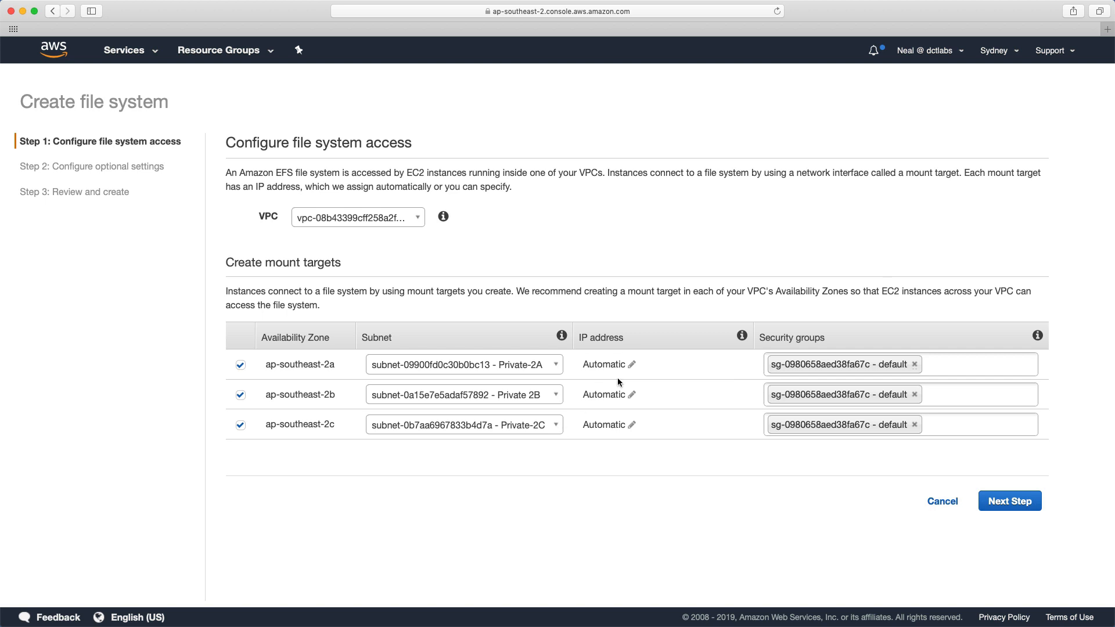
pyautogui.moveTo(628, 373)
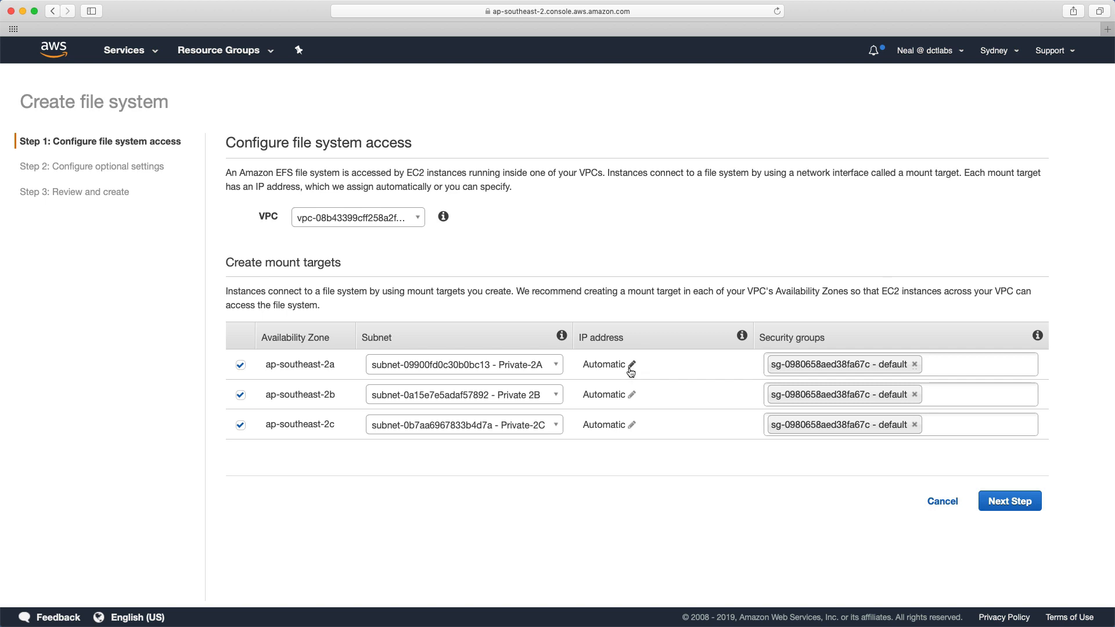
pyautogui.moveTo(632, 385)
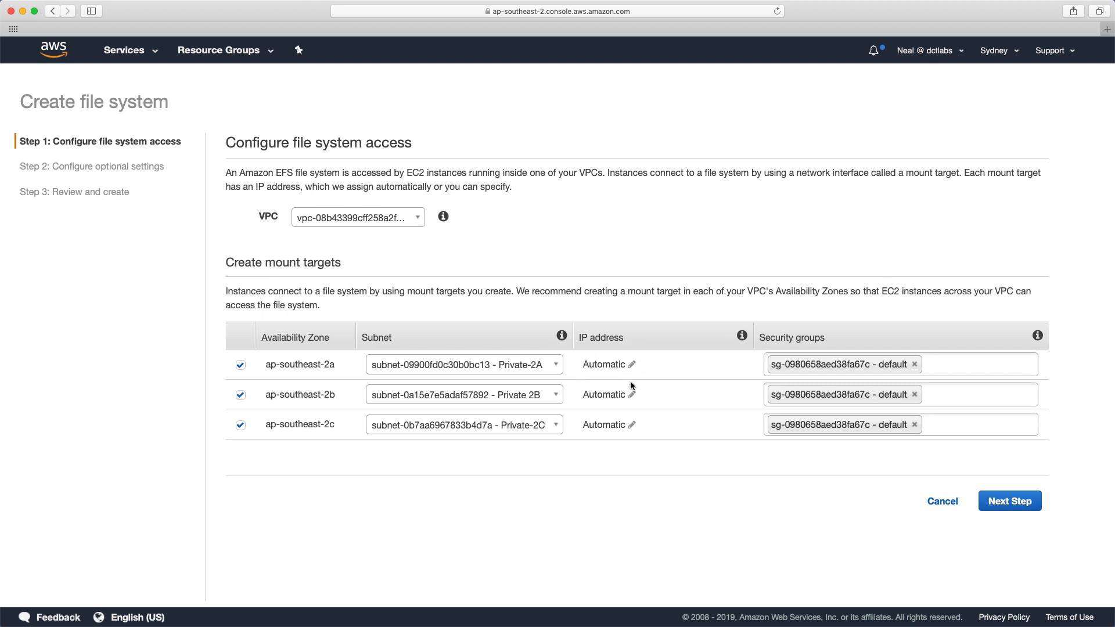
# Step: Replace the default security groups on the mount targets with EFS-Access
pyautogui.click(632, 363)
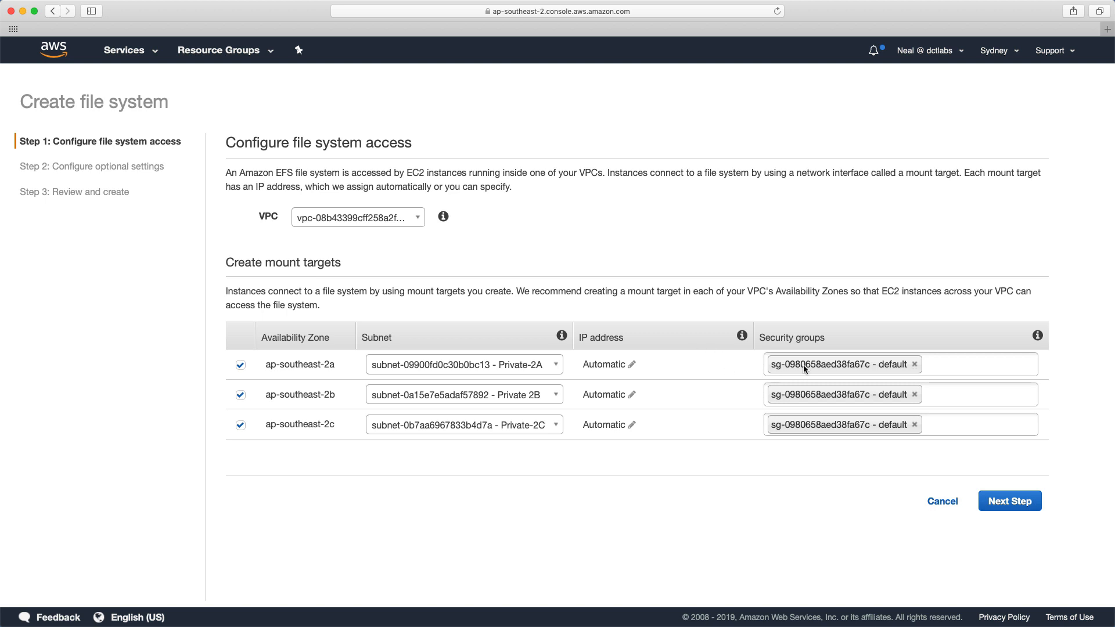
pyautogui.click(914, 363)
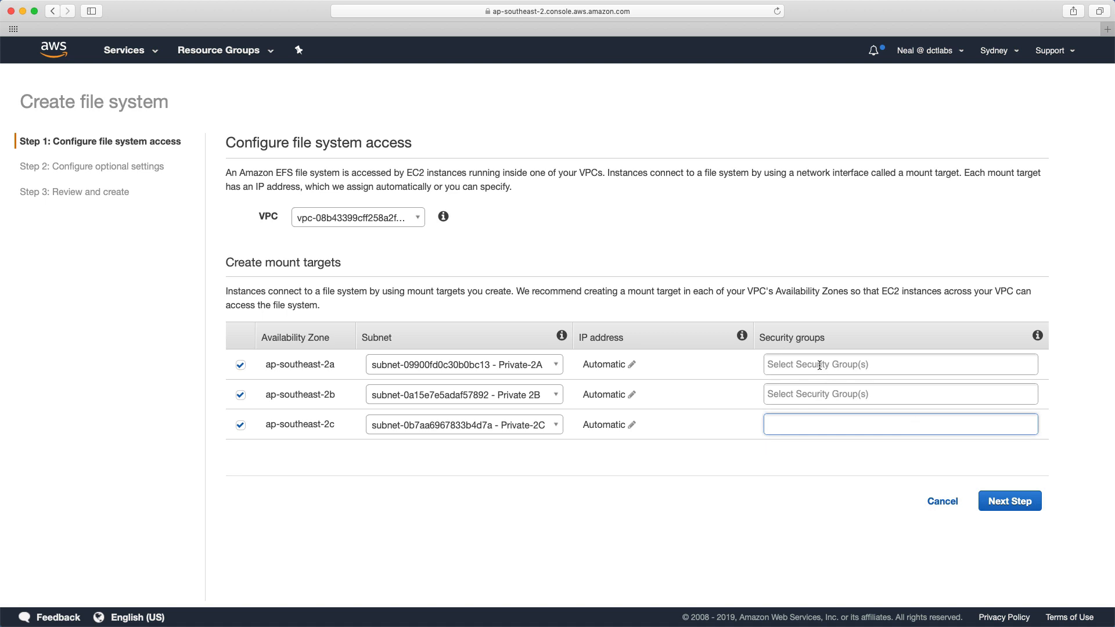
pyautogui.click(899, 394)
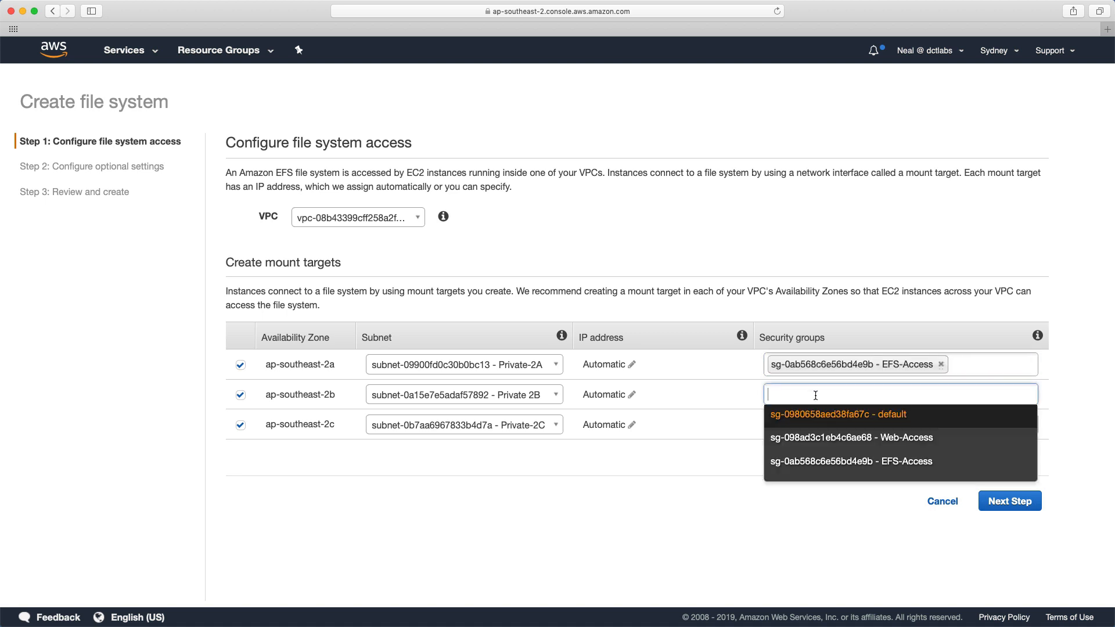
pyautogui.click(850, 461)
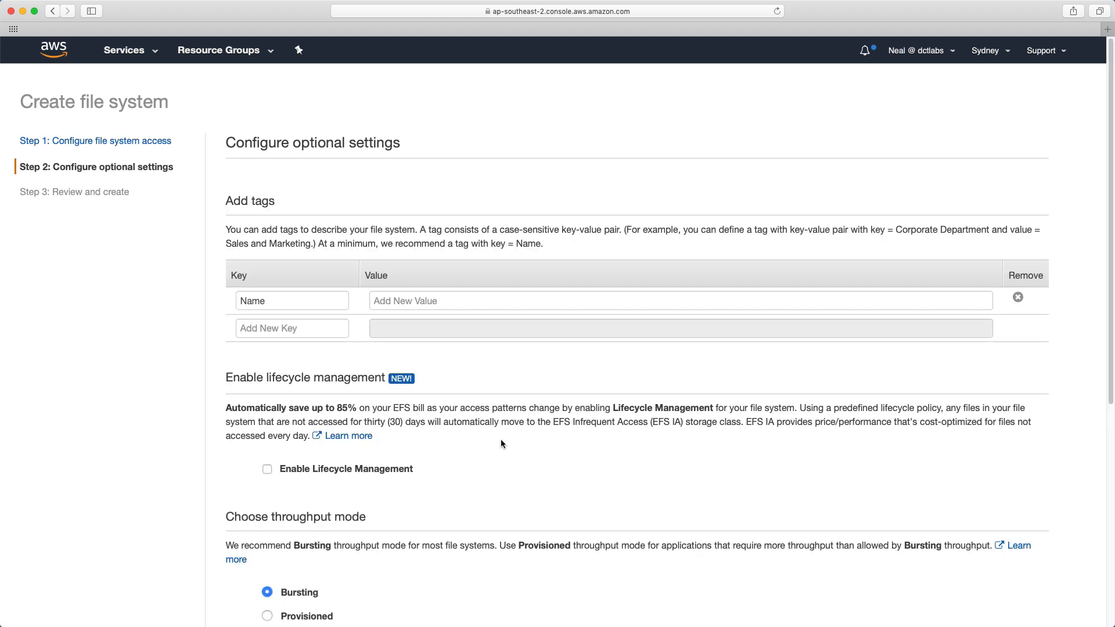
pyautogui.scroll(-3)
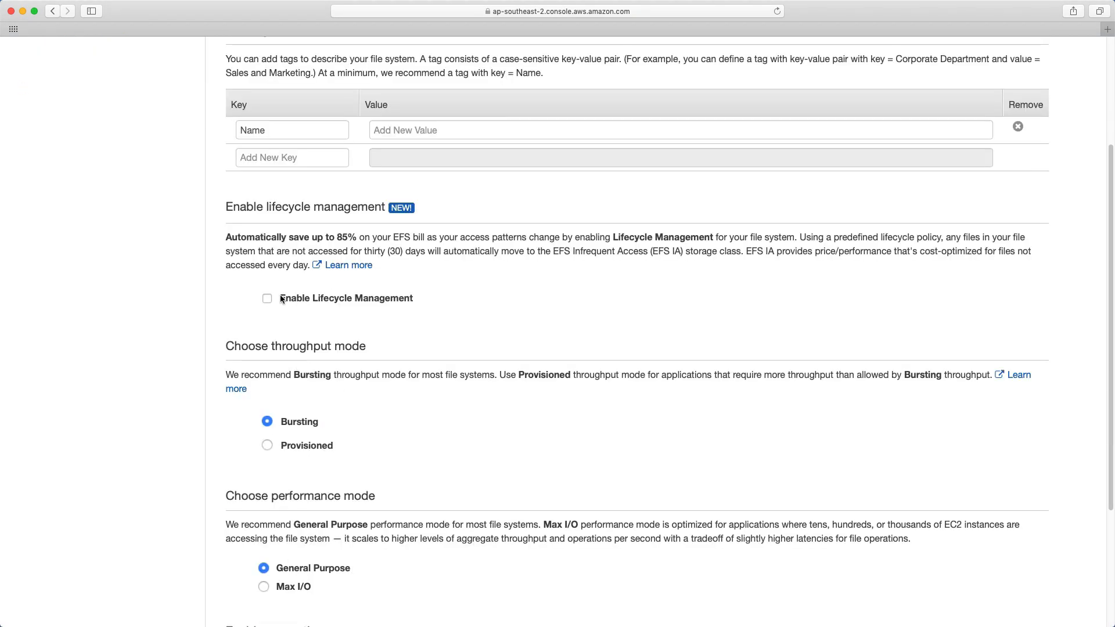
pyautogui.click(267, 298)
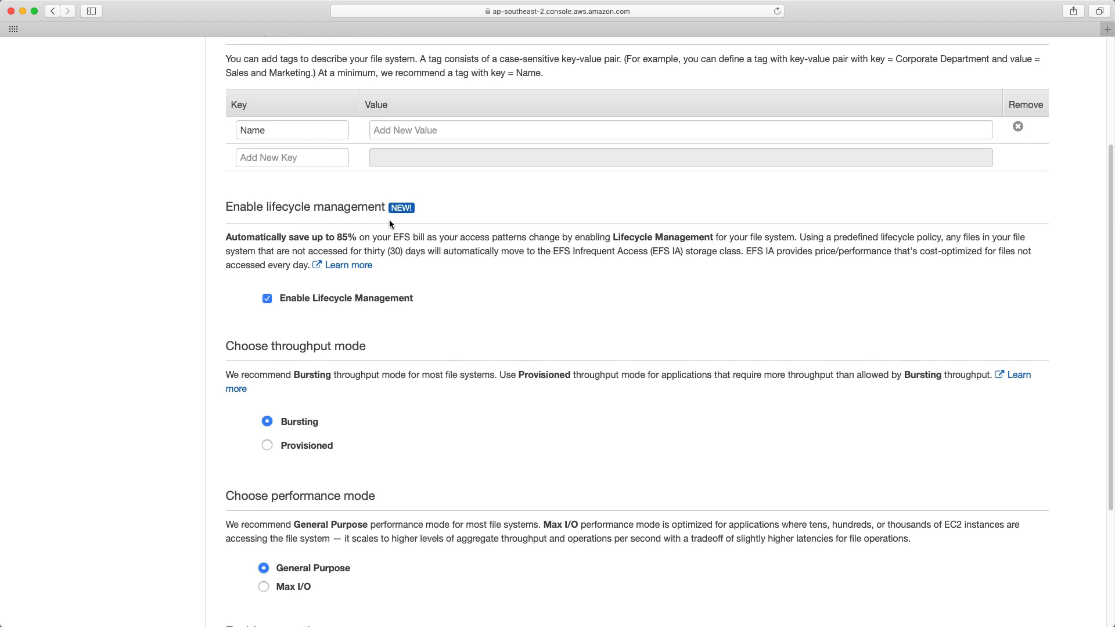
pyautogui.moveTo(420, 207); pyautogui.dragTo(1087, 207)
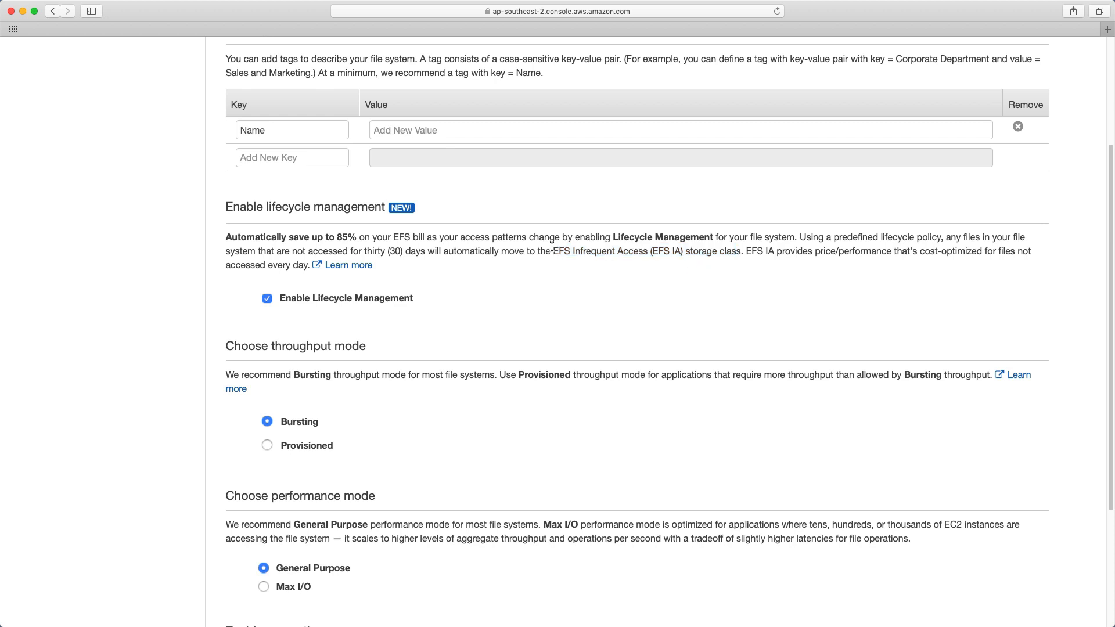
pyautogui.moveTo(551, 251); pyautogui.dragTo(740, 251)
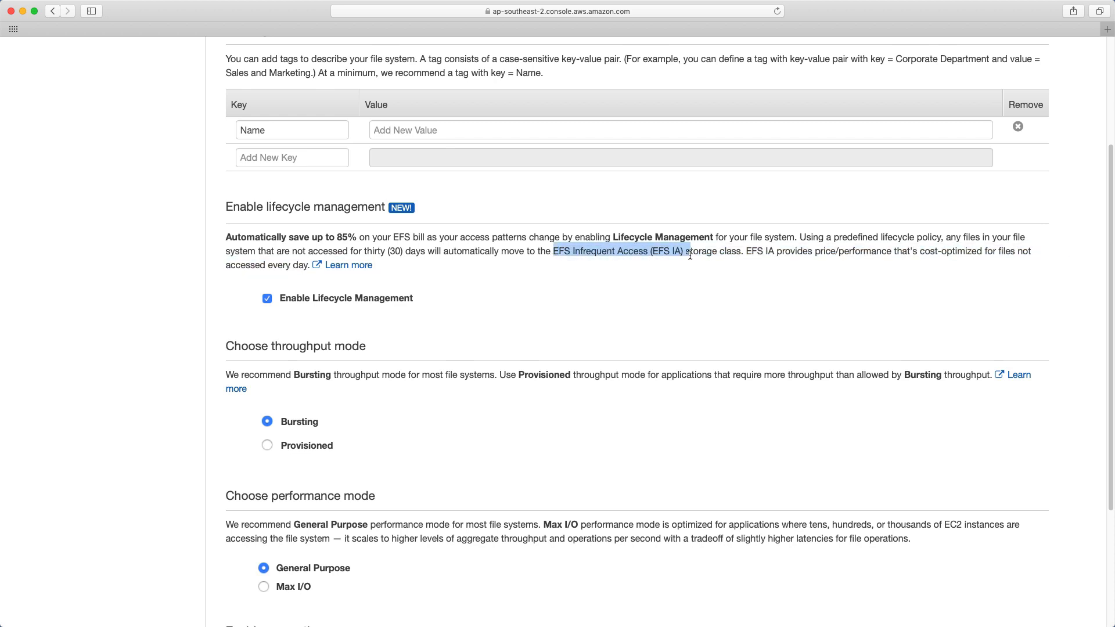
pyautogui.click(267, 331)
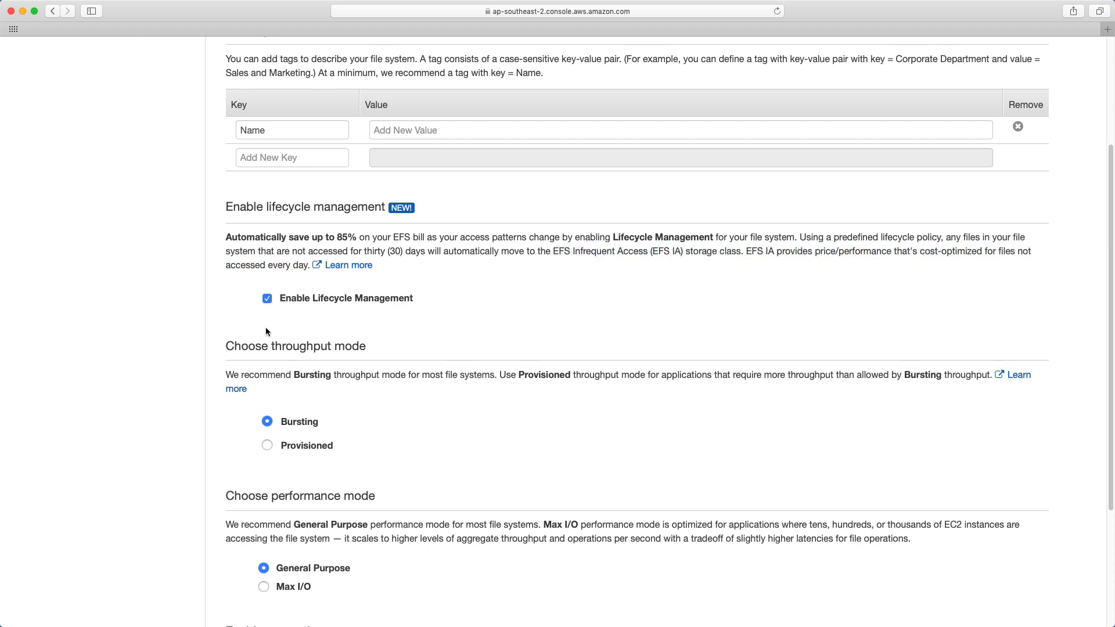
pyautogui.click(267, 298)
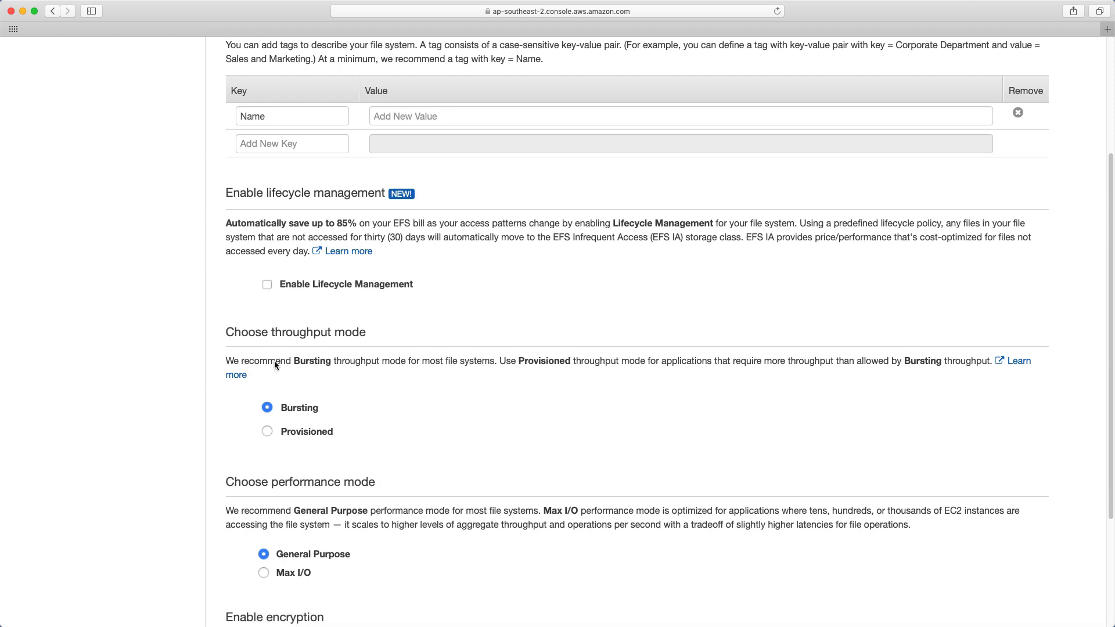
# Step: Keep Bursting throughput, General Purpose performance and no encryption, then continue to review
pyautogui.scroll(-3)
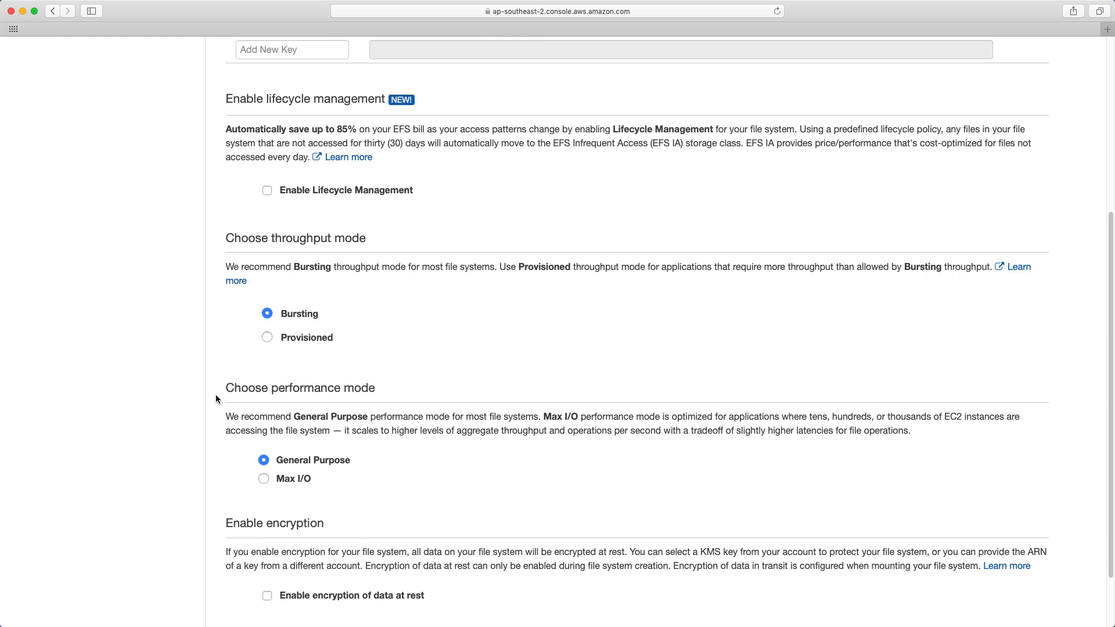
pyautogui.moveTo(214, 395)
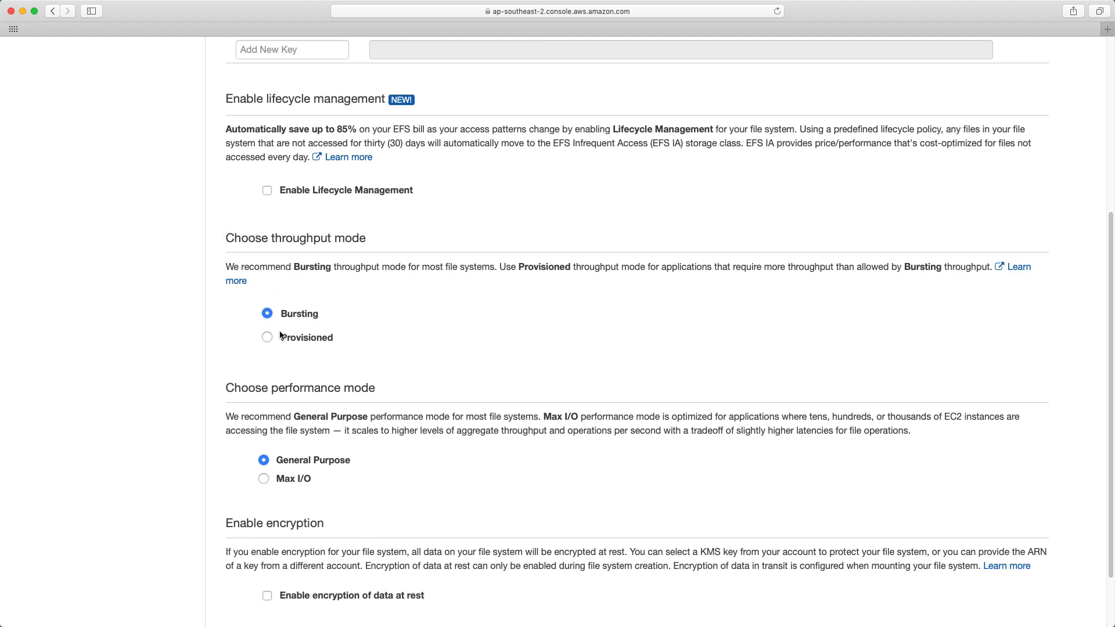
pyautogui.moveTo(268, 252)
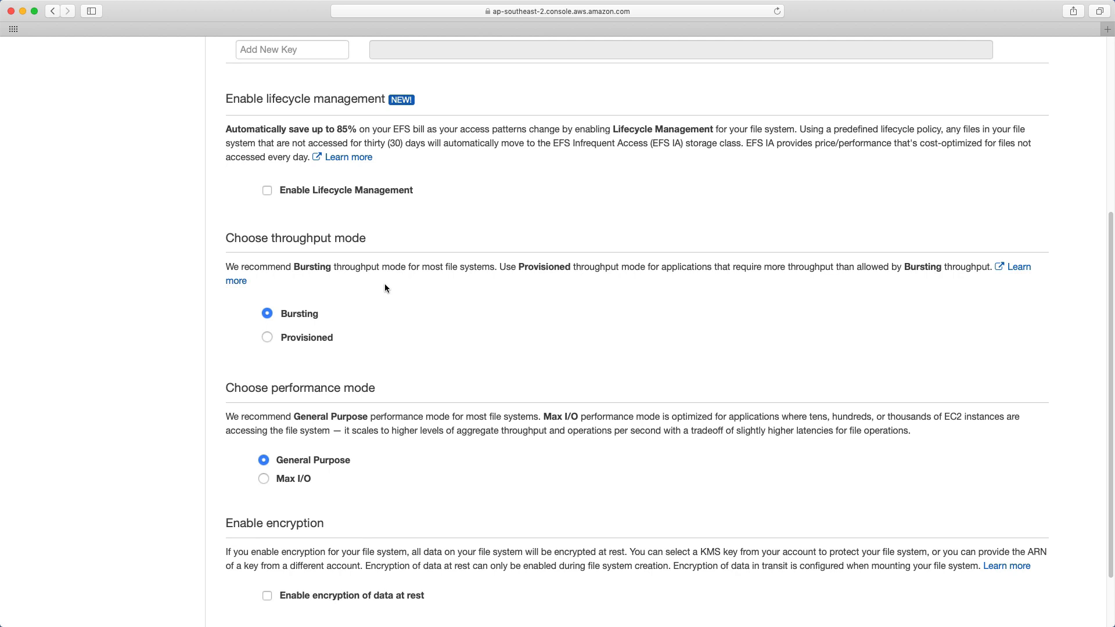
pyautogui.moveTo(268, 336)
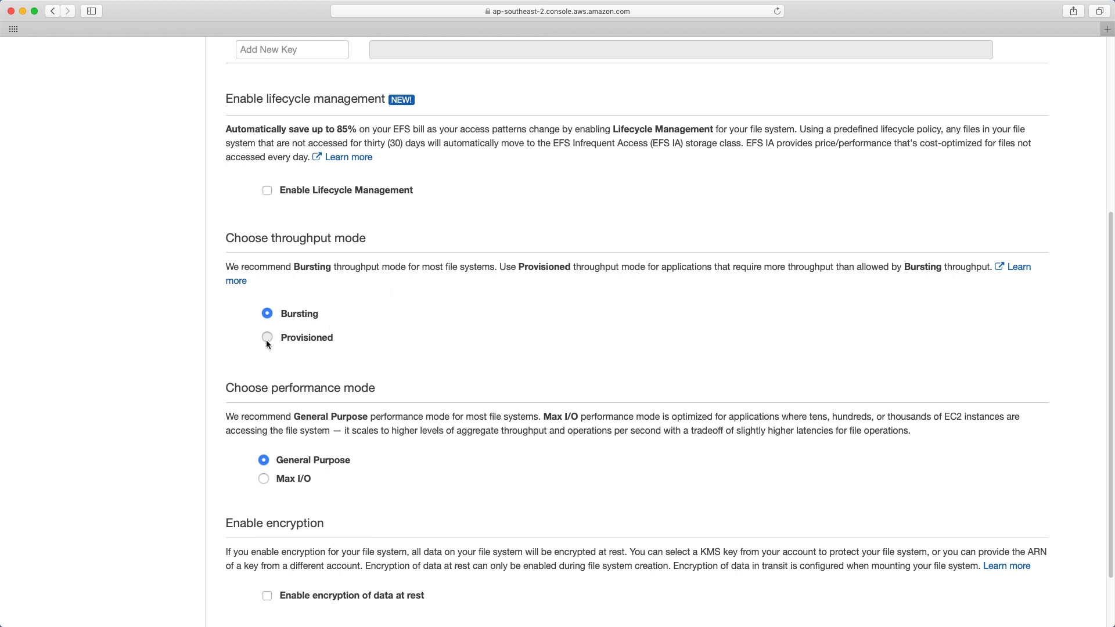
pyautogui.click(267, 337)
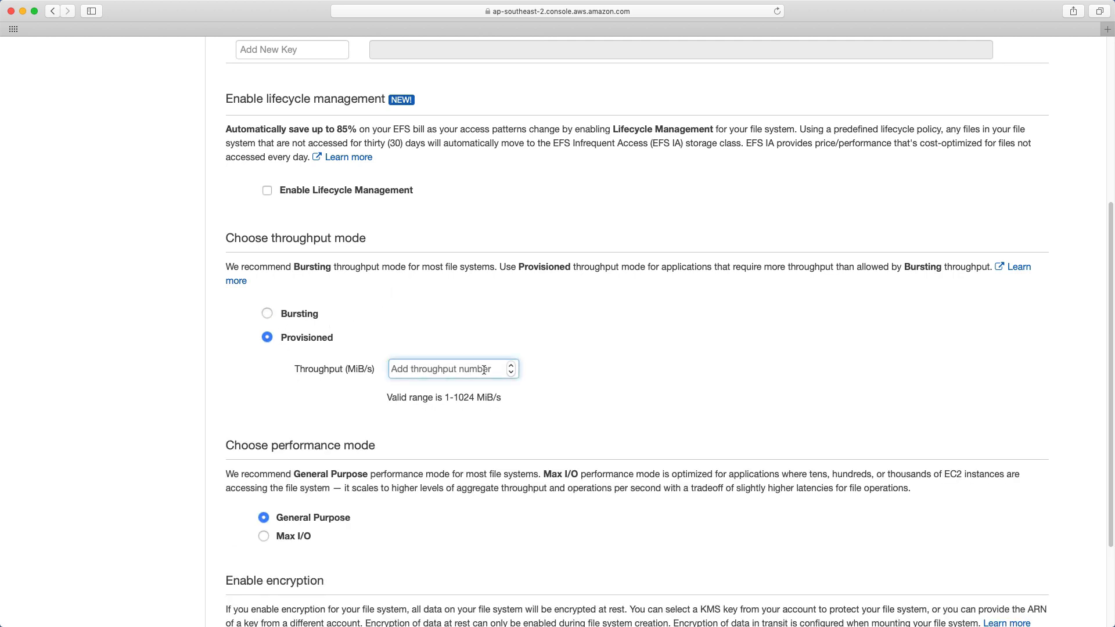
pyautogui.moveTo(465, 377)
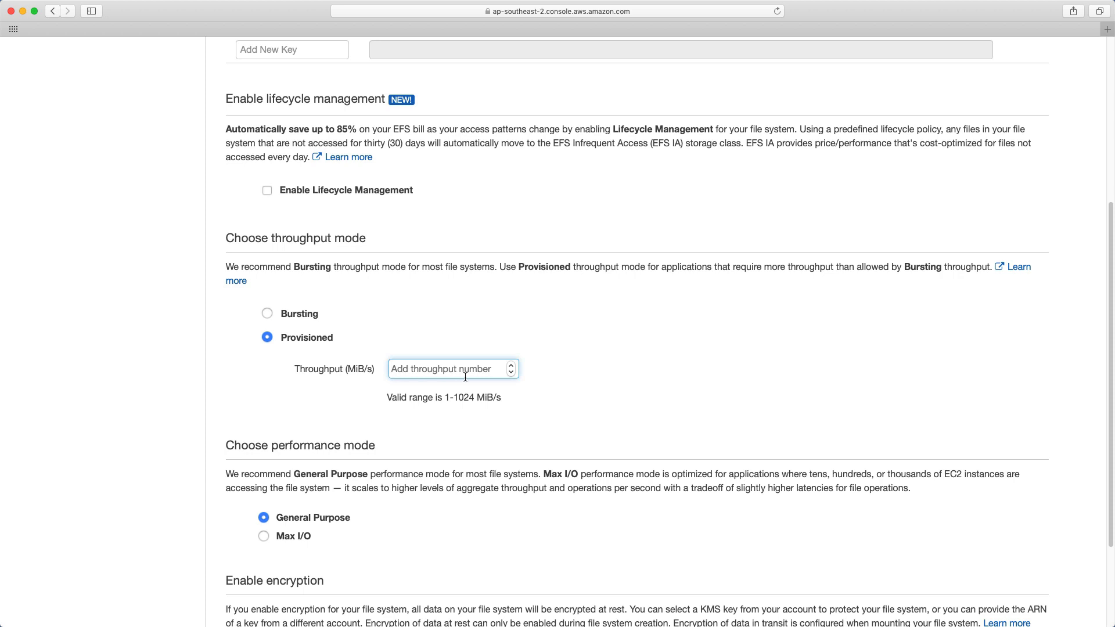
pyautogui.moveTo(418, 422)
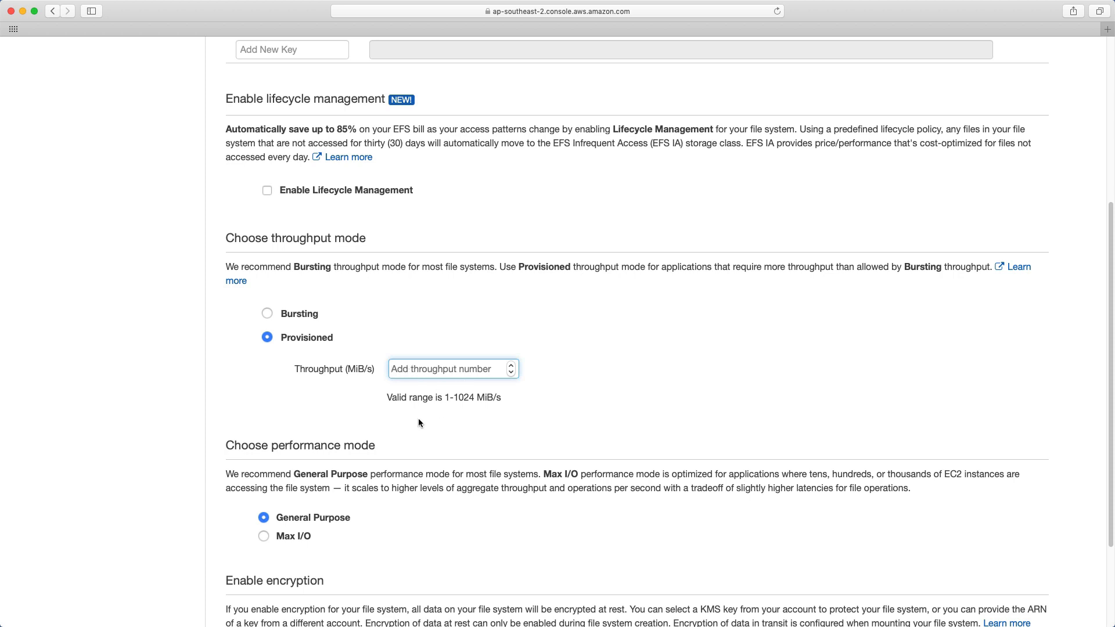
pyautogui.moveTo(322, 329)
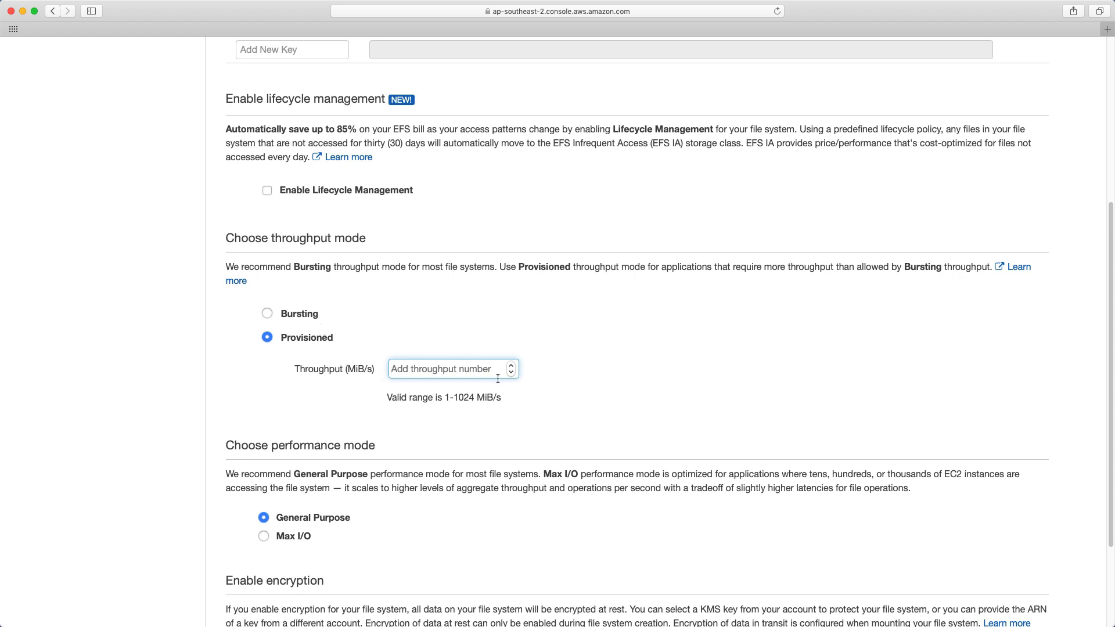
pyautogui.moveTo(329, 354)
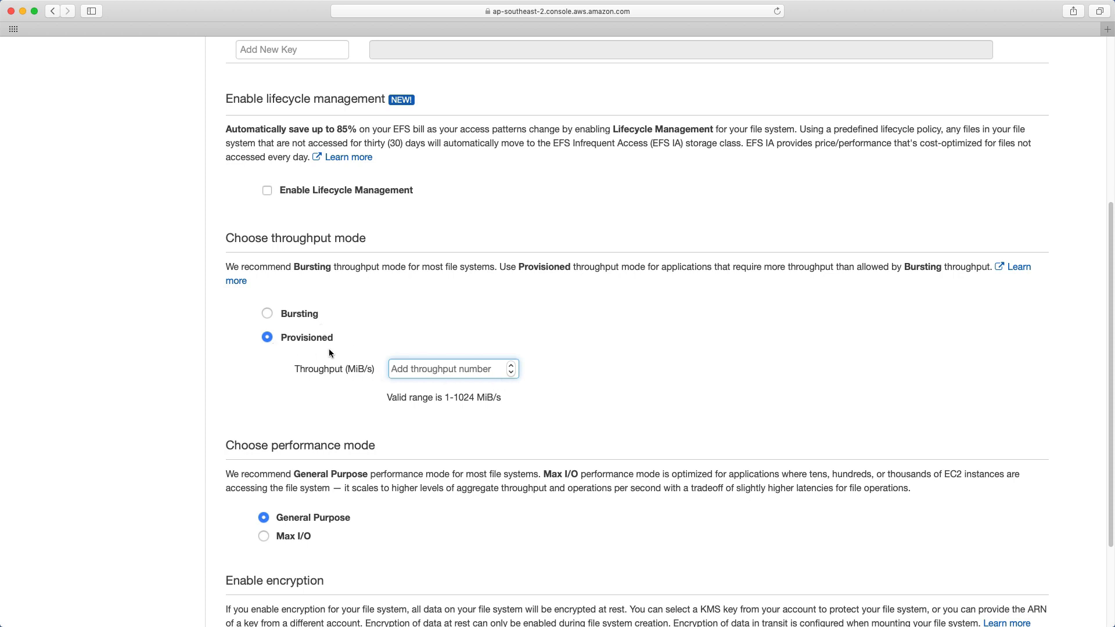
pyautogui.moveTo(283, 355)
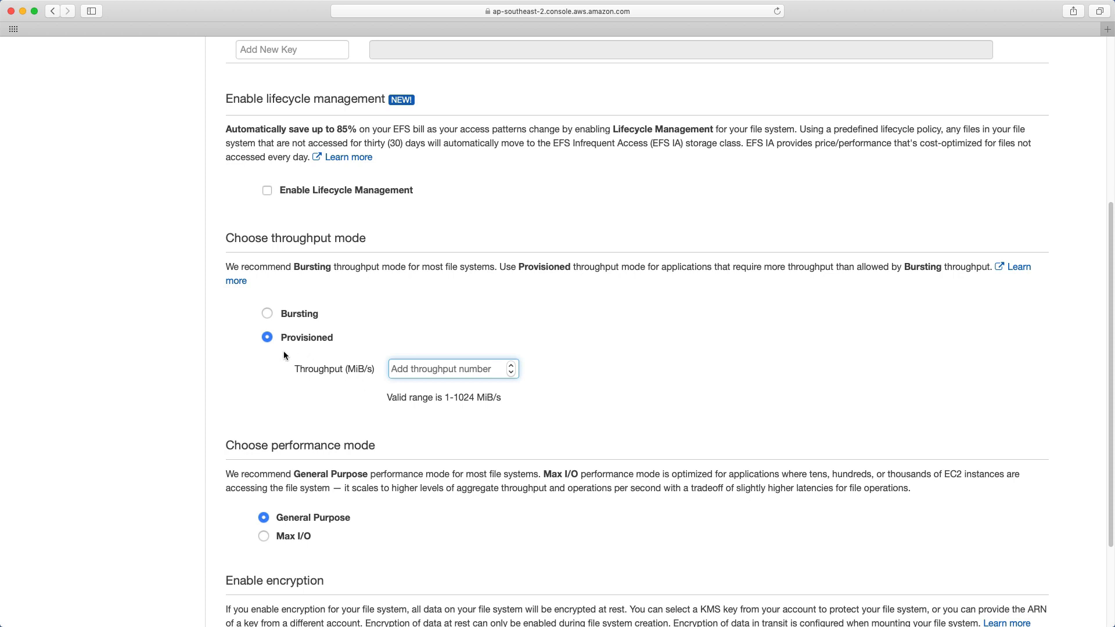
pyautogui.click(267, 314)
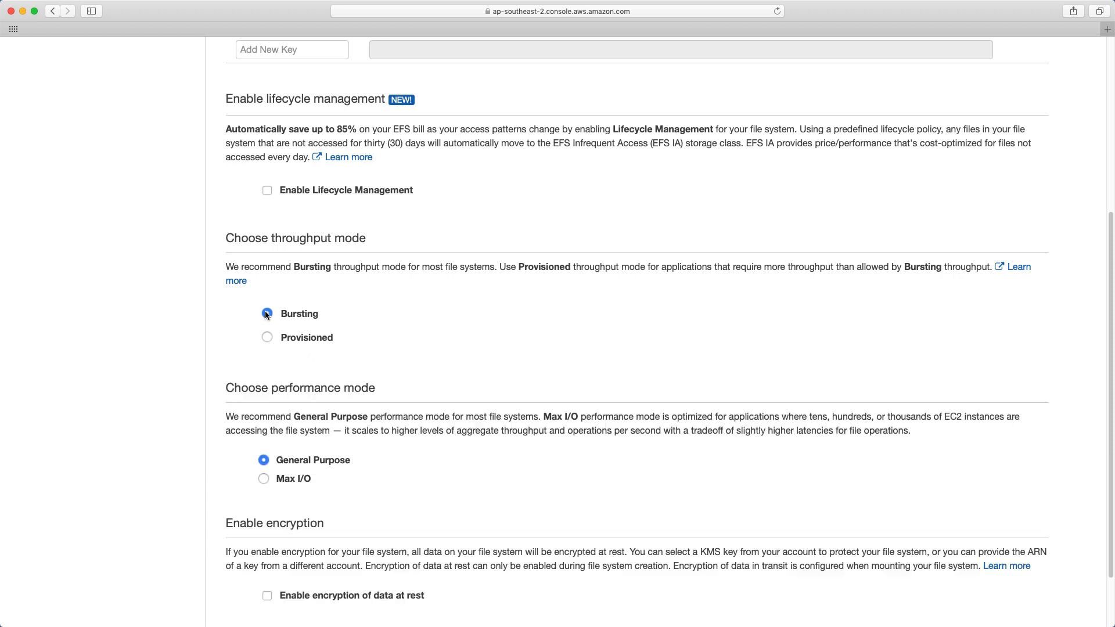
pyautogui.scroll(-3)
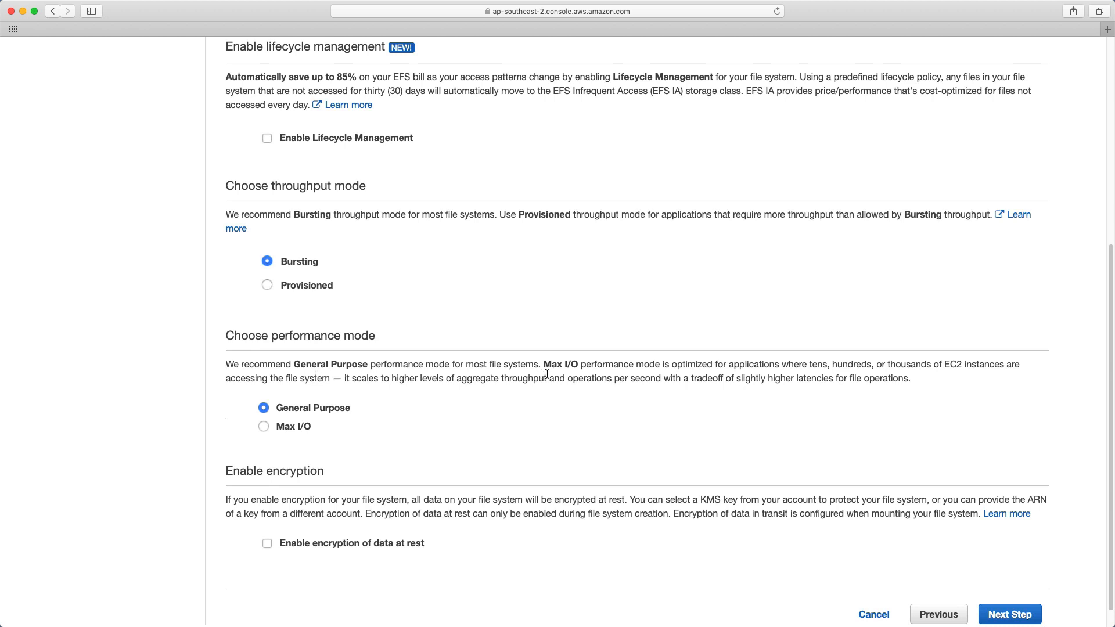
pyautogui.moveTo(587, 377)
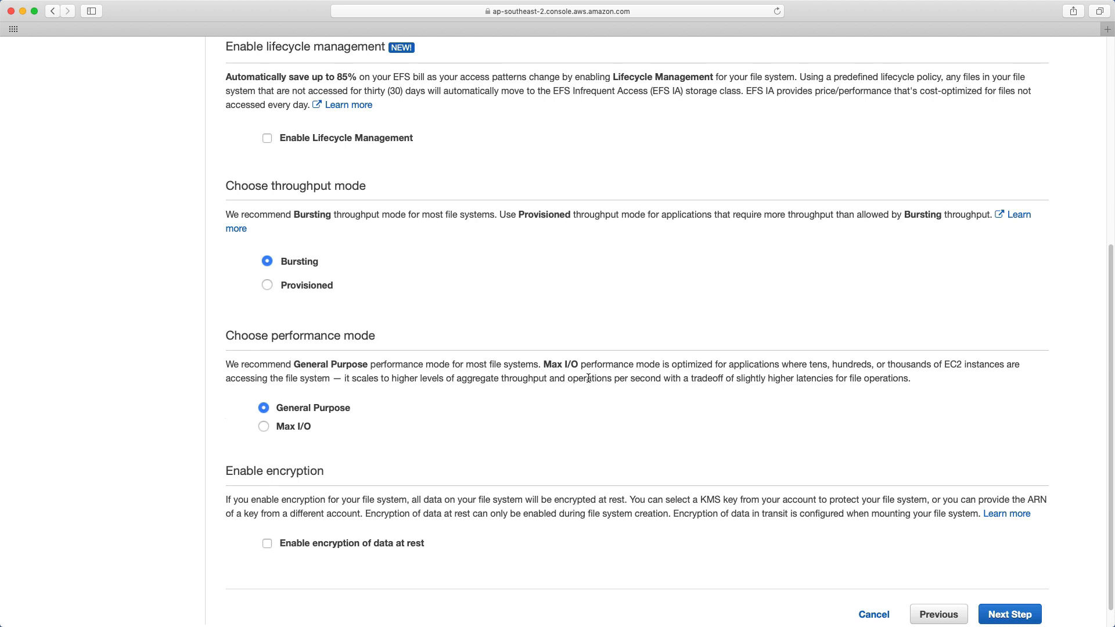
pyautogui.moveTo(809, 364); pyautogui.dragTo(969, 364)
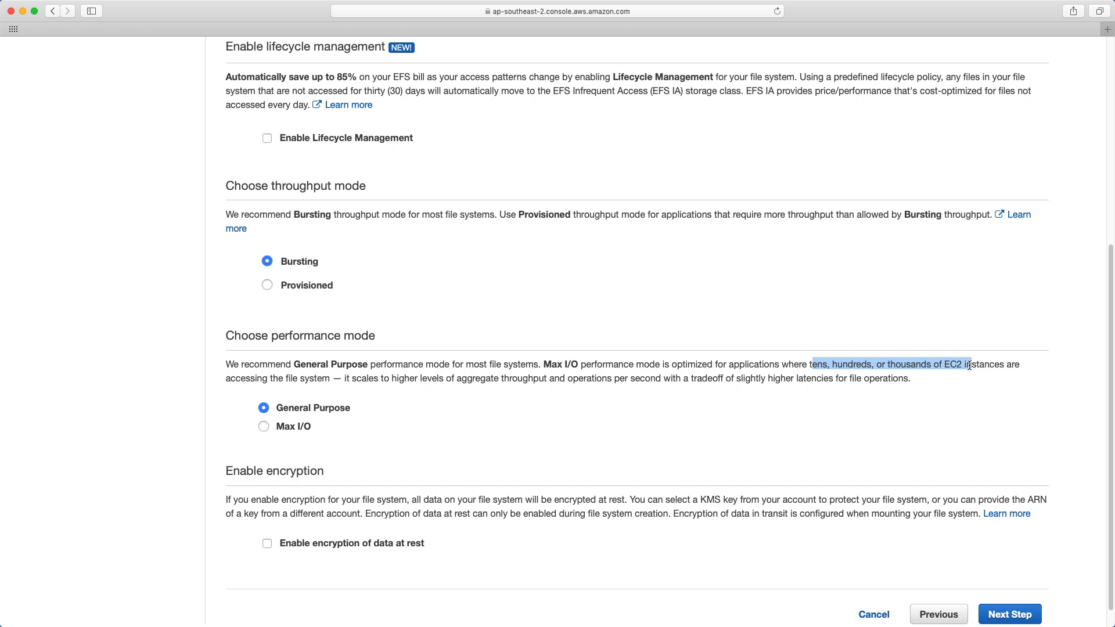
pyautogui.moveTo(319, 408)
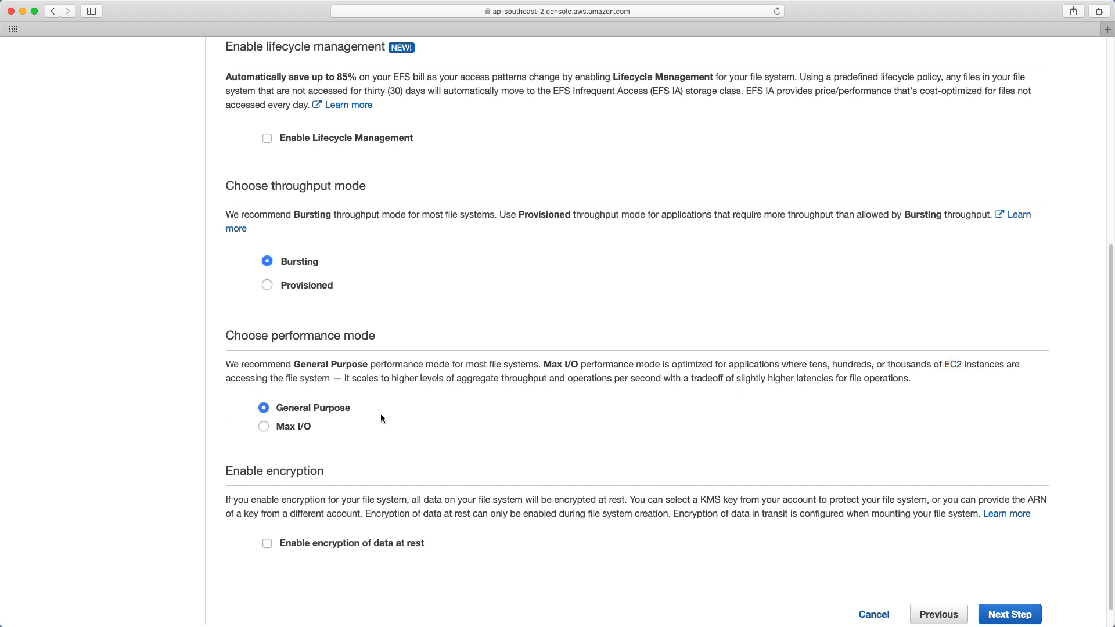
pyautogui.scroll(-3)
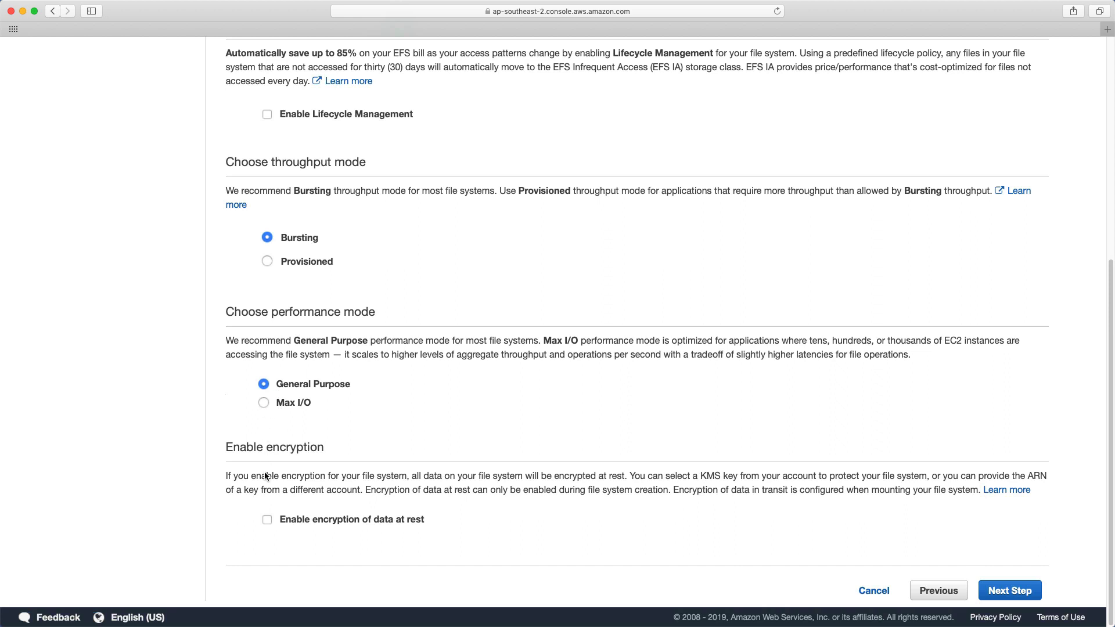
pyautogui.click(268, 516)
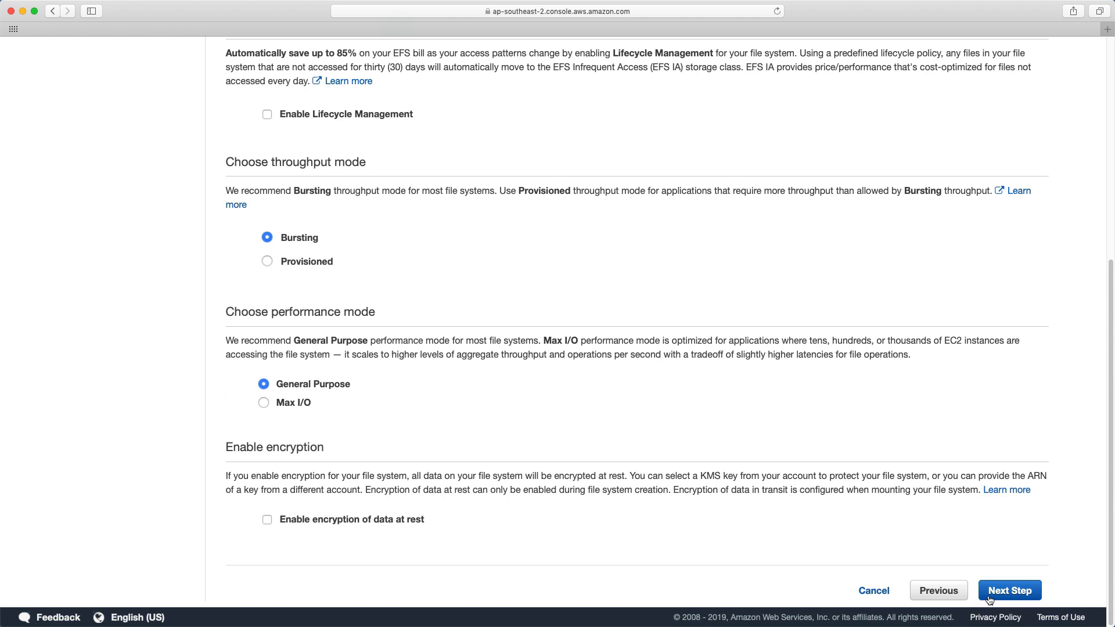
pyautogui.click(1010, 590)
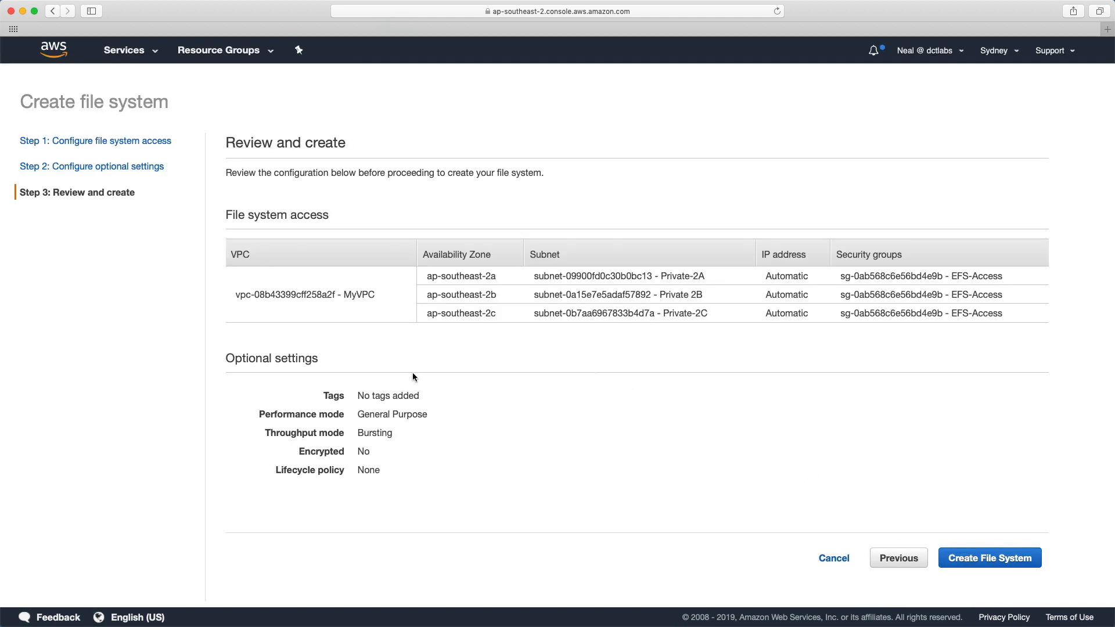
pyautogui.moveTo(443, 327)
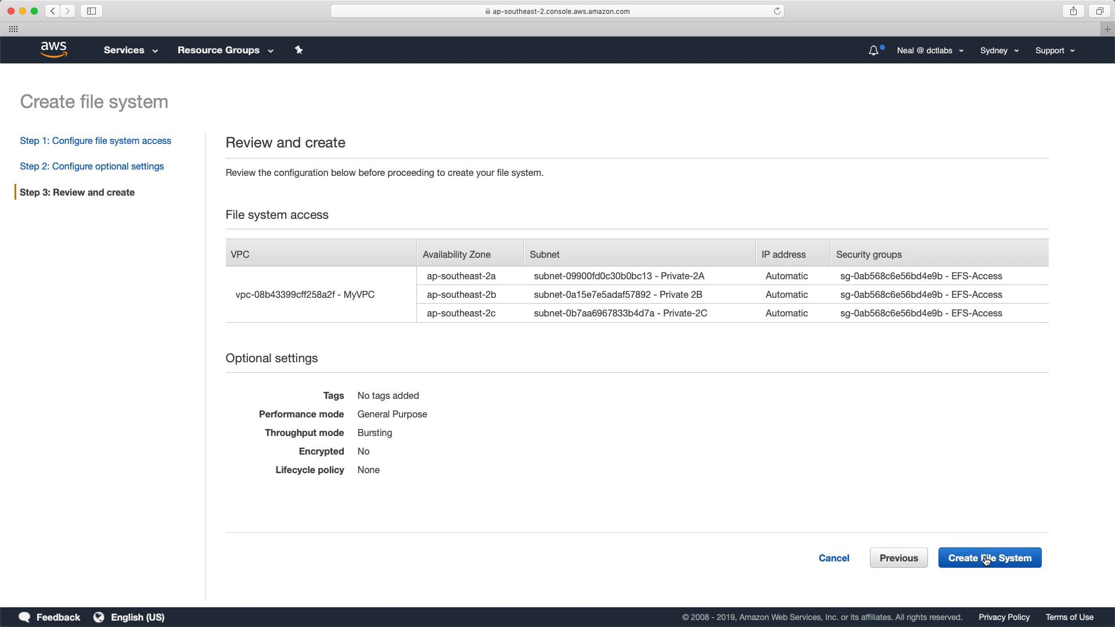
# Step: Create the file system and confirm its three mount targets are available
pyautogui.click(990, 558)
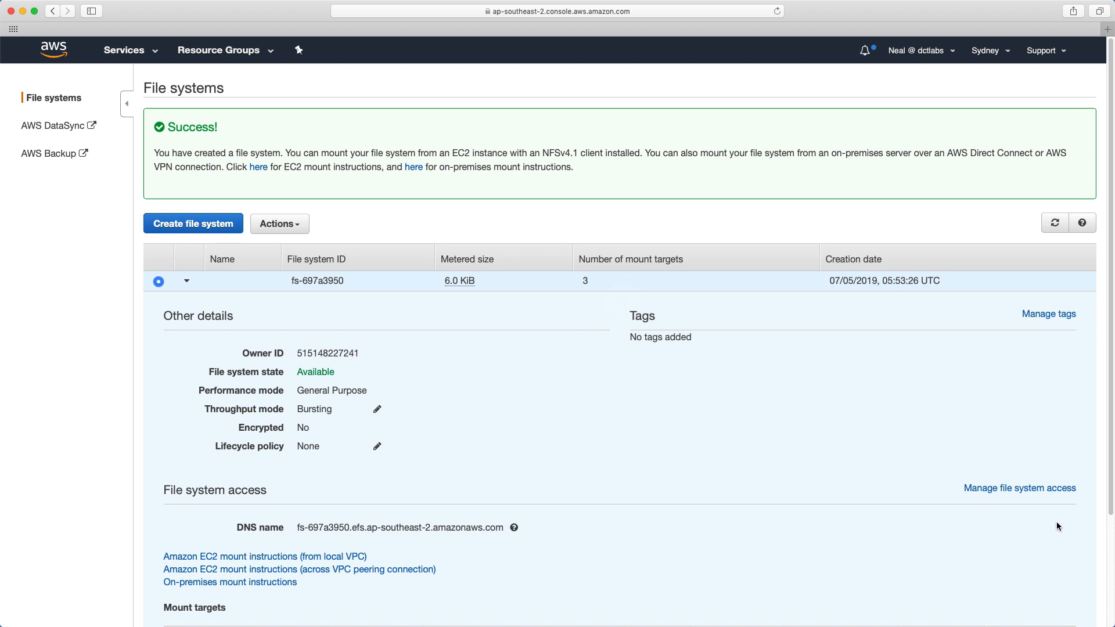
pyautogui.scroll(-3)
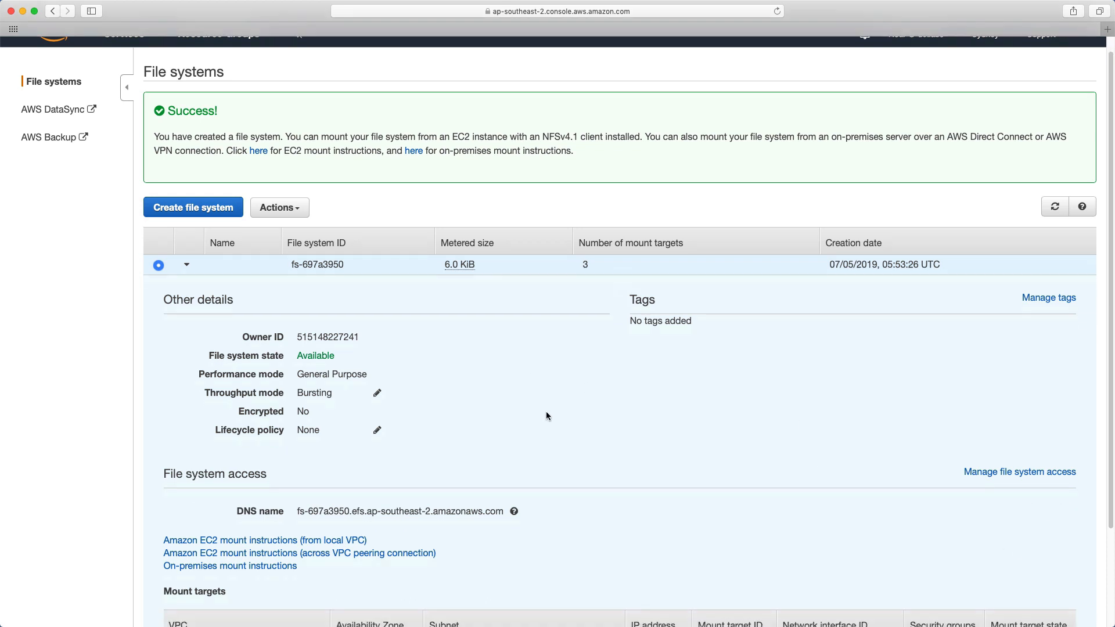
pyautogui.scroll(-3)
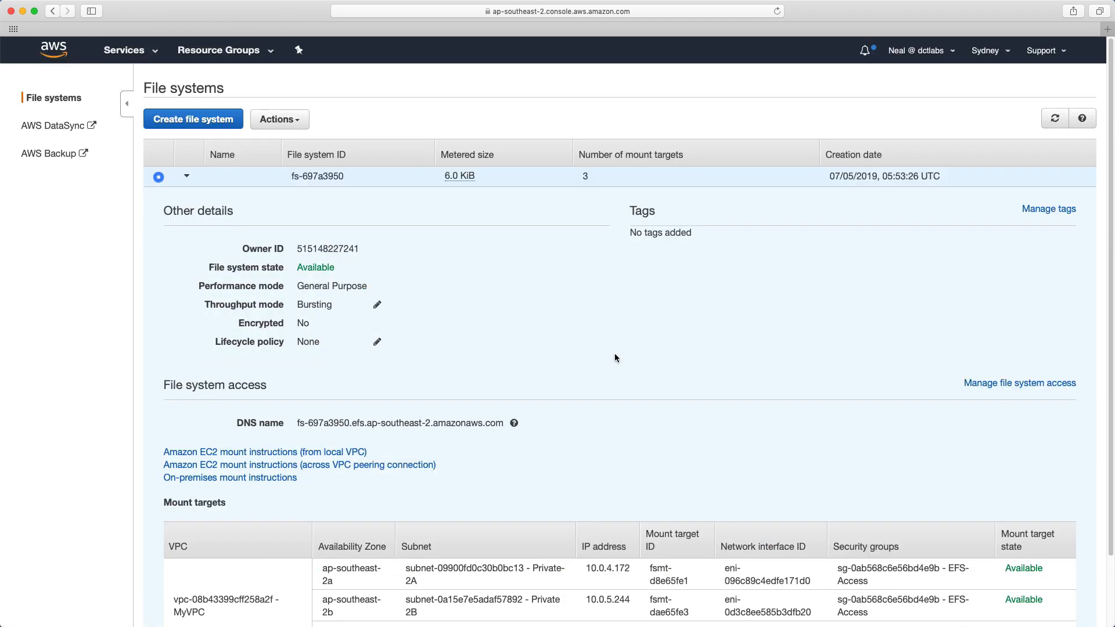
pyautogui.moveTo(722, 395)
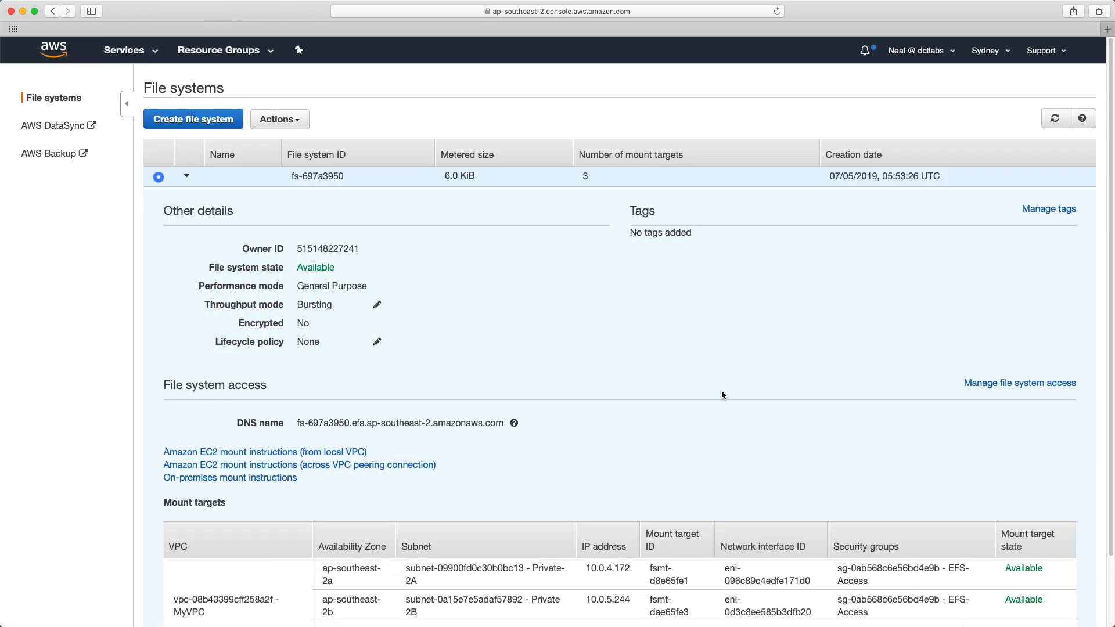
pyautogui.scroll(-3)
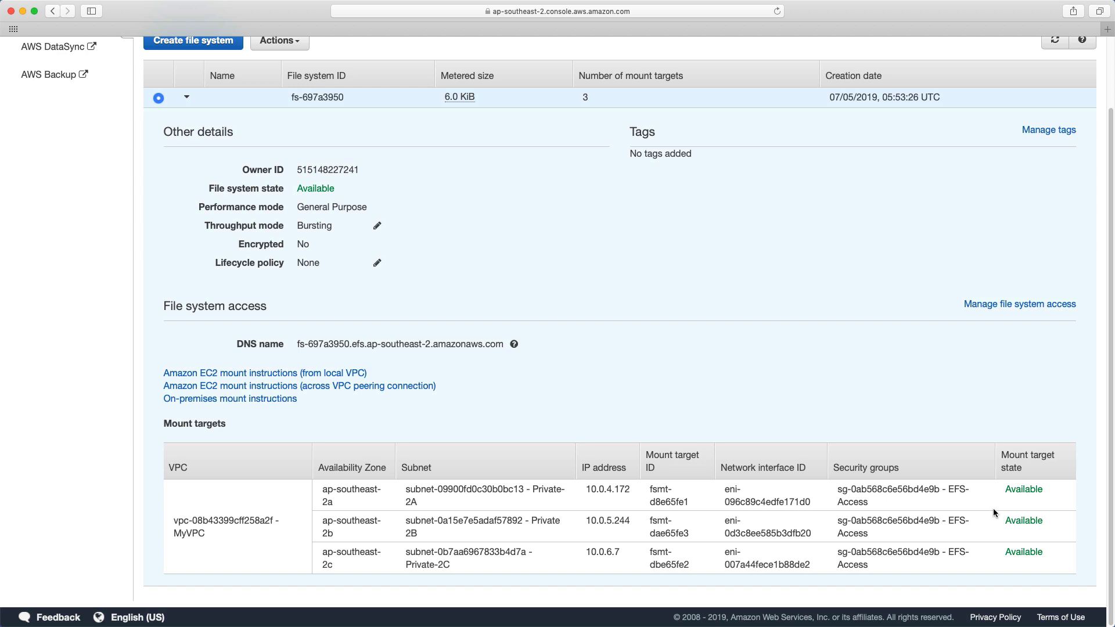
pyautogui.moveTo(679, 360)
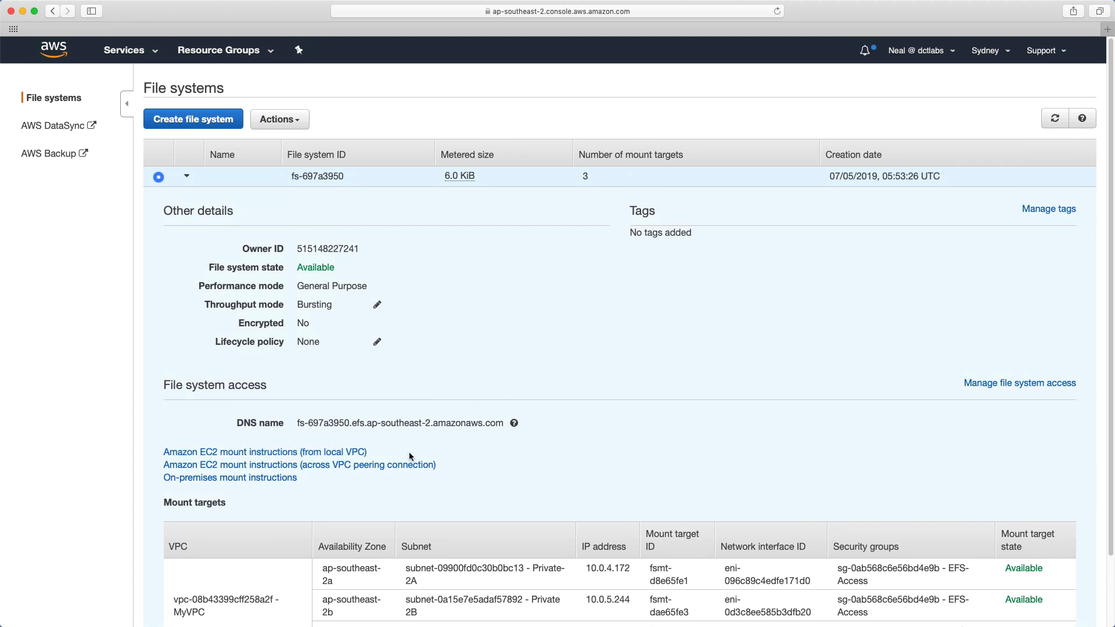
pyautogui.moveTo(452, 372)
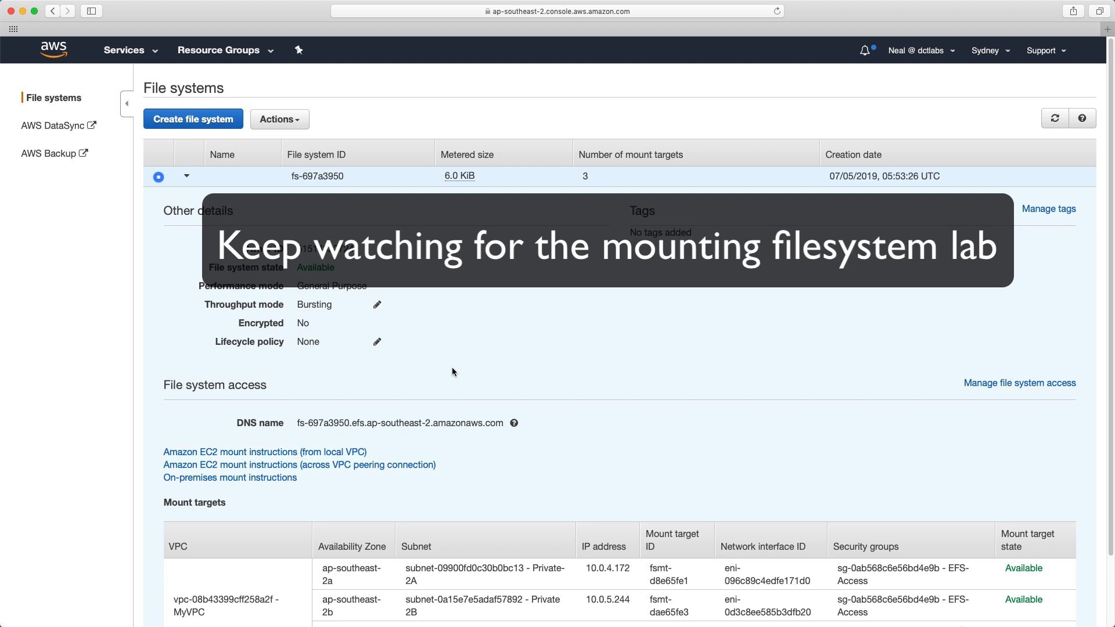
pyautogui.click(186, 177)
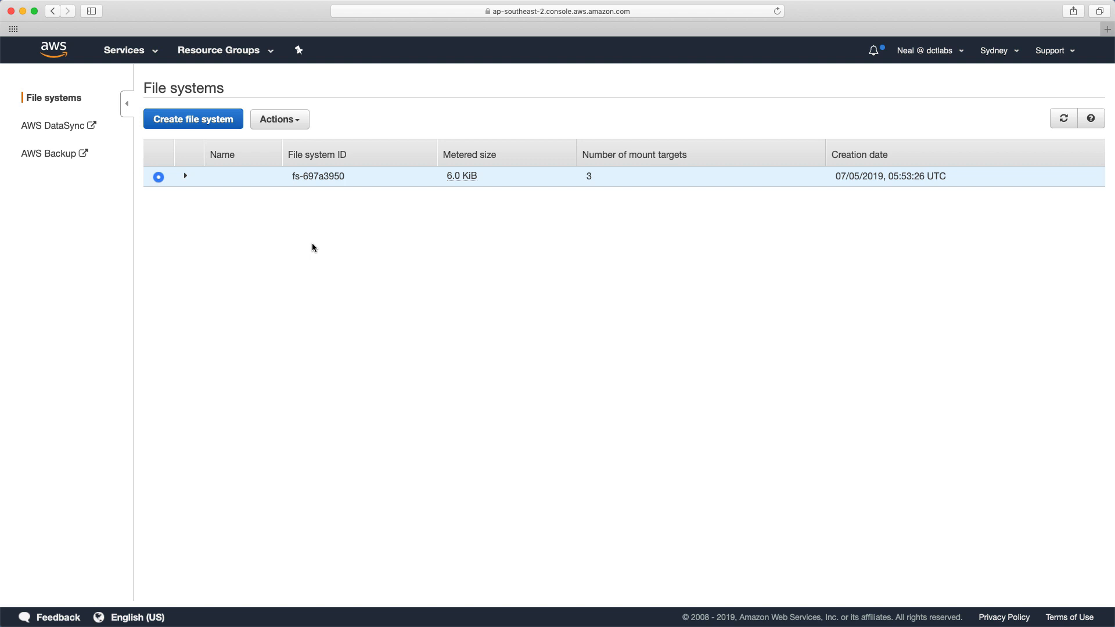
# Step: Copy the file system ID fs-697a3950, expand its details, and bring up Services
pyautogui.doubleClick(319, 175)
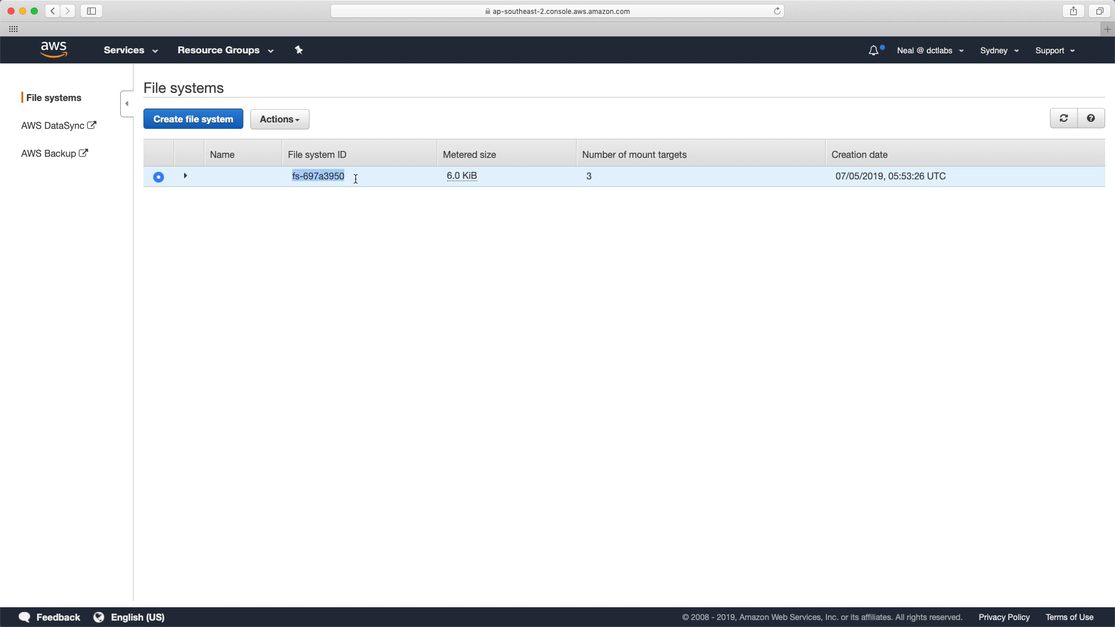
pyautogui.click(185, 175)
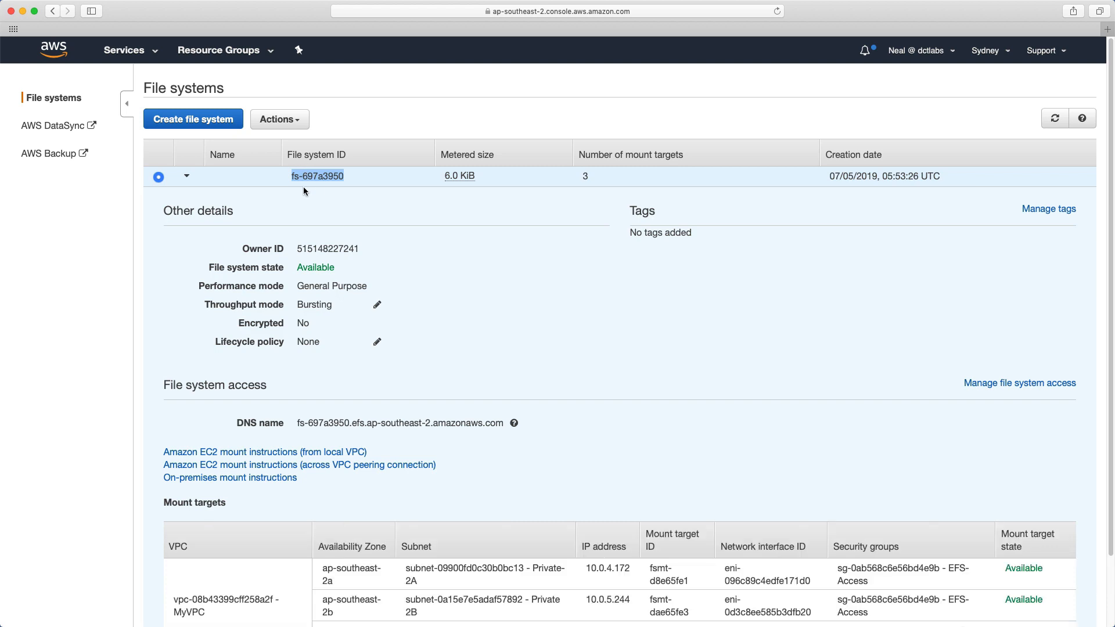
pyautogui.moveTo(113, 68)
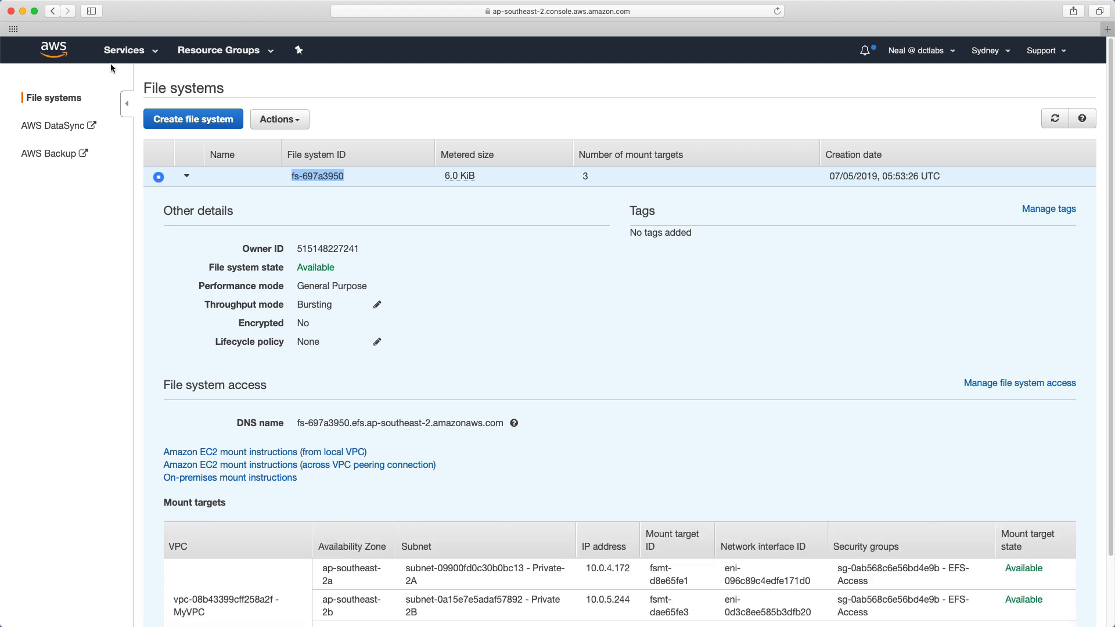
pyautogui.click(124, 50)
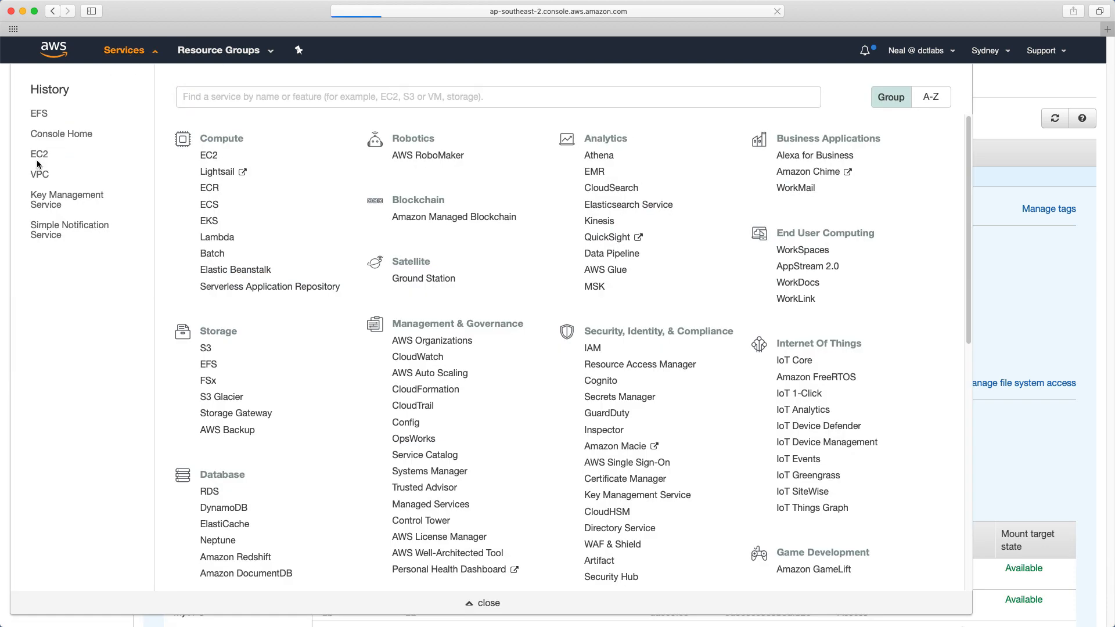
# Step: Go to EC2 instances and copy the running instance's public IP 54.252.190.255
pyautogui.click(40, 153)
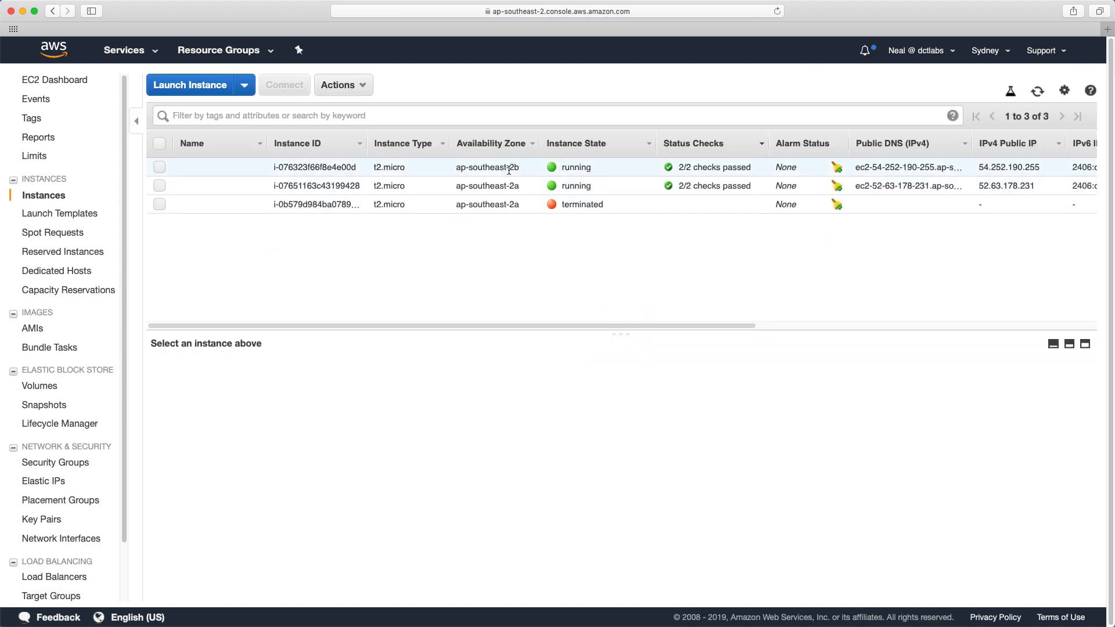
pyautogui.click(315, 166)
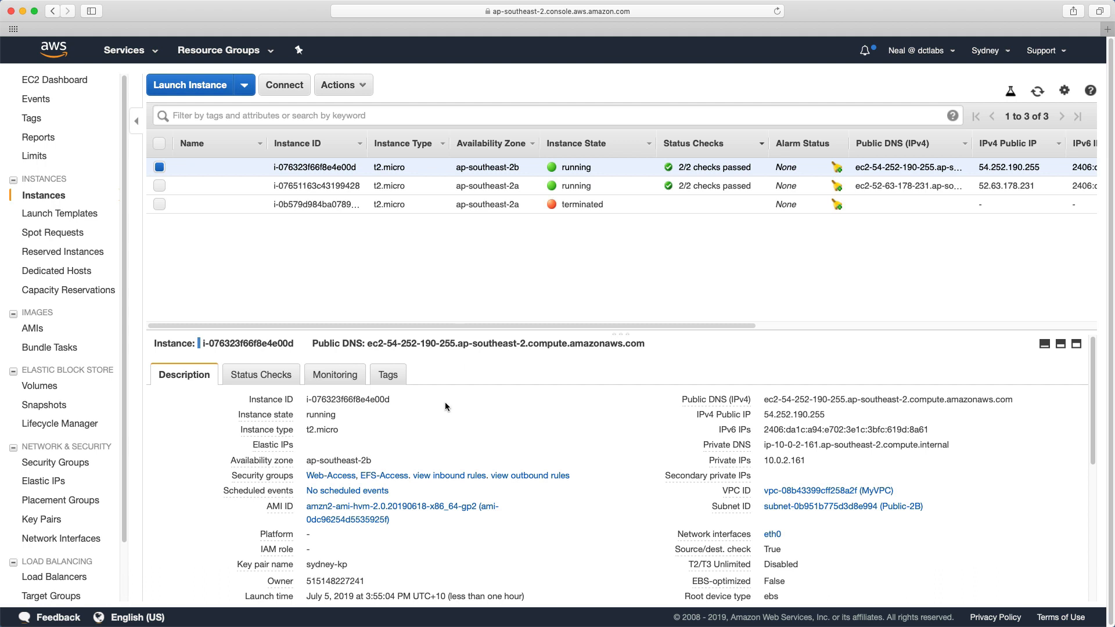
pyautogui.doubleClick(340, 460)
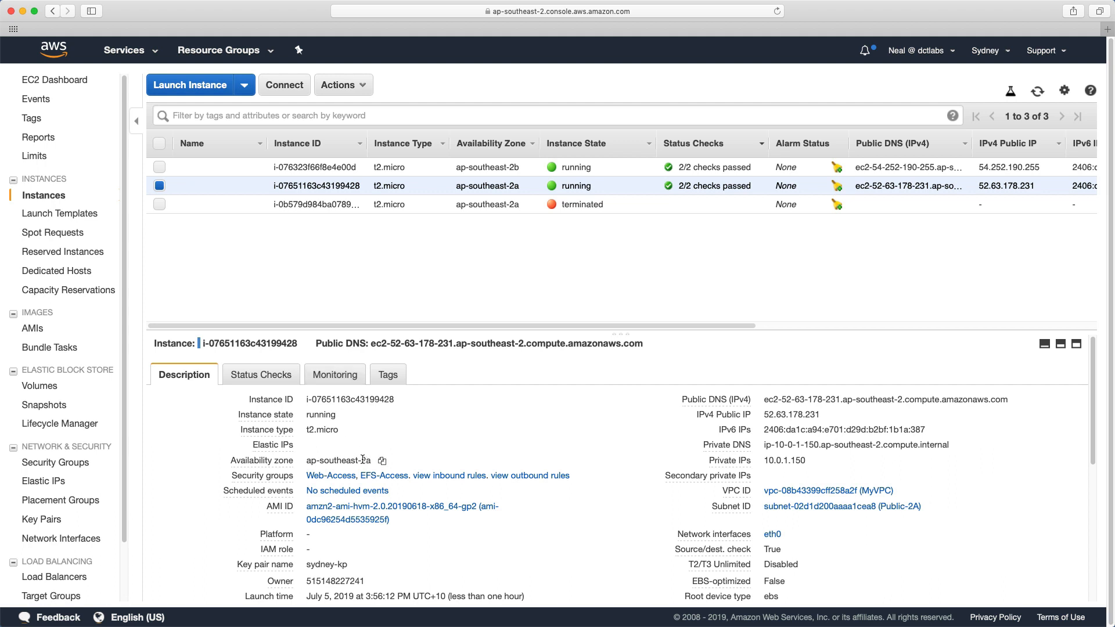
pyautogui.doubleClick(363, 460)
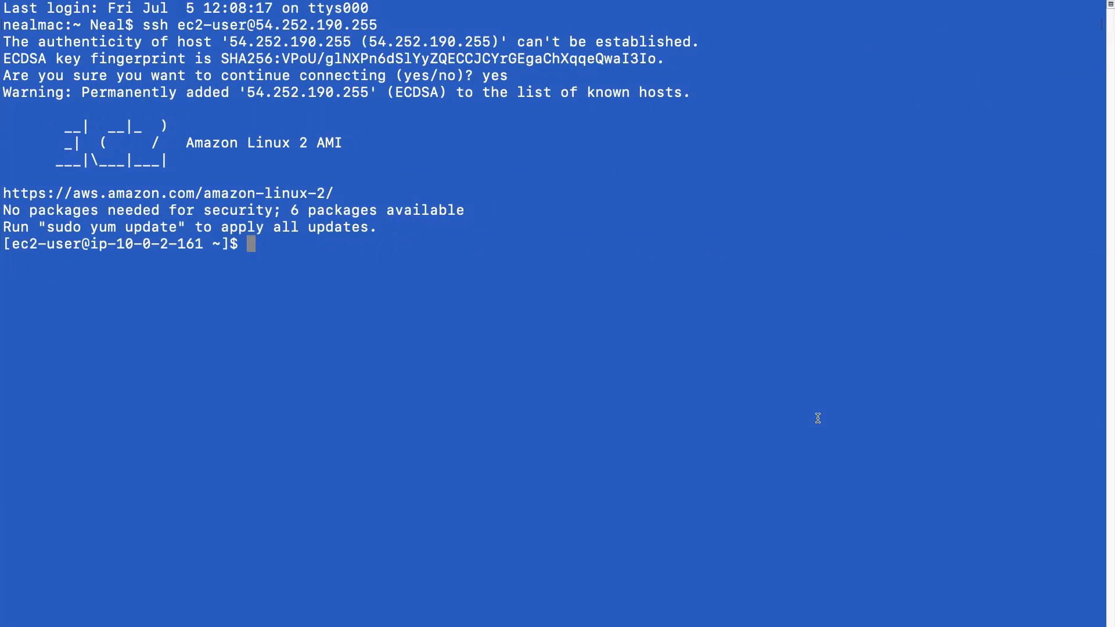
pyautogui.moveTo(278, 263)
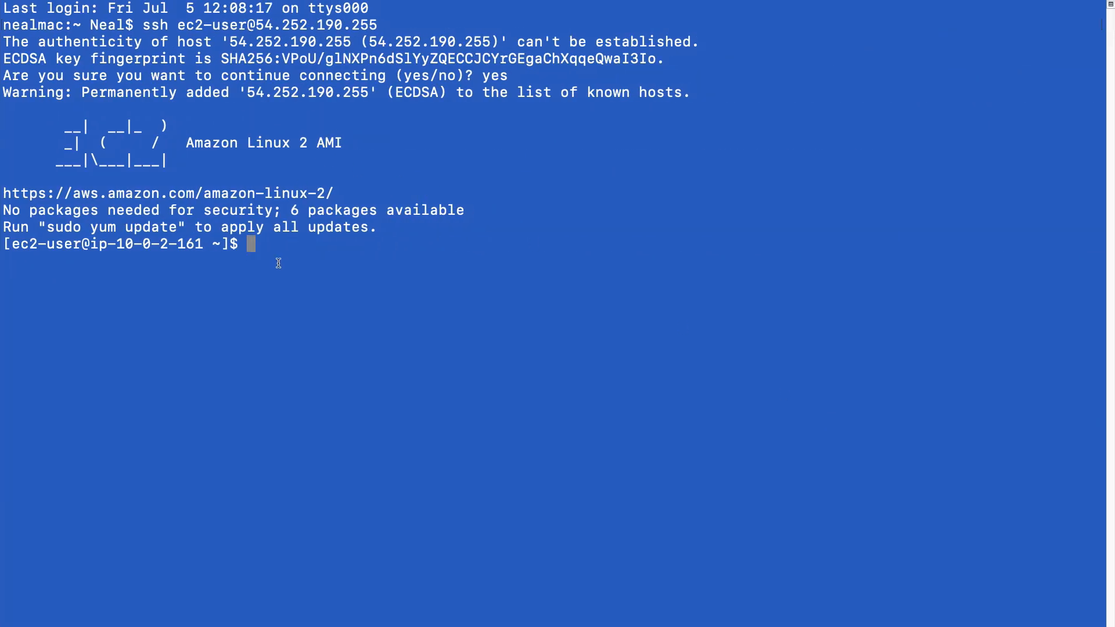
pyautogui.moveTo(273, 244)
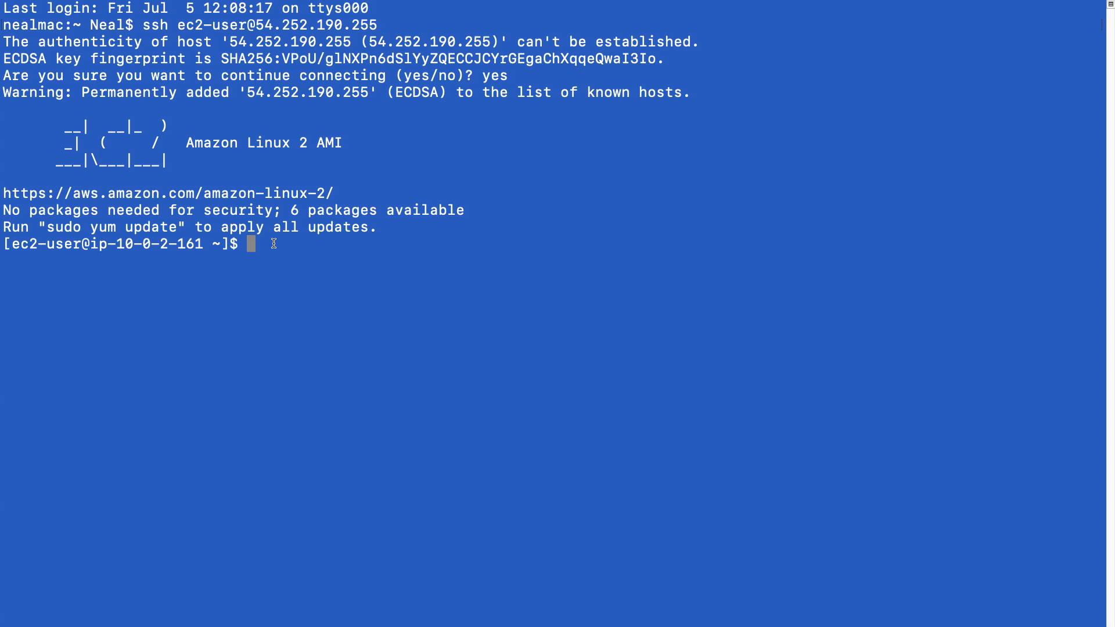
# Step: Create the /mnt/efs directory with sudo mkdir
pyautogui.write('su')
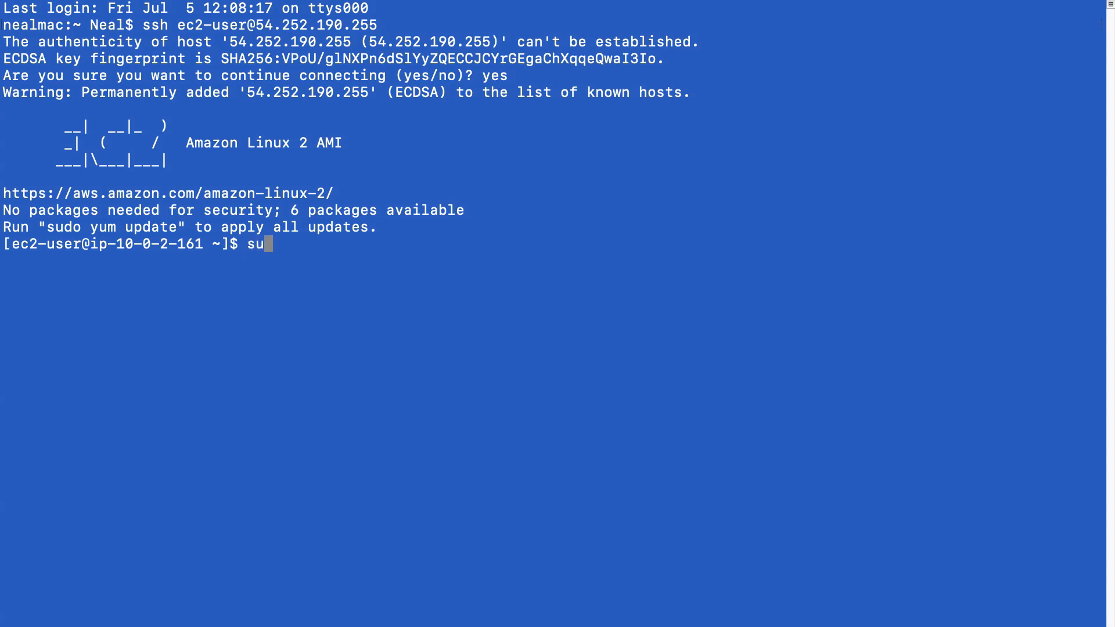
pyautogui.write('do mk')
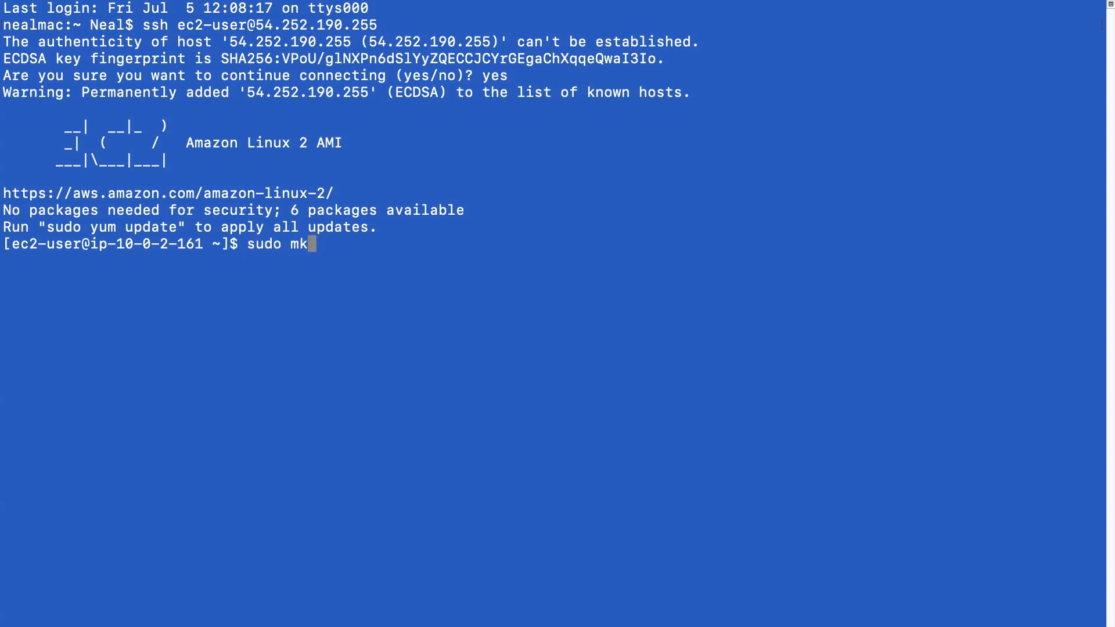
pyautogui.write('ir')
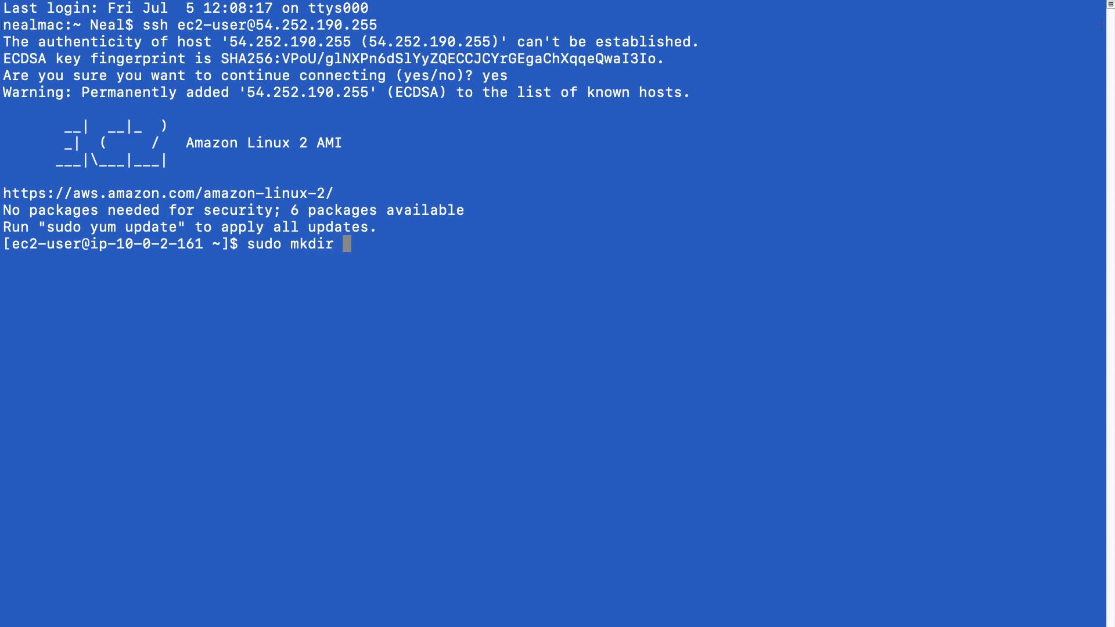
pyautogui.write('/mnt/ef')
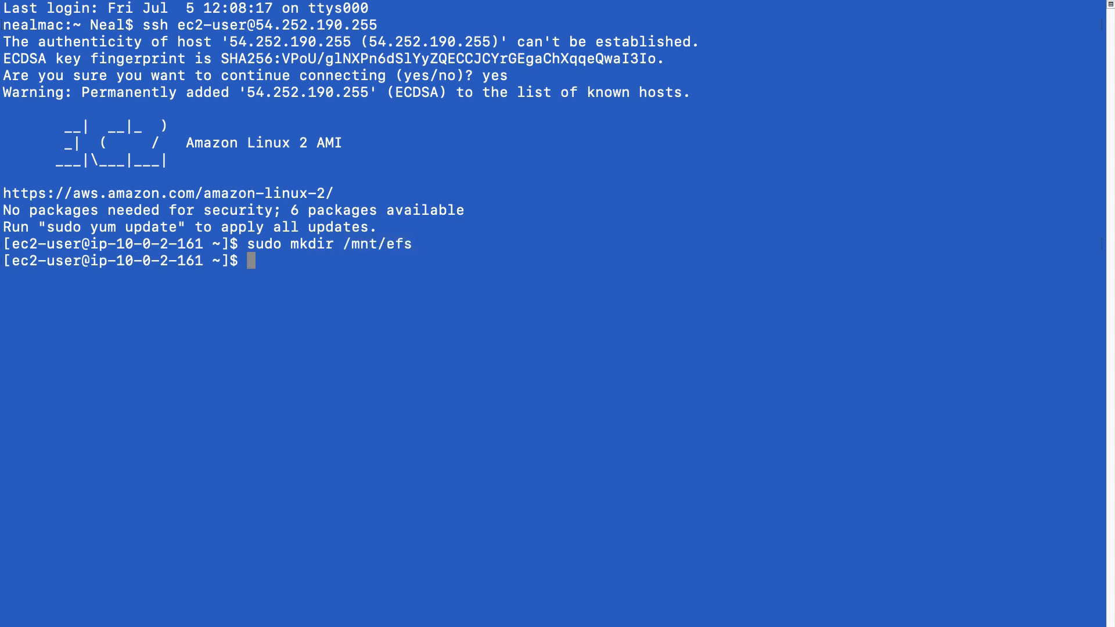
# Step: Install amazon-efs-utils with sudo yum install -y
pyautogui.write('sudo y')
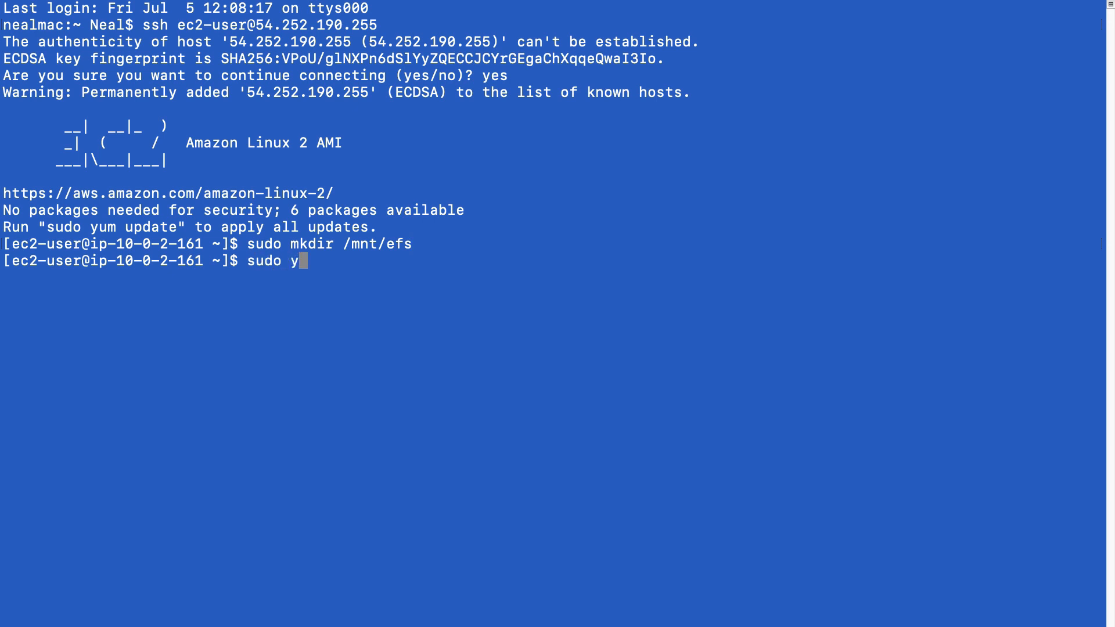
pyautogui.write('um install')
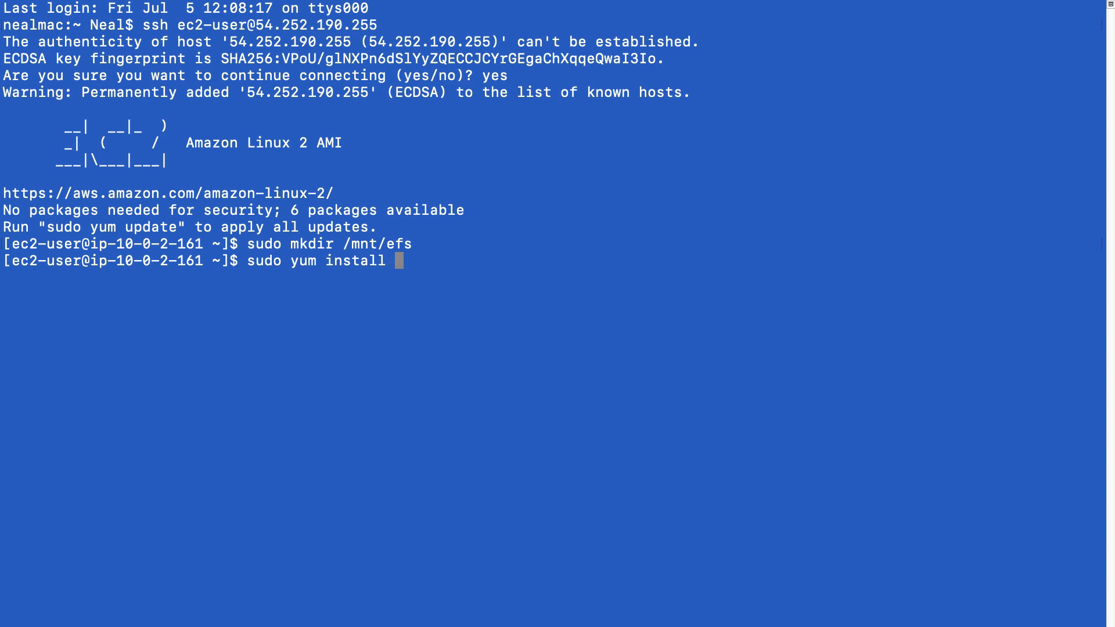
pyautogui.write('-y amazon')
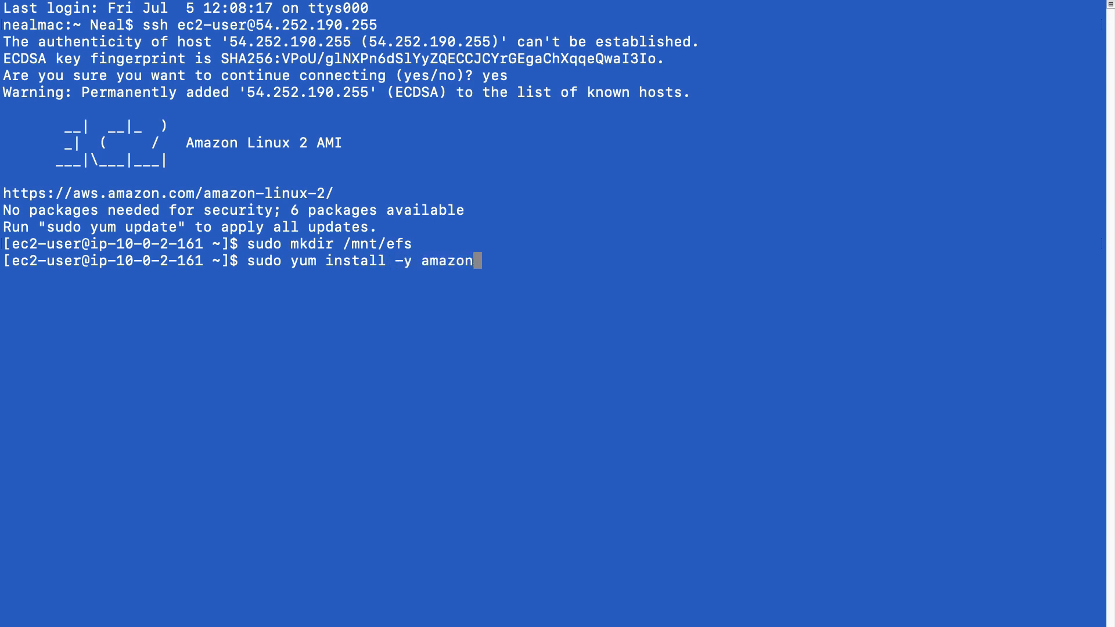
pyautogui.write('-')
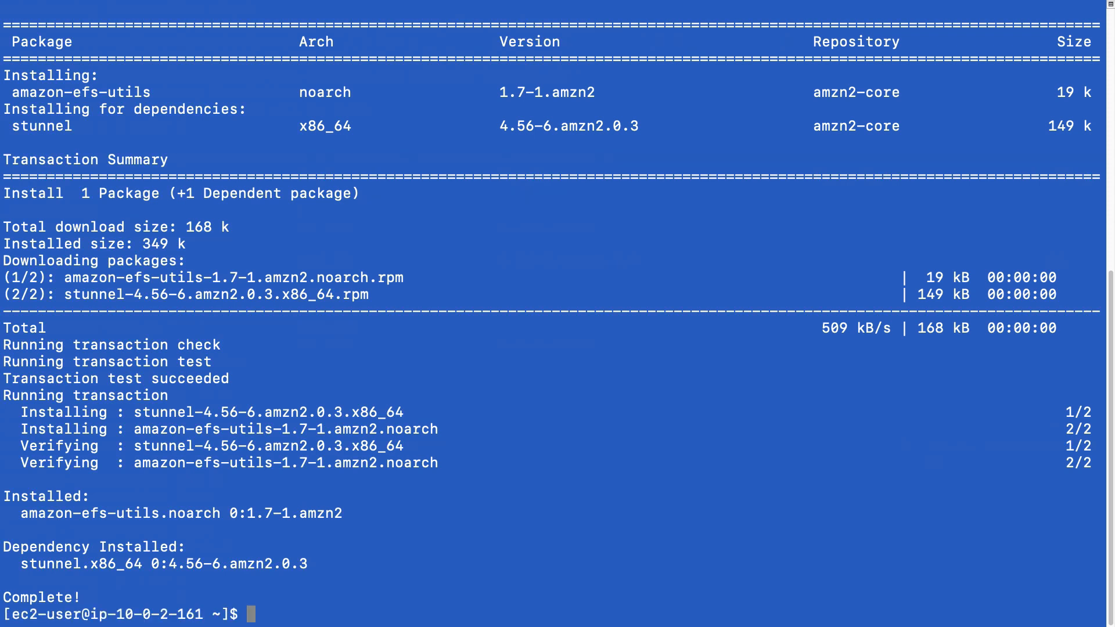
pyautogui.write('sudo')
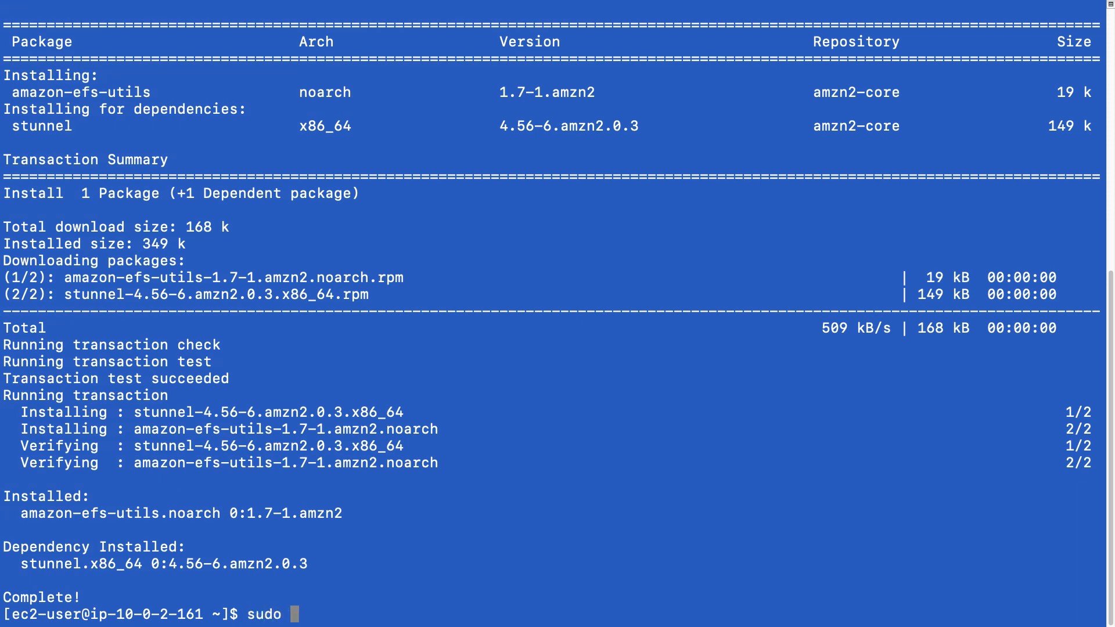
# Step: Mount fs-697a3950 at /mnt/efs with sudo mount -t efs
pyautogui.write('moiunt')
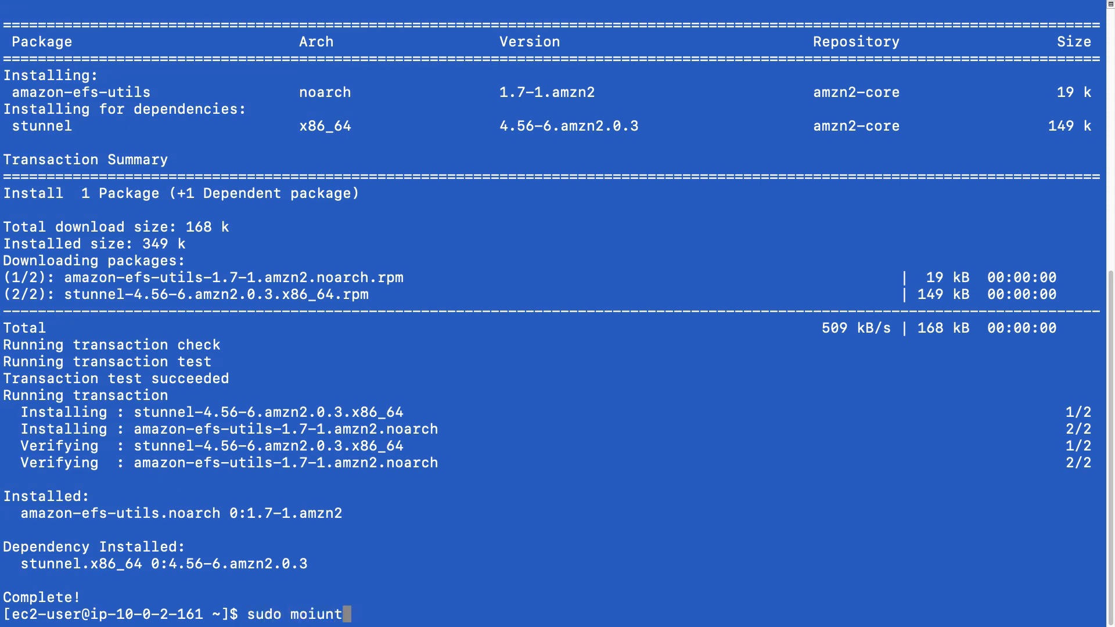
pyautogui.write('mount')
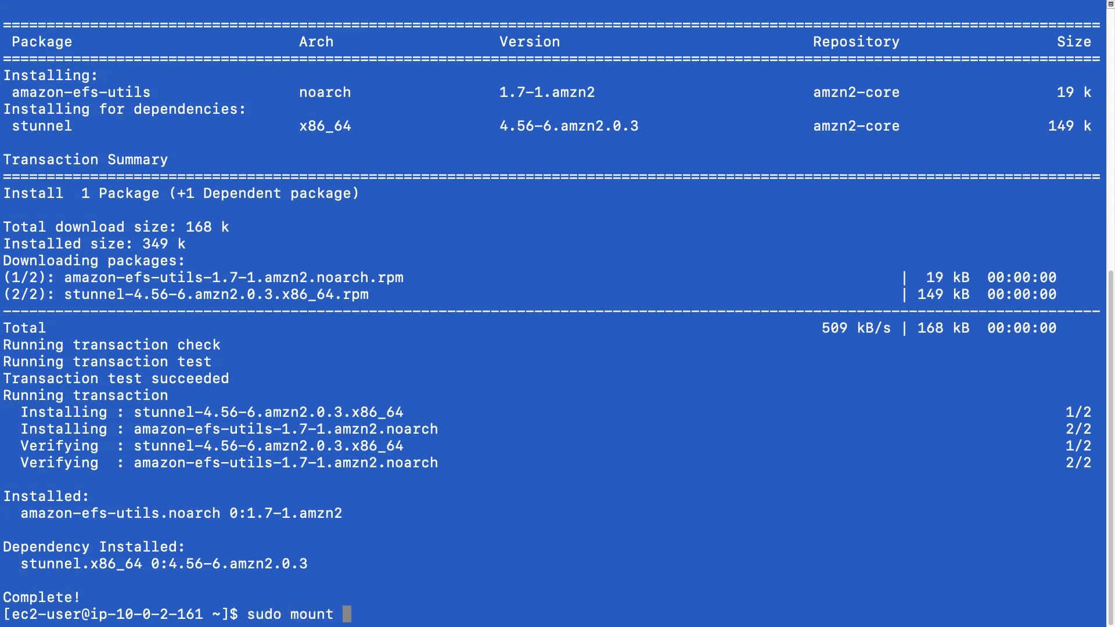
pyautogui.write('-t')
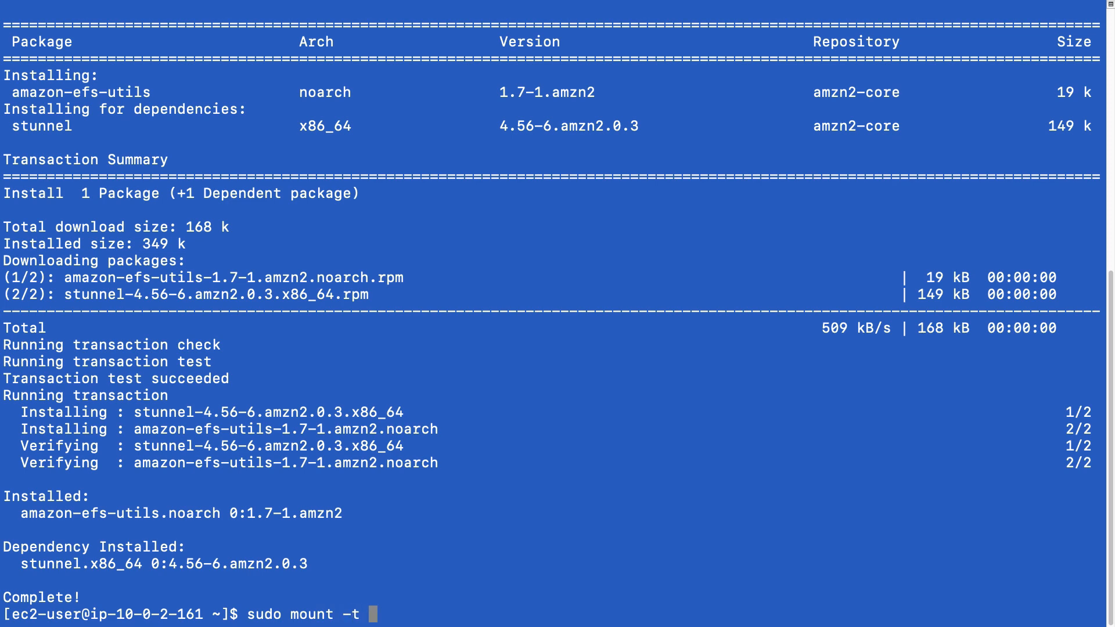
pyautogui.write('efs fs-697a3950')
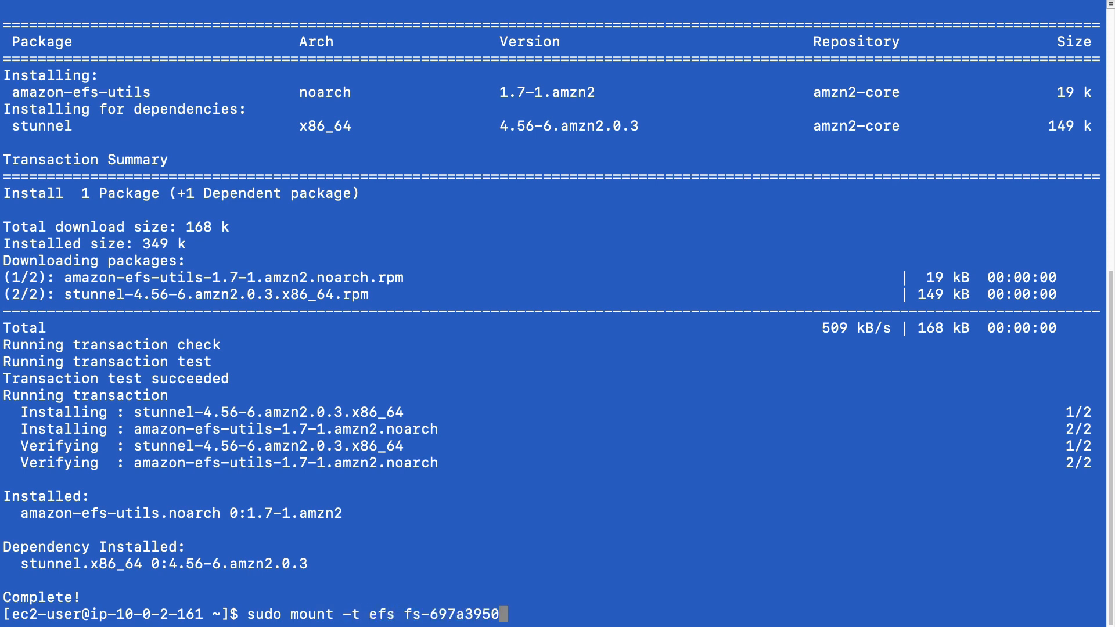
pyautogui.write(':/ /')
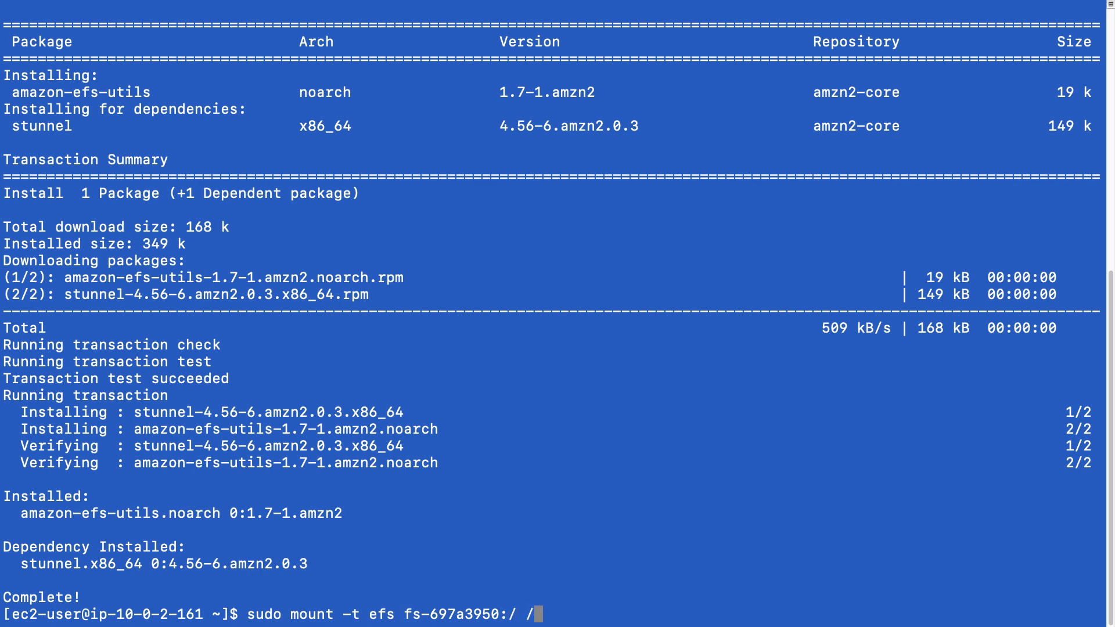
pyautogui.write('mnt/efs')
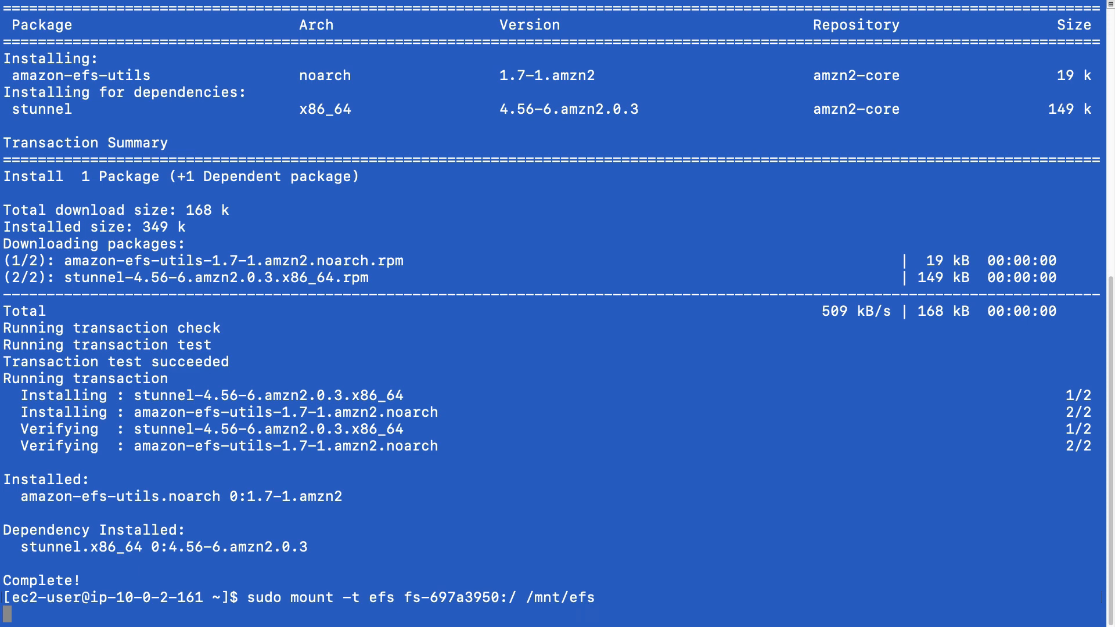
pyautogui.press('Return')
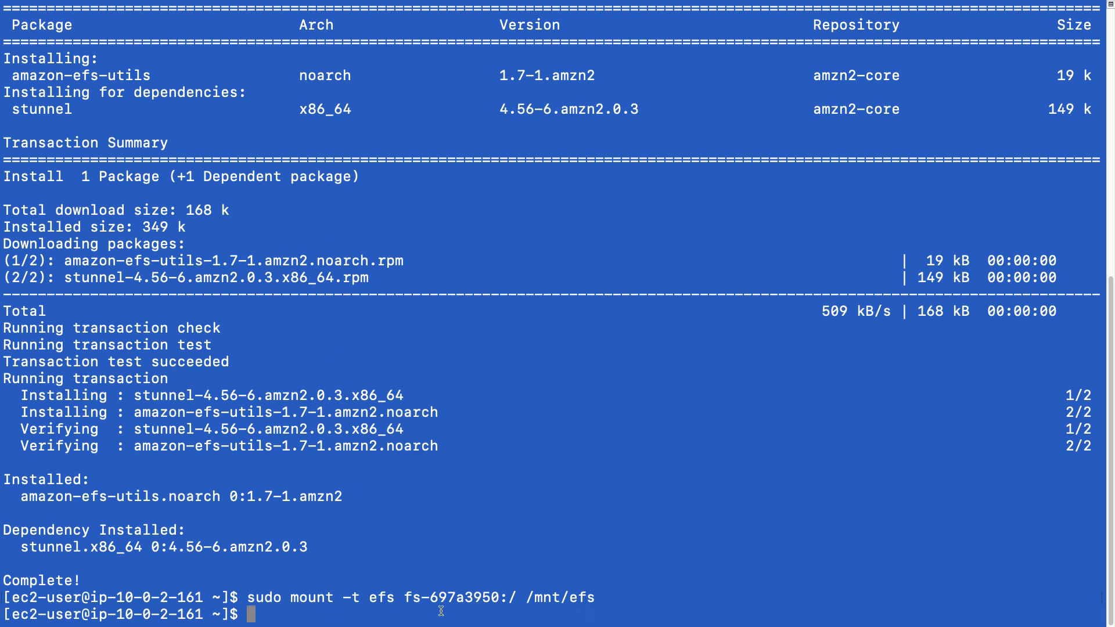
# Step: Change into /mnt/efs, attempt touch testfile without sudo, and list the directory with ls -la
pyautogui.write('cd /')
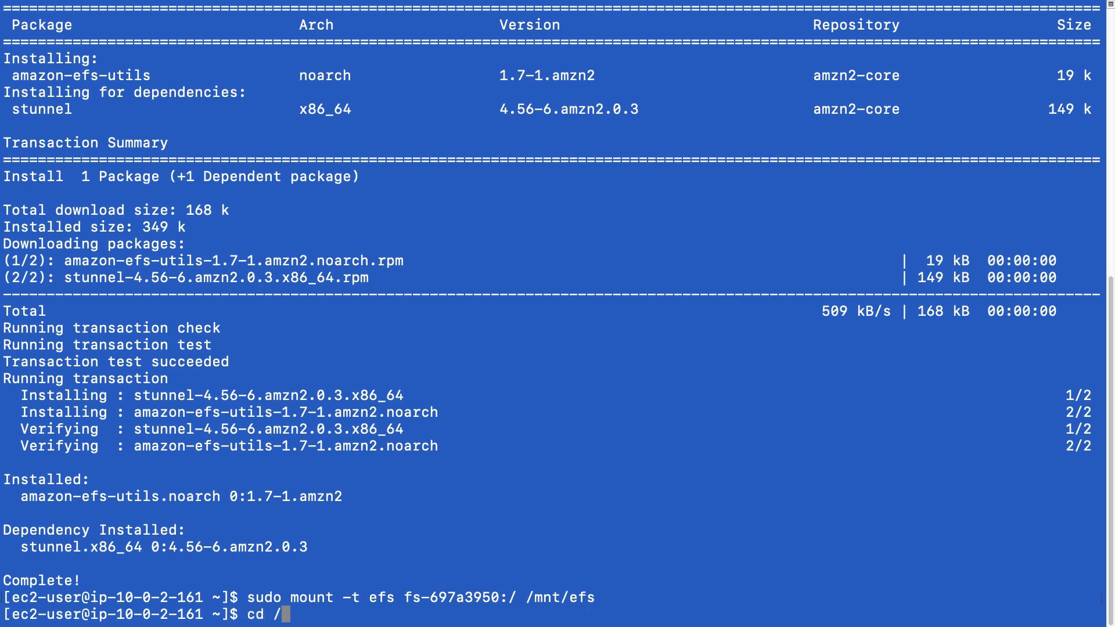
pyautogui.write('mnt/efs')
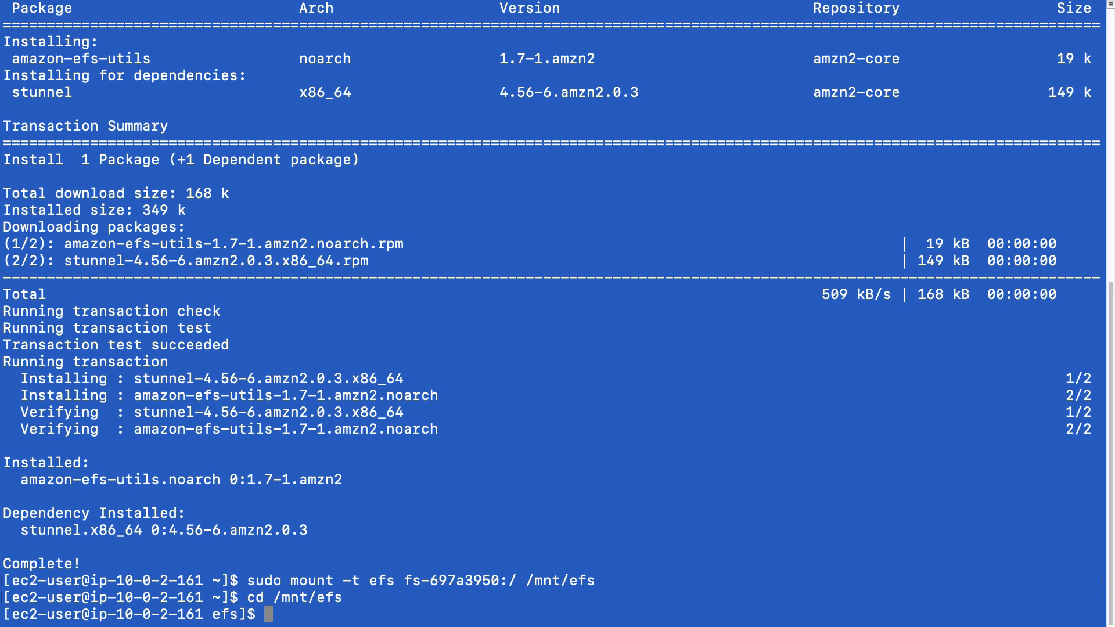
pyautogui.write('touch')
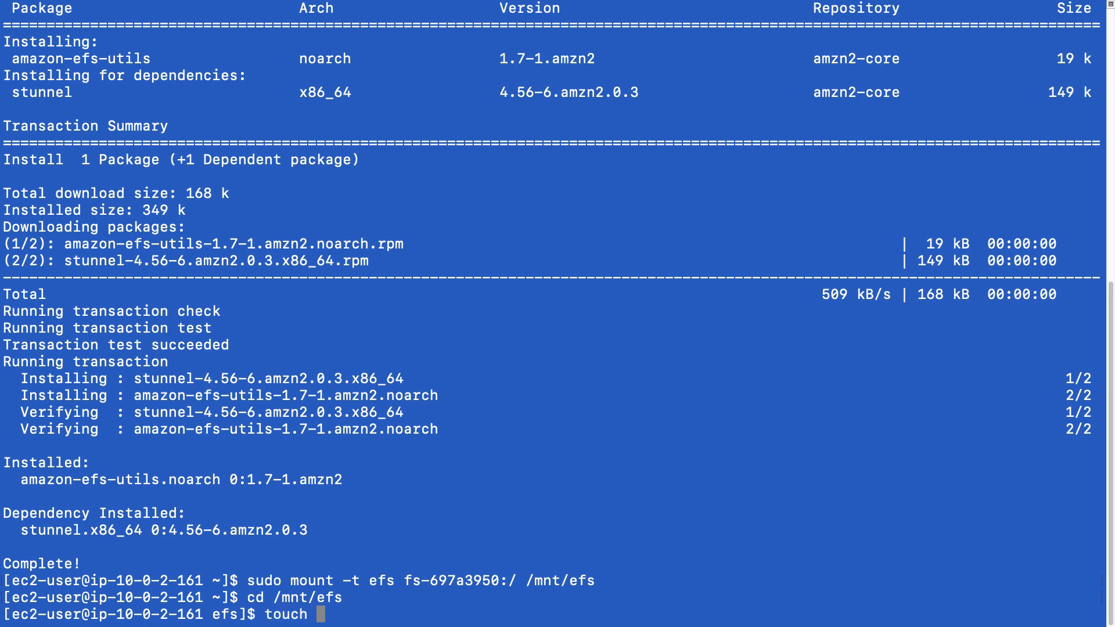
pyautogui.write('testfile')
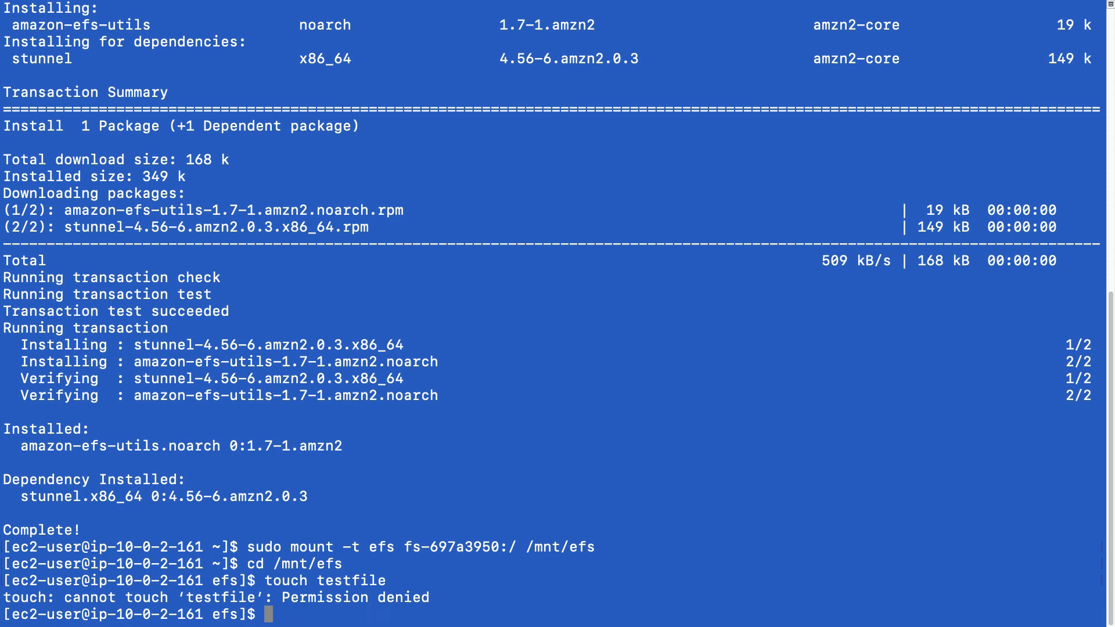
pyautogui.write('ls -la')
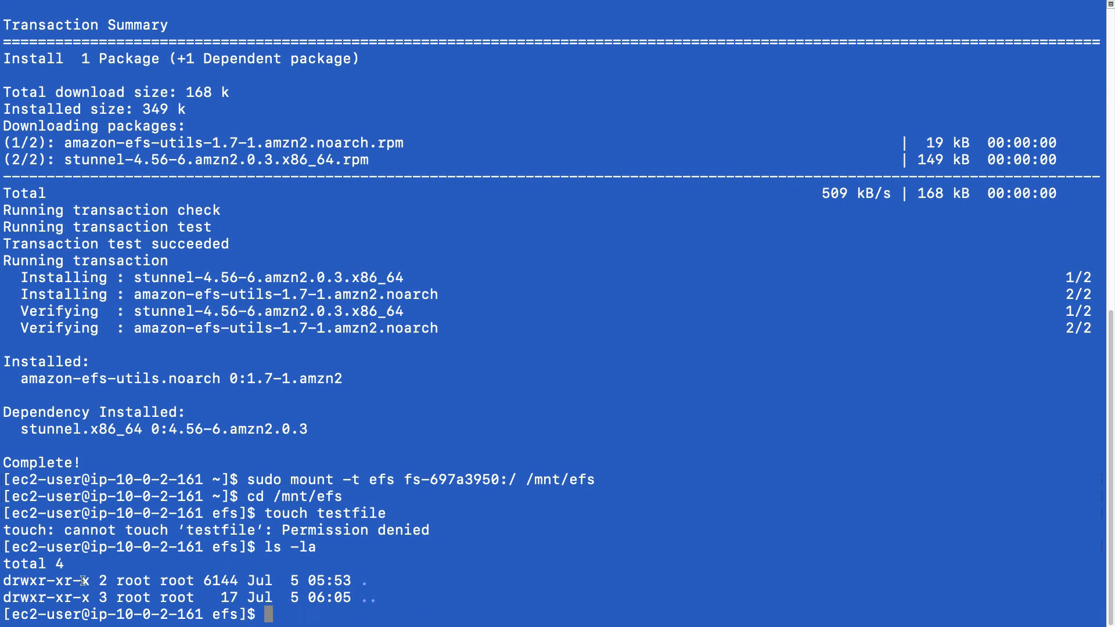
# Step: Create testfile and testfile2 in /mnt/efs using sudo touch, then list them with ls
pyautogui.doubleClick(134, 581)
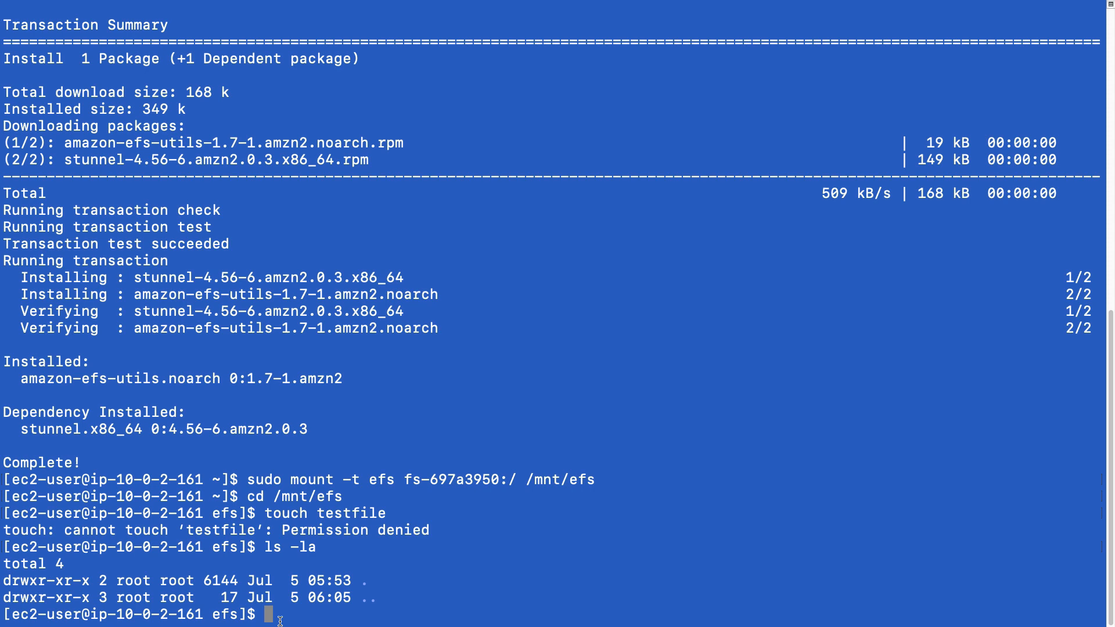
pyautogui.write('sudo touch tes')
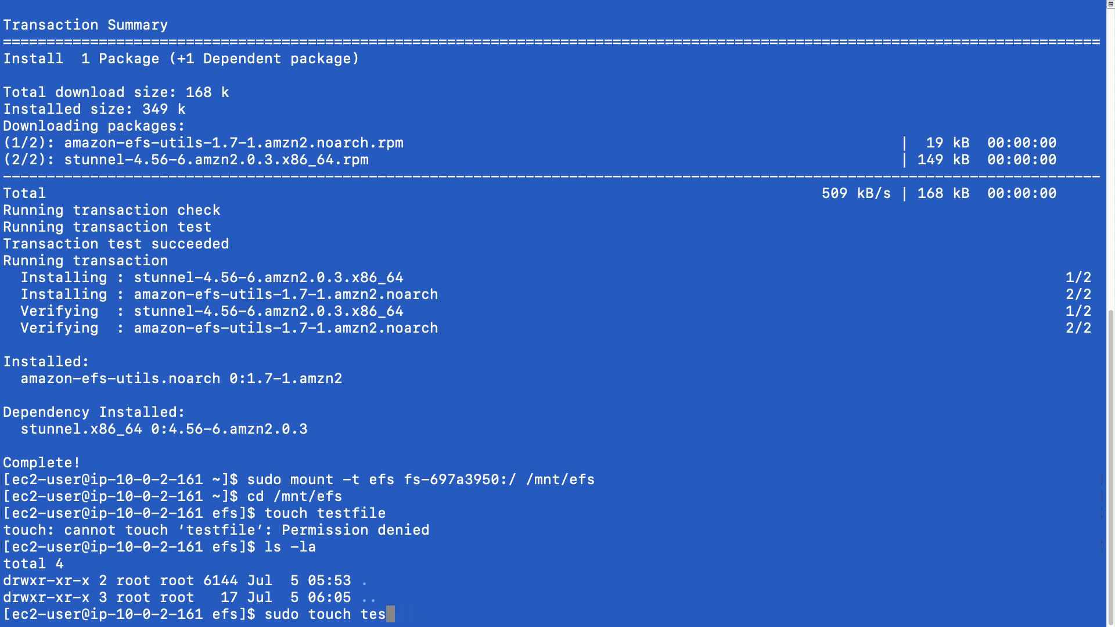
pyautogui.write('tfile testfile2')
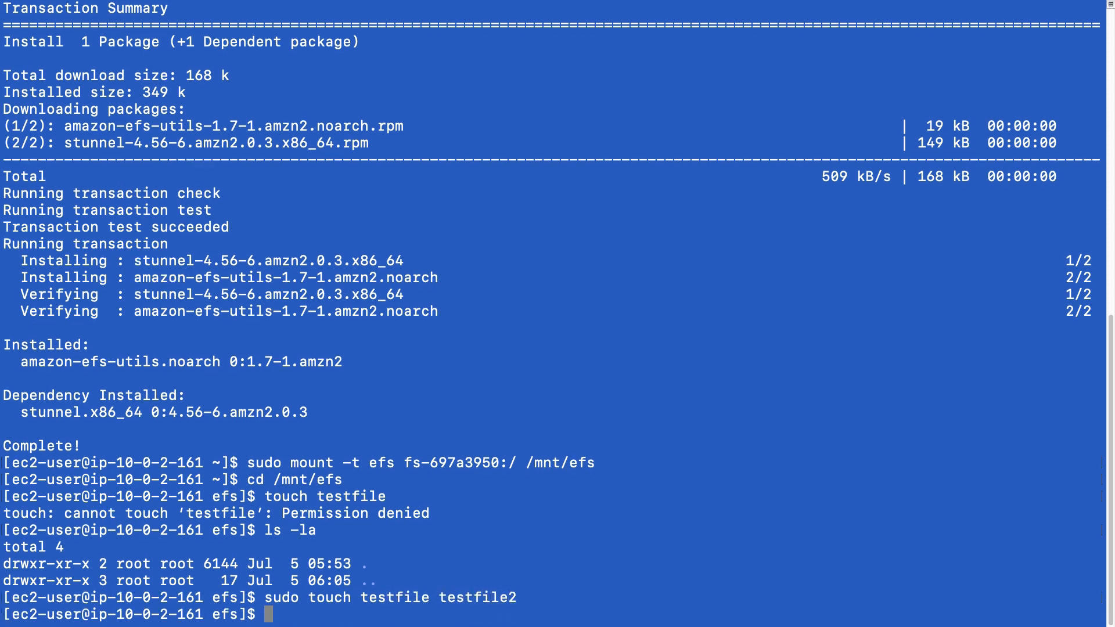
pyautogui.write('ls')
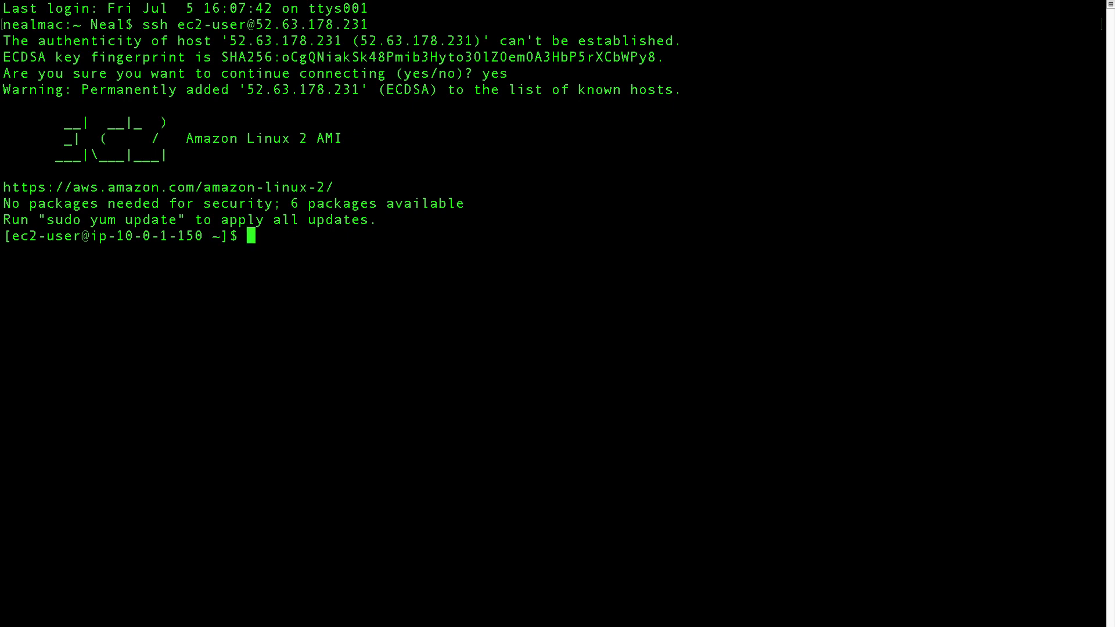
pyautogui.moveTo(428, 214)
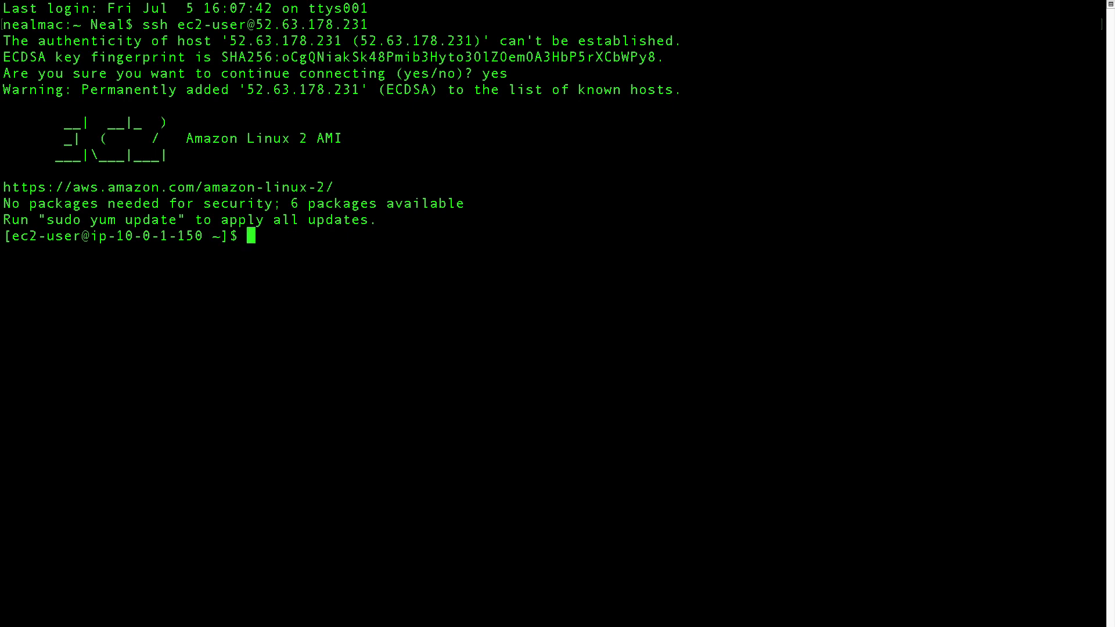
# Step: Run the sudo commands on the second instance to install amazon-efs-utils and mount fs-697a3950 at /mnt/efs
pyautogui.write('sudo [ec2-user@ip-10-0-1-150 ~]$ sudo mount -t efs fs-697a3950:/ /mnt/efs')
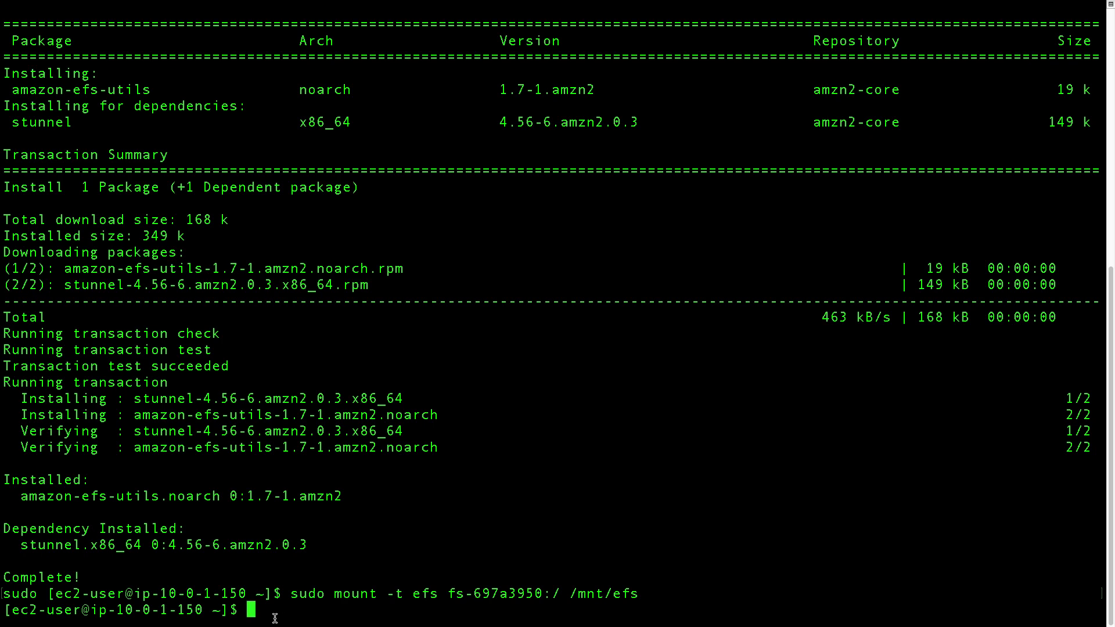
# Step: Change into /mnt/efs on the second instance and list it to see testfile and testfile2
pyautogui.write('cd /')
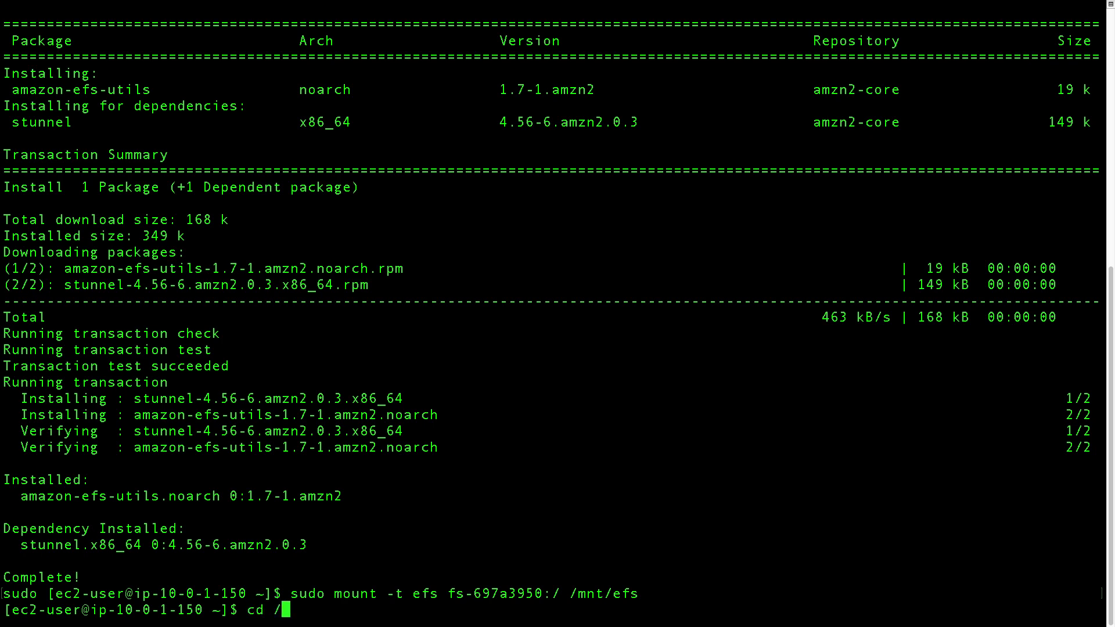
pyautogui.write('mnt/efs')
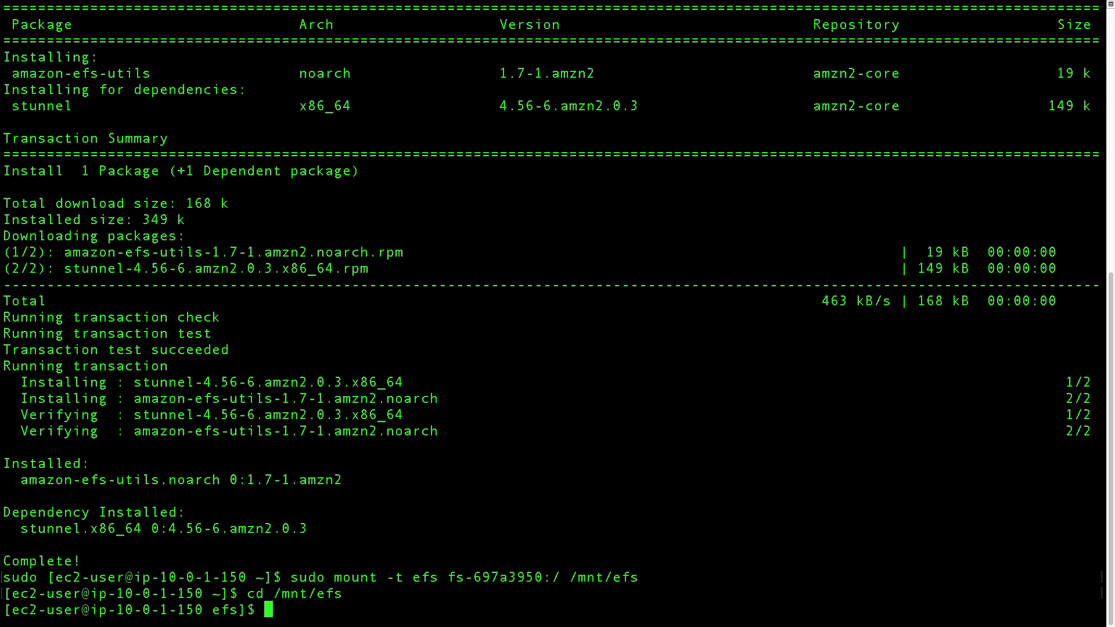
pyautogui.write('ls')
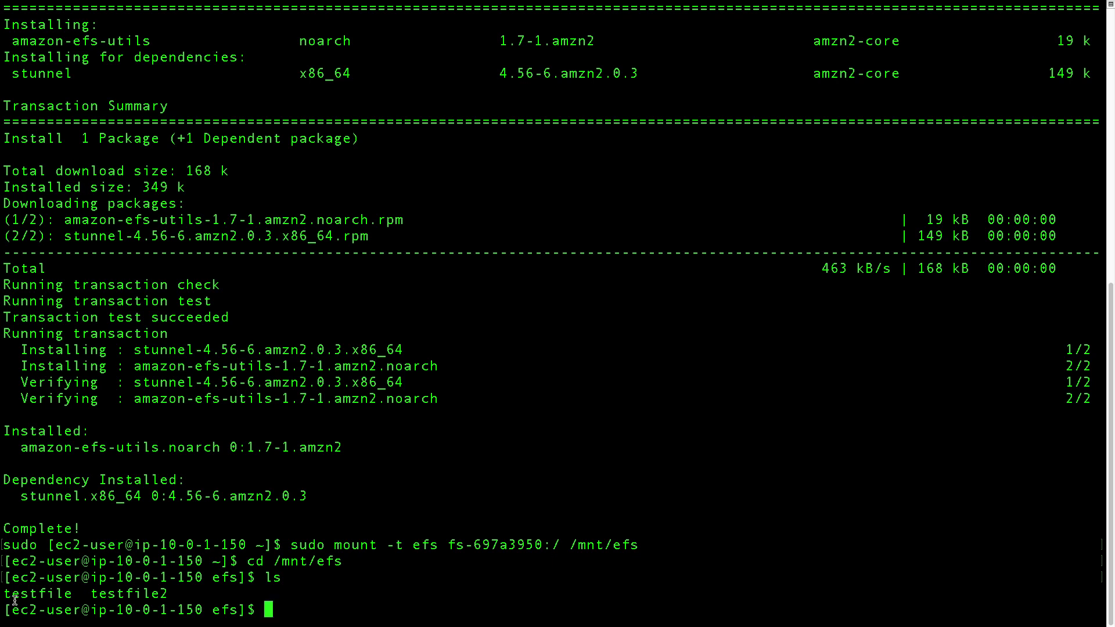
pyautogui.moveTo(479, 568)
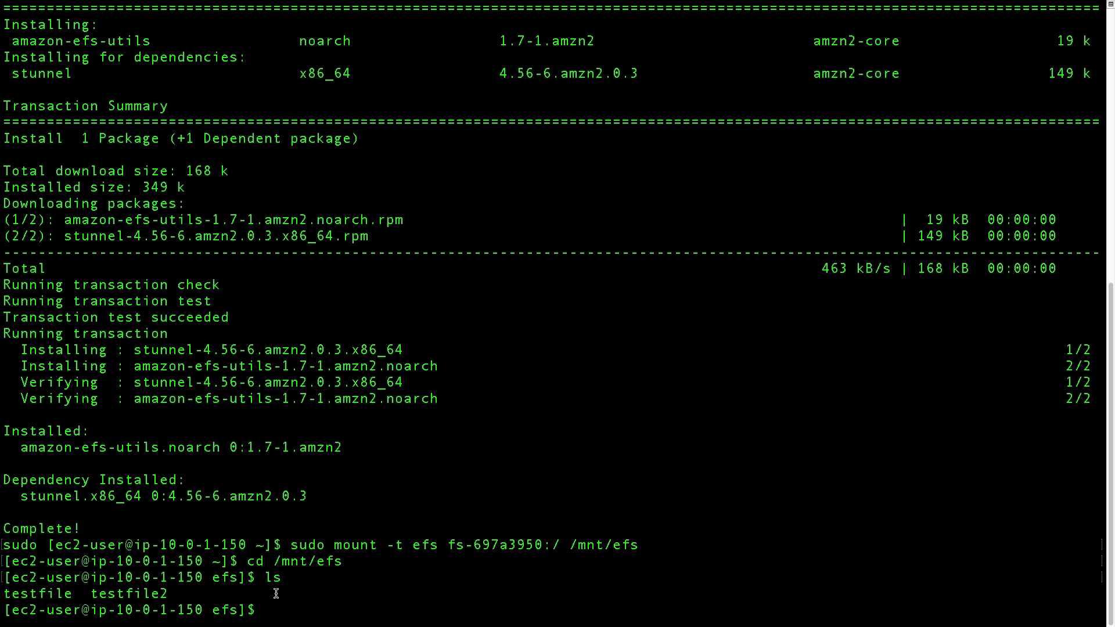
pyautogui.moveTo(248, 604)
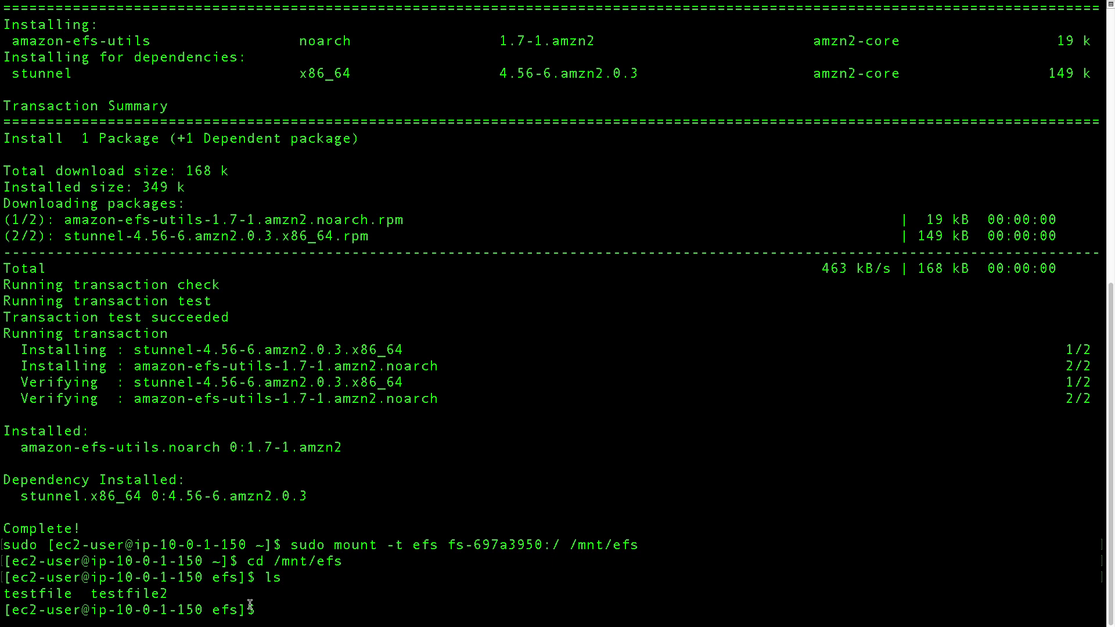
# Step: Edit /etc/fstab with sudo nano
pyautogui.write('sudo')
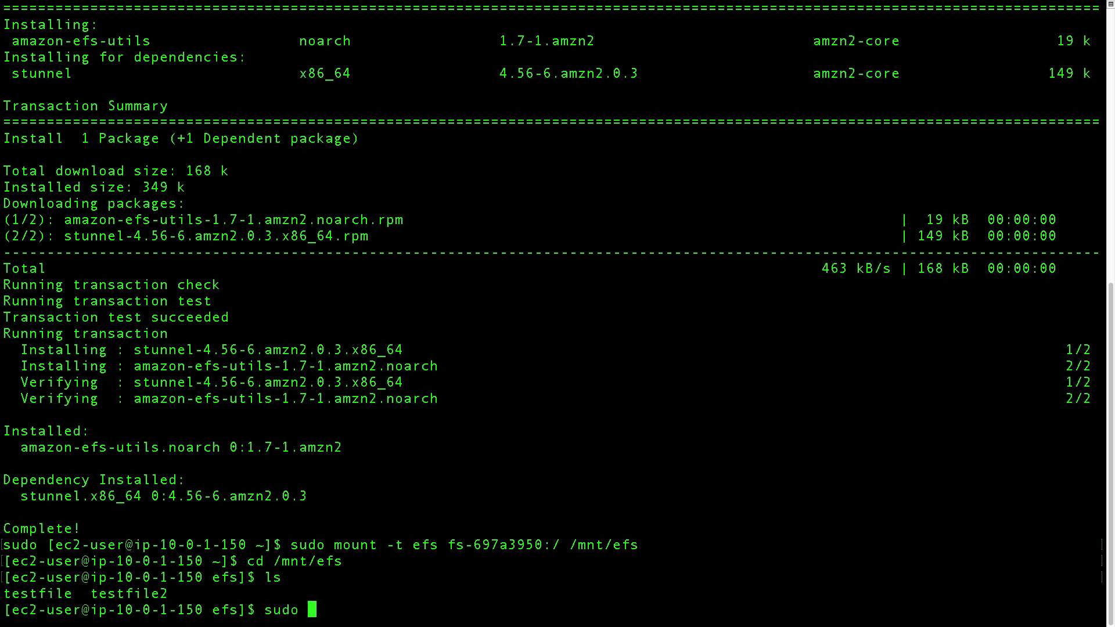
pyautogui.write('n')
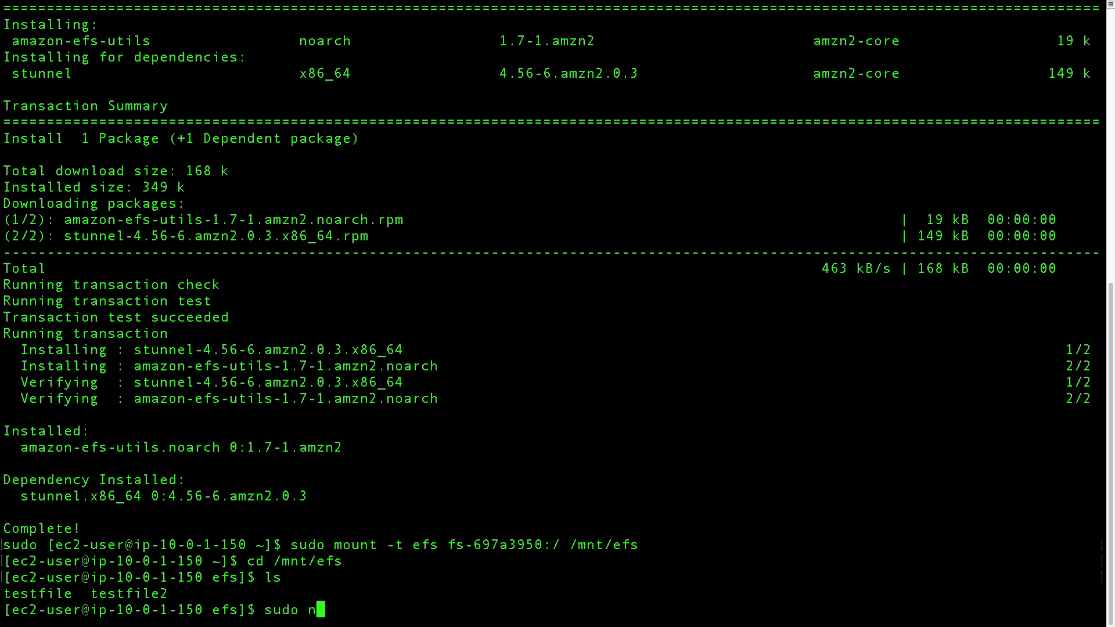
pyautogui.write('ano /etc/')
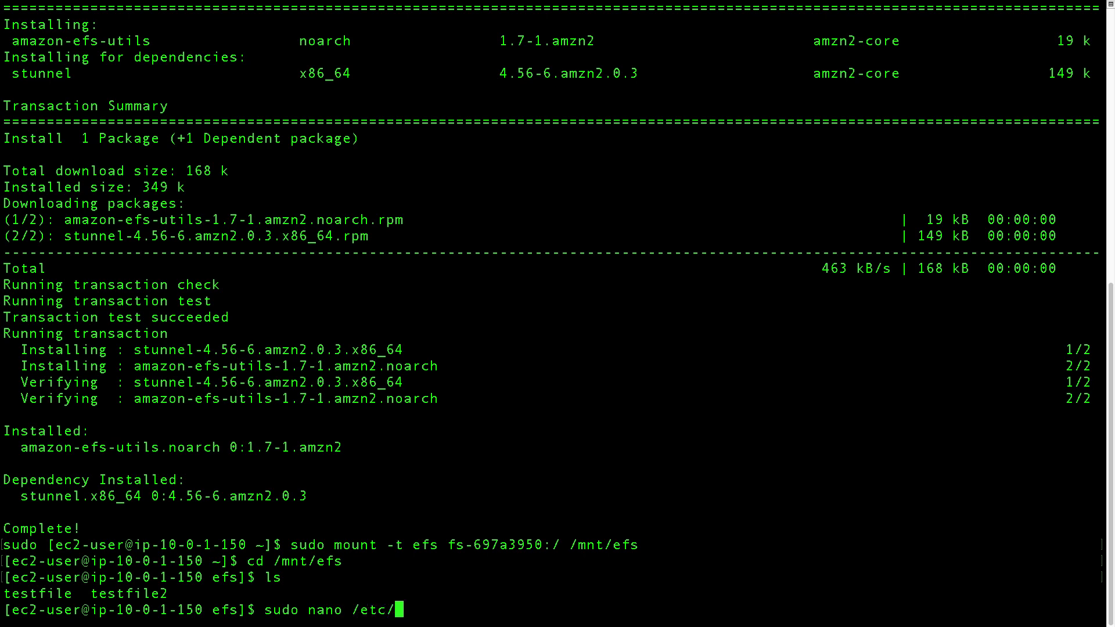
pyautogui.write('fstab')
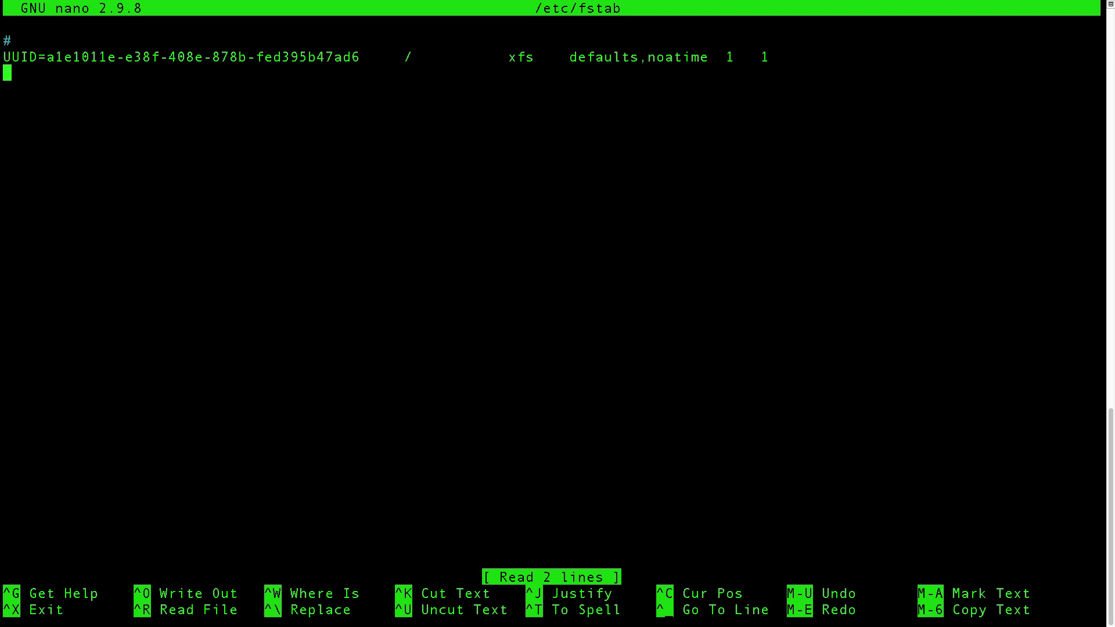
# Step: Append 'fs-697a3950:/ /mnt/efs efs defaults,_netdev 0 0' and save with Ctrl+X
pyautogui.write('fs-697a3950')
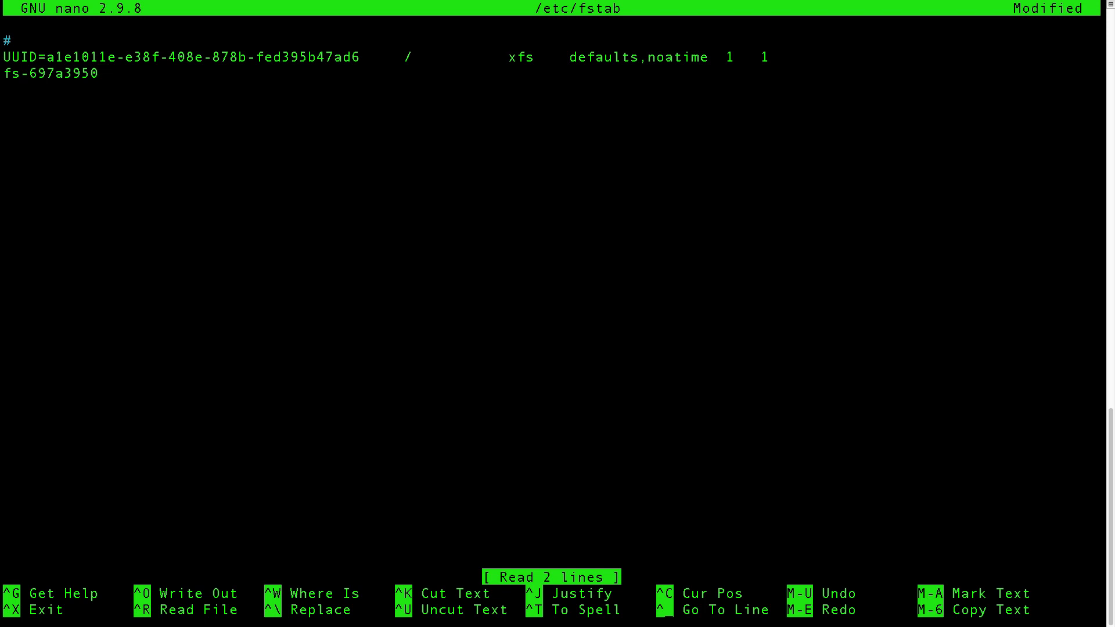
pyautogui.write(':/ /')
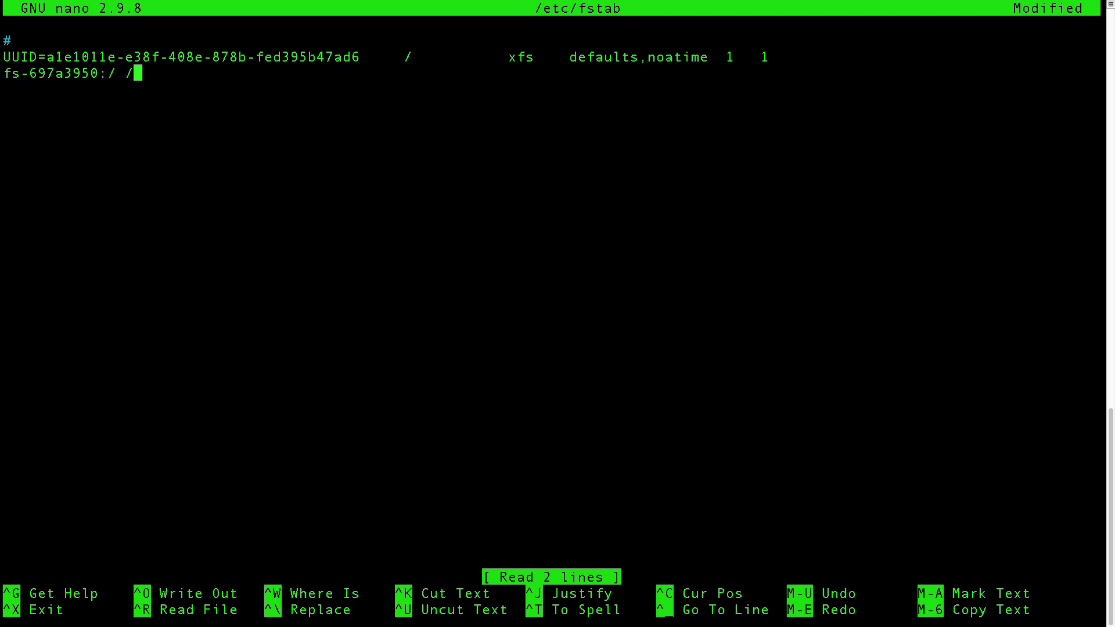
pyautogui.write('mnt/ef')
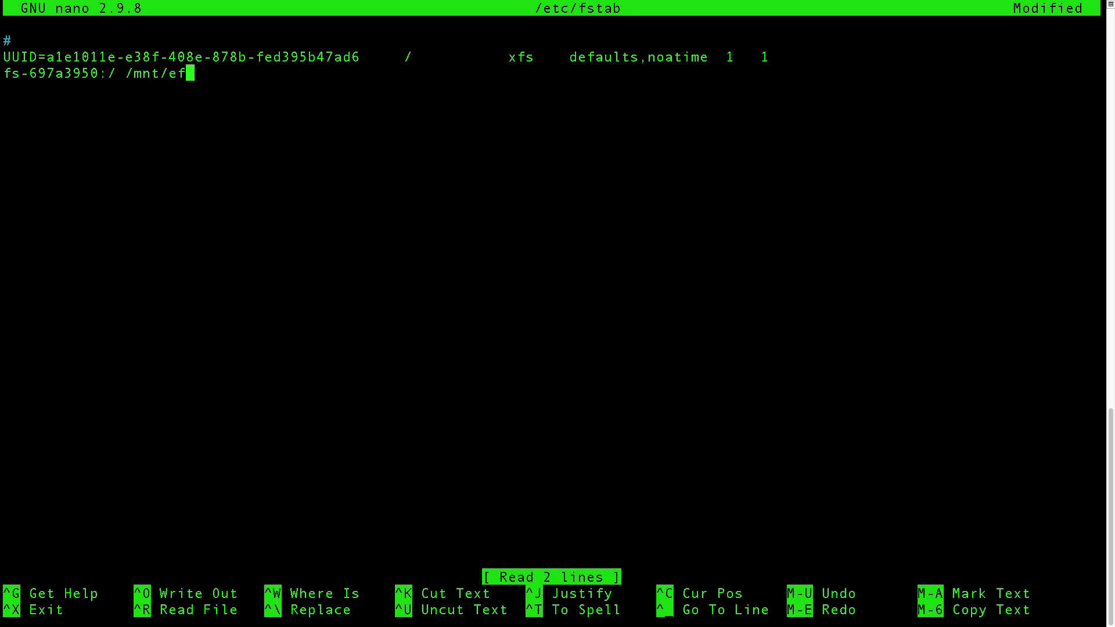
pyautogui.write('s')
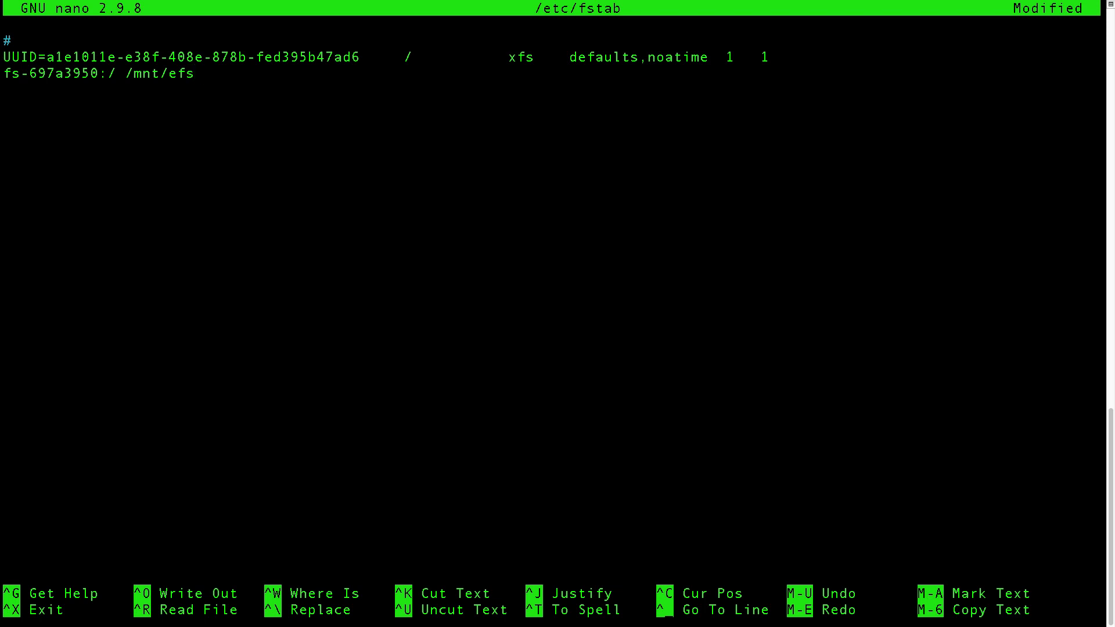
pyautogui.write('efs')
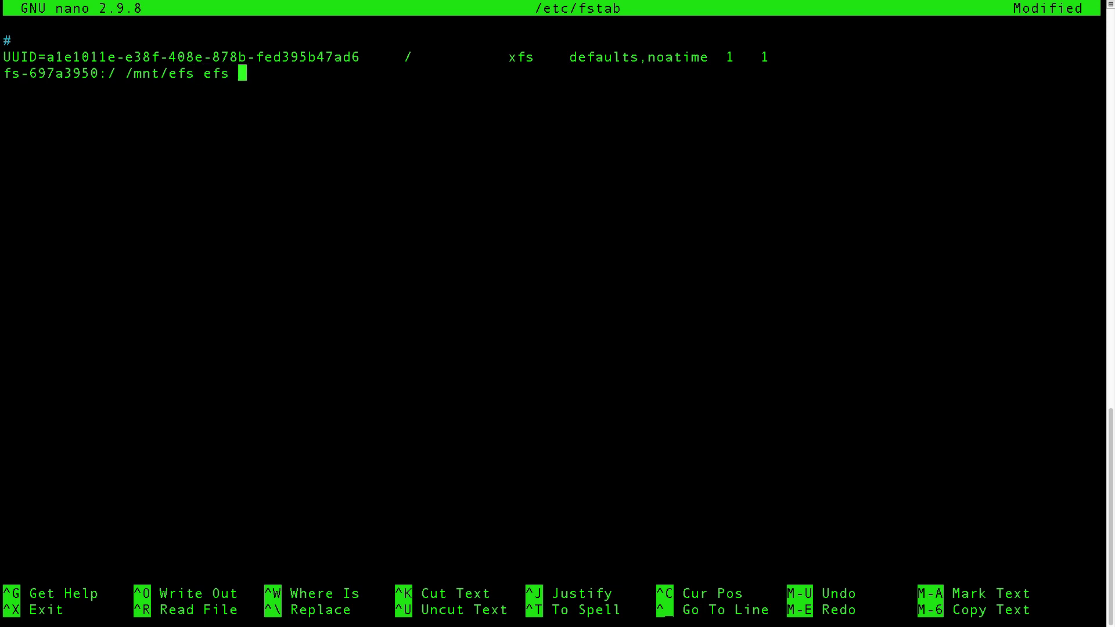
pyautogui.write('def')
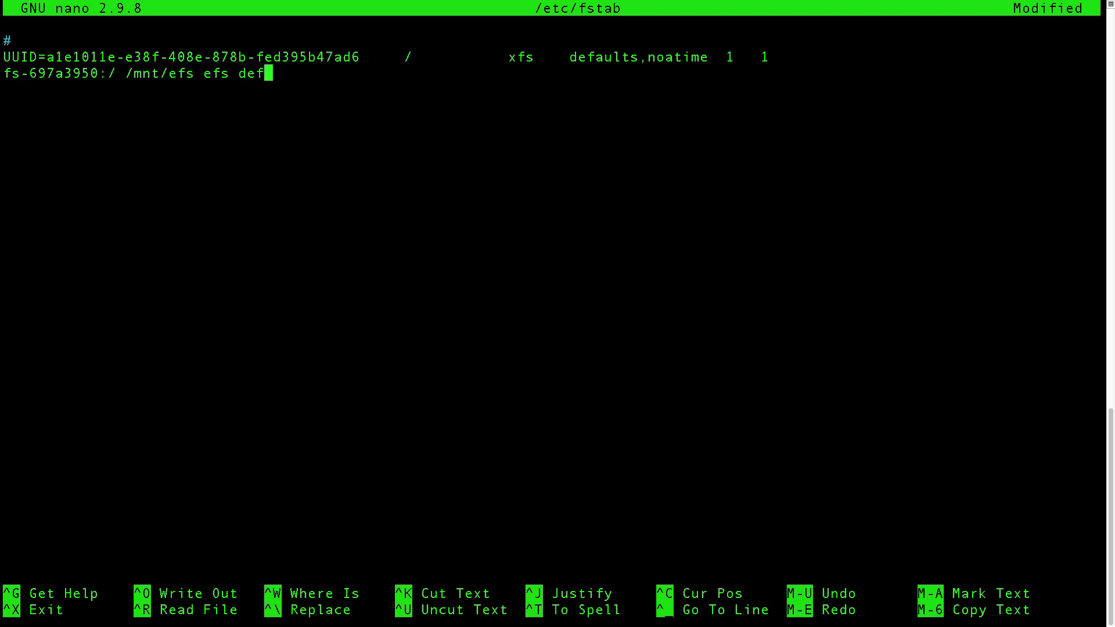
pyautogui.write('ault')
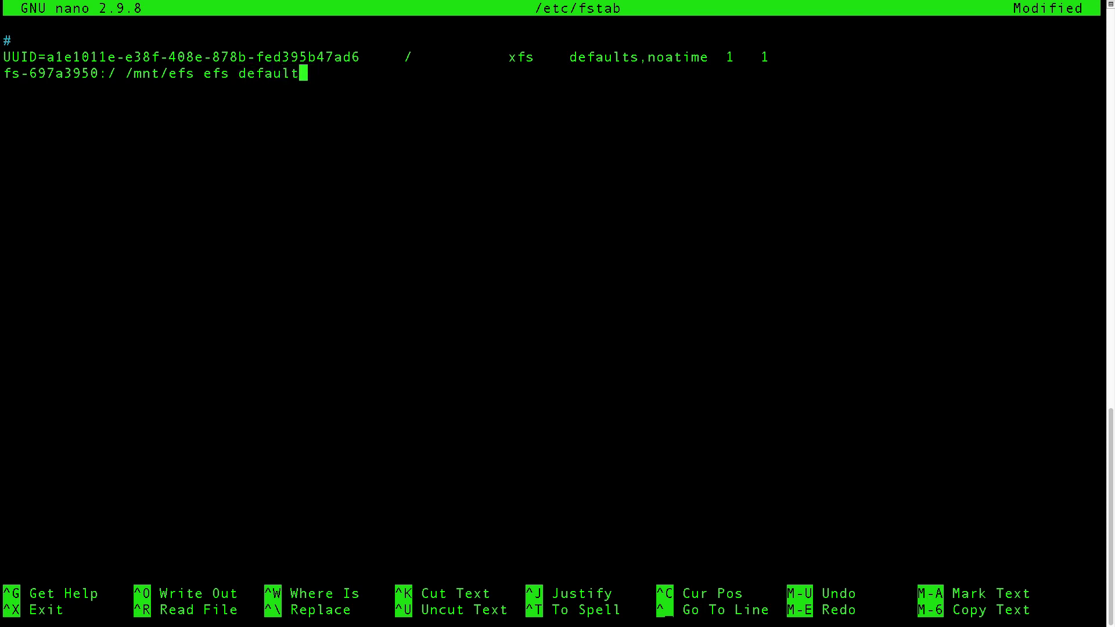
pyautogui.write('s,')
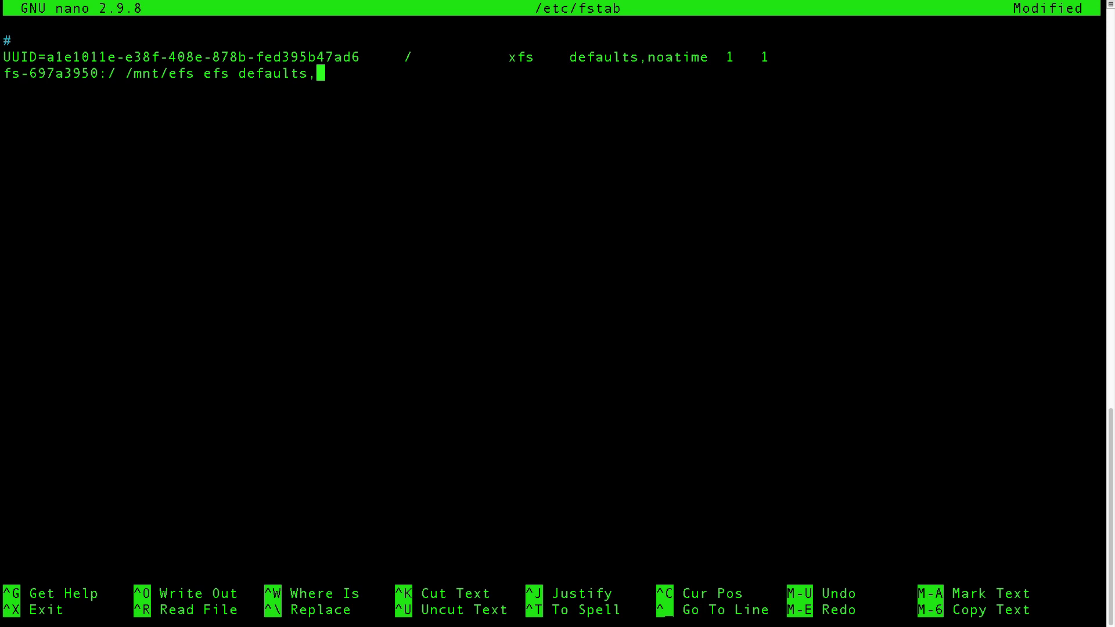
pyautogui.write('_netdec')
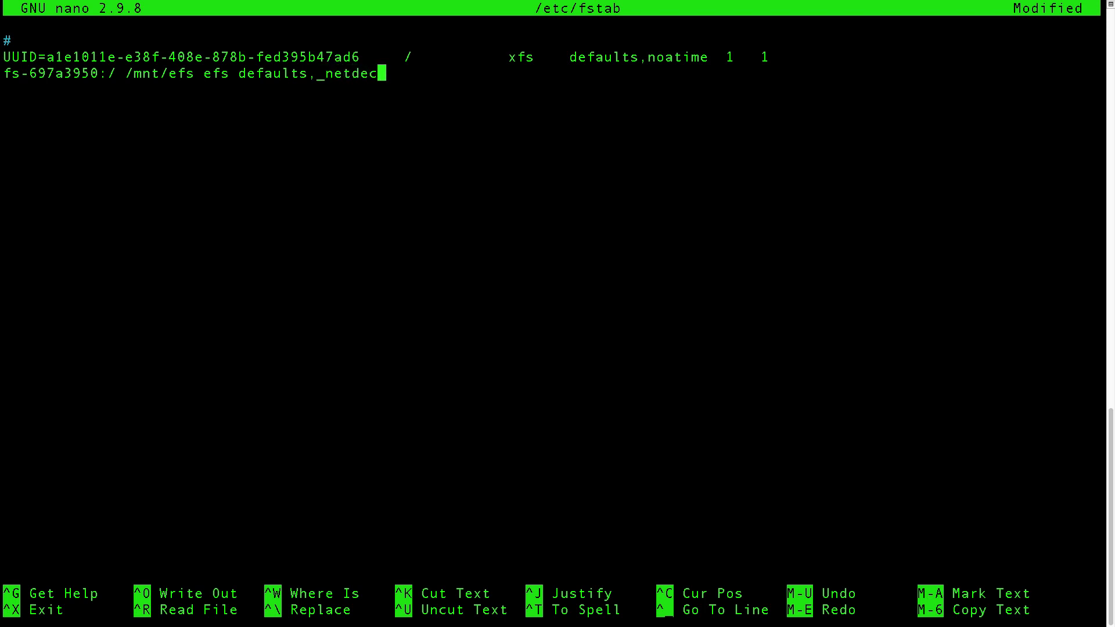
pyautogui.write('v')
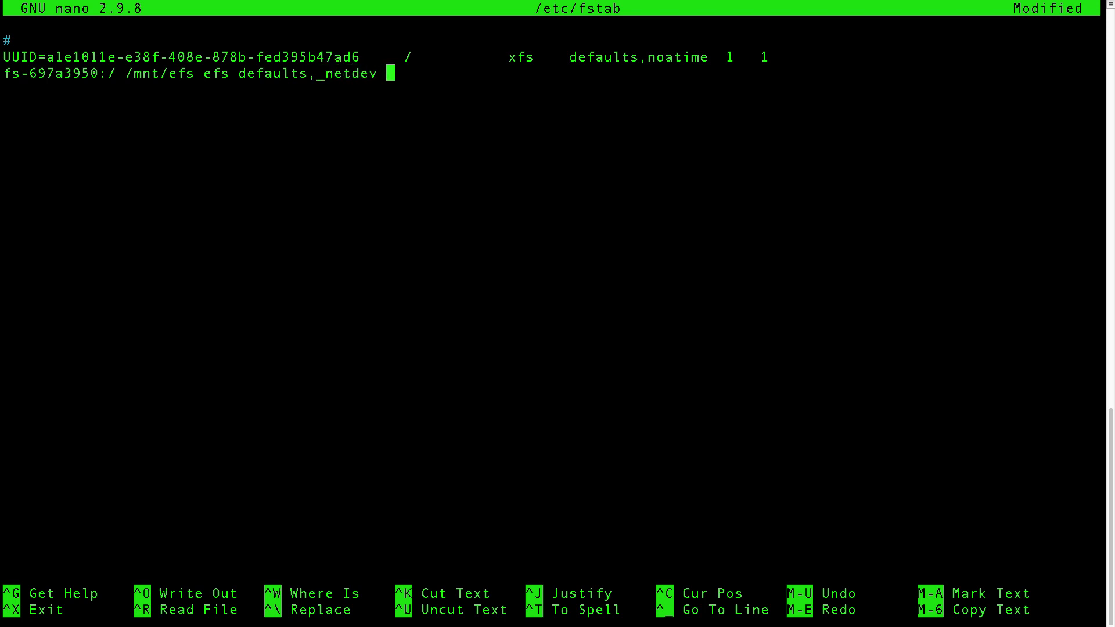
pyautogui.write('0 0')
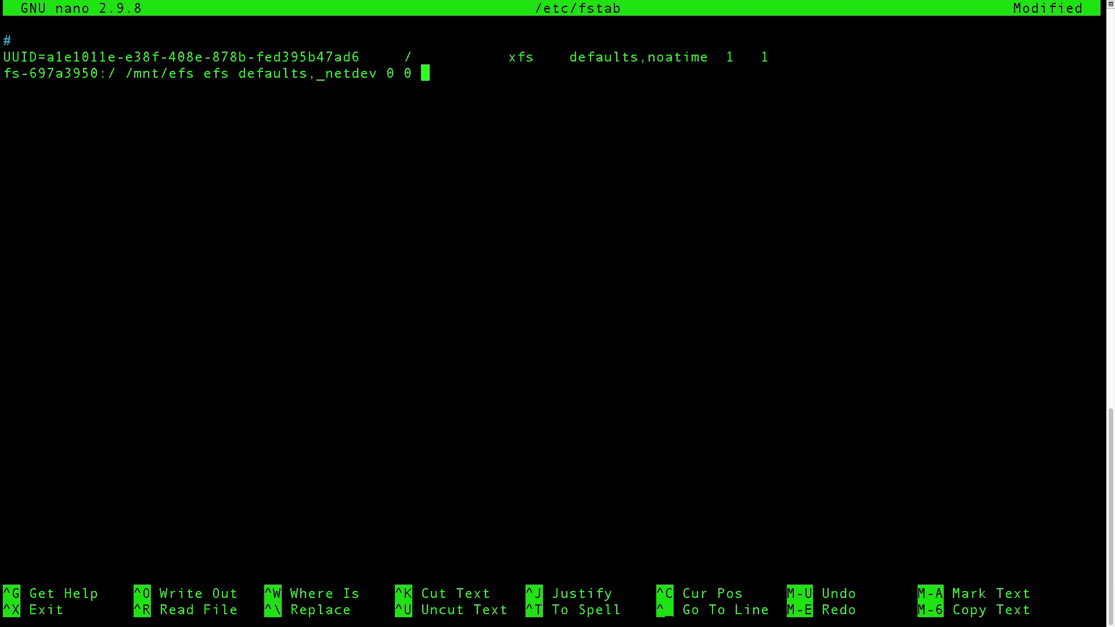
pyautogui.press('ctrl+x')
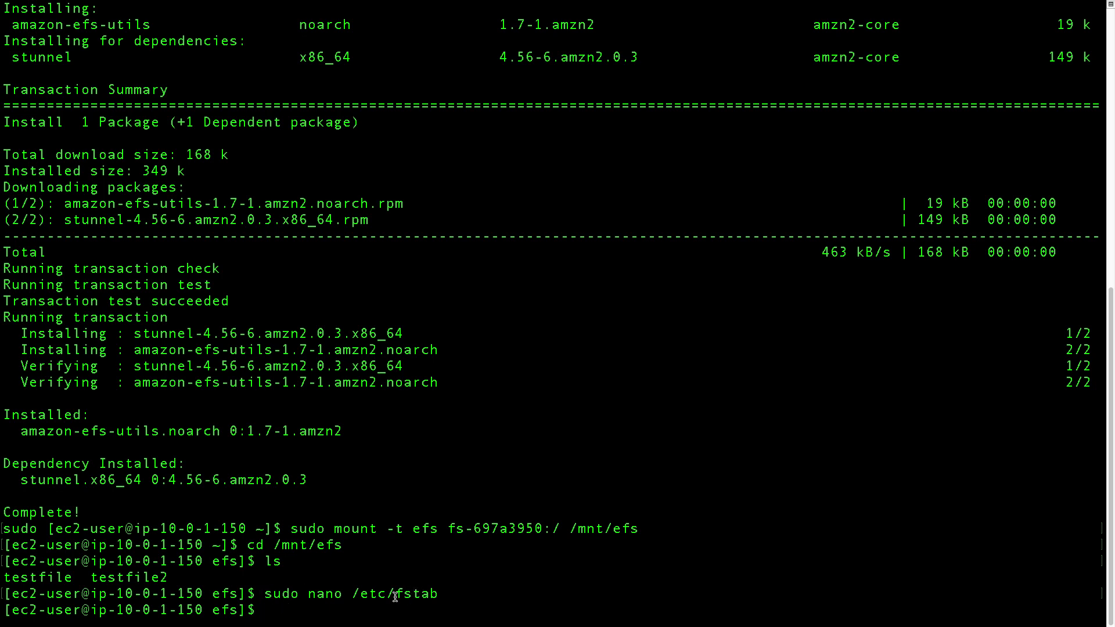
pyautogui.doubleClick(395, 594)
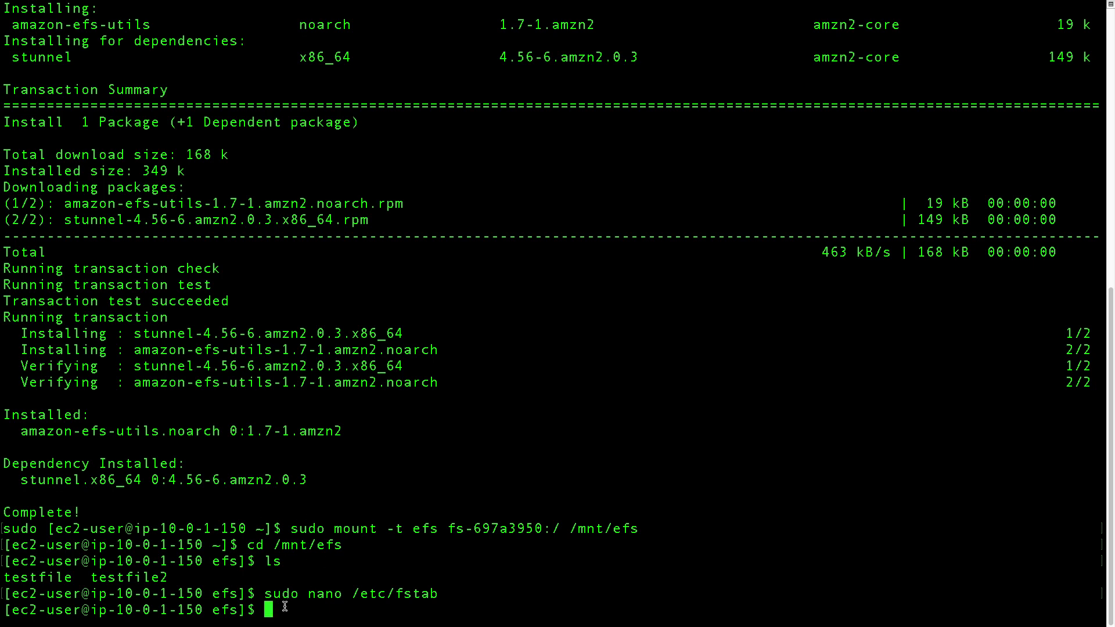
pyautogui.moveTo(286, 609)
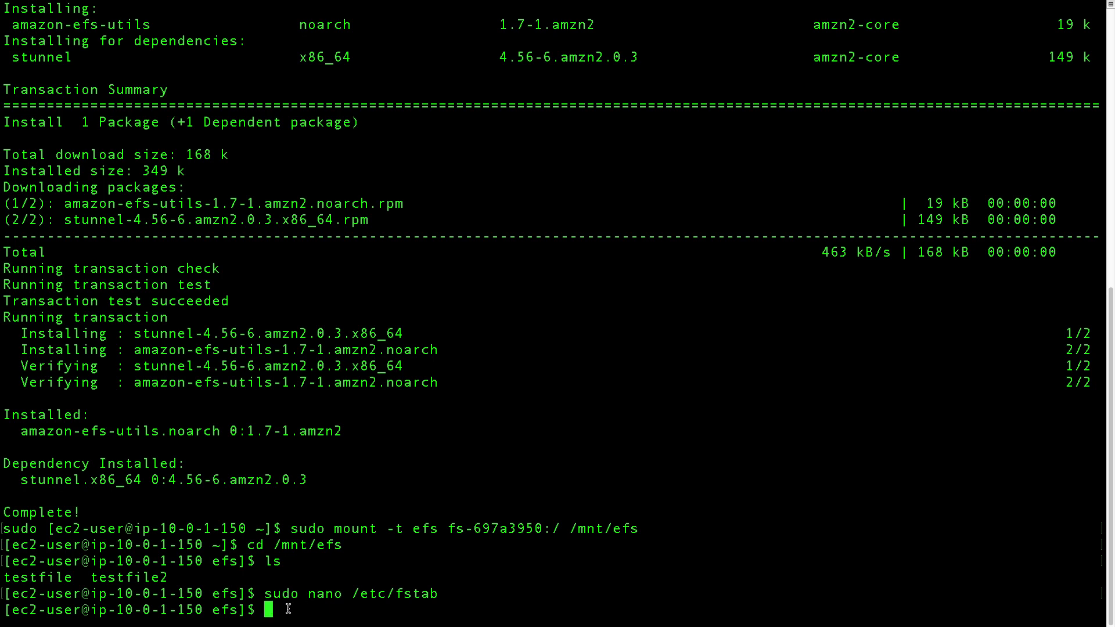